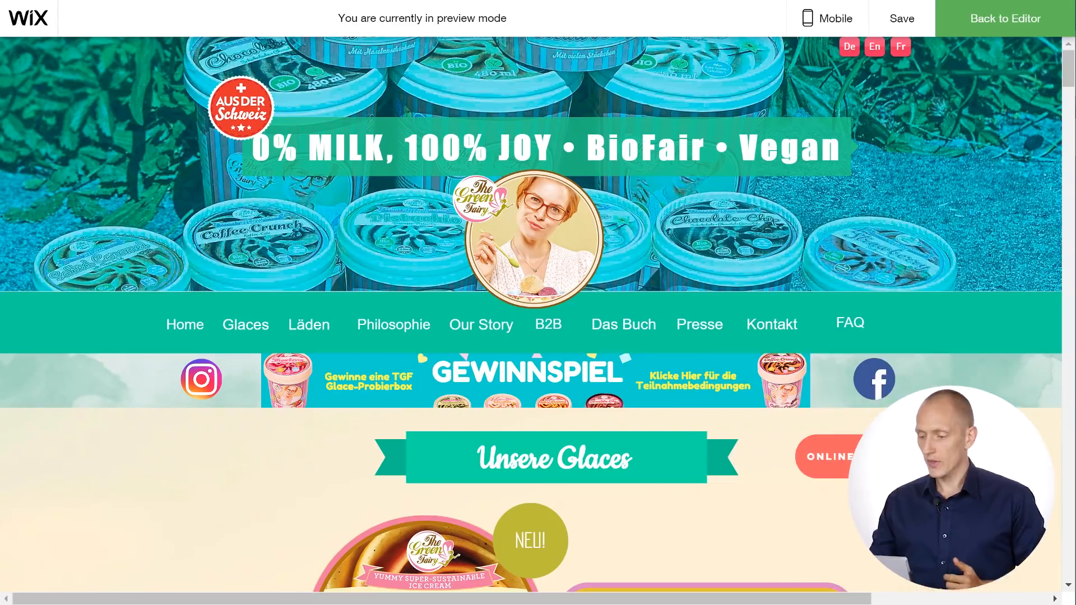
mouse_move(945, 287)
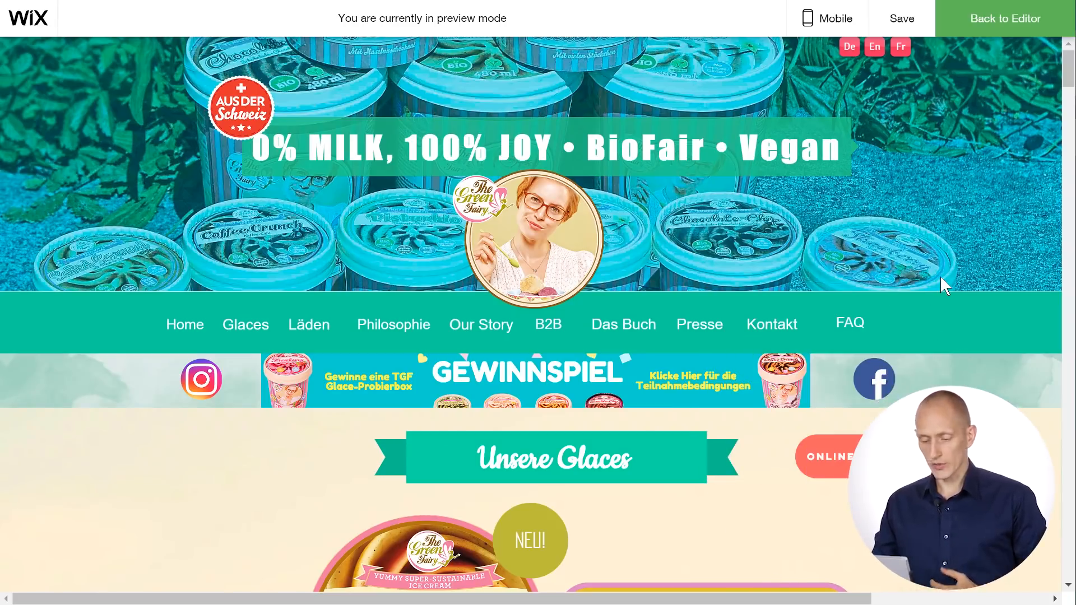
Scroll the German Green Fairy preview from the header to the contact and newsletter footer.
scroll(down, 3)
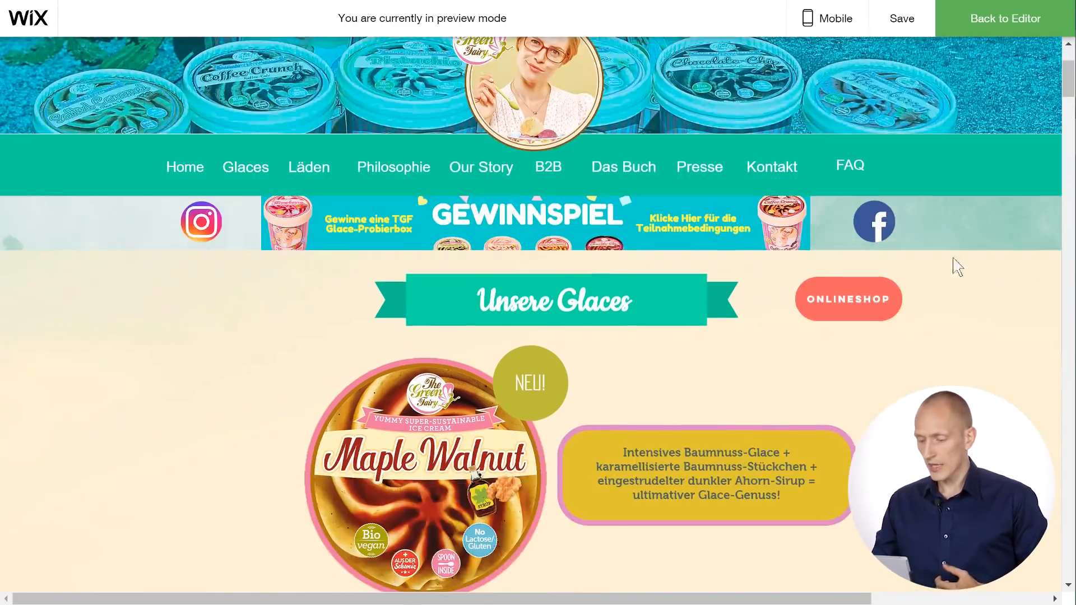
scroll(up, 3)
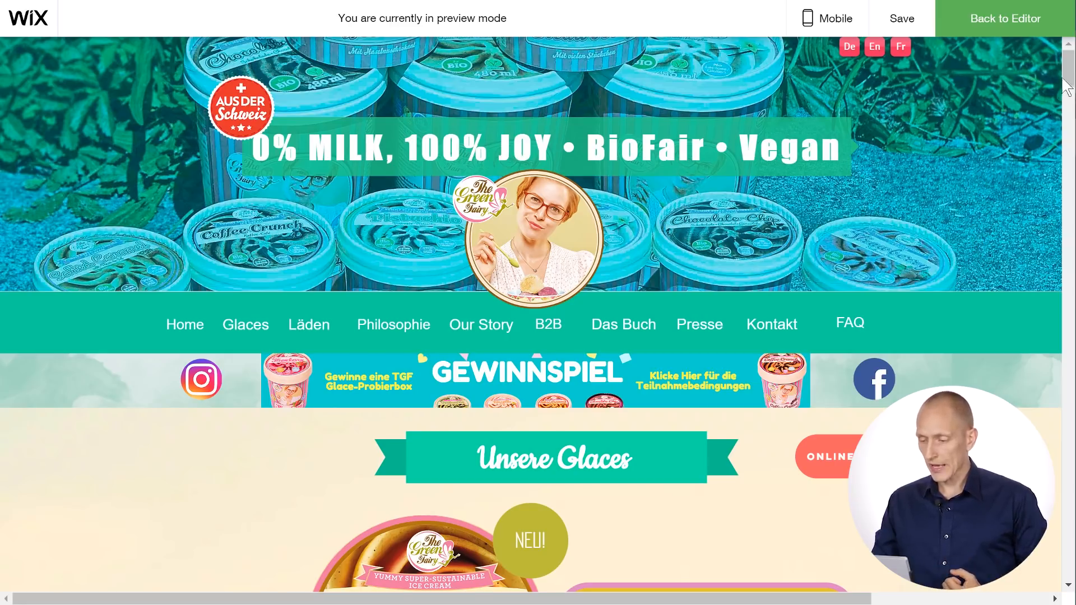
scroll(down, 3)
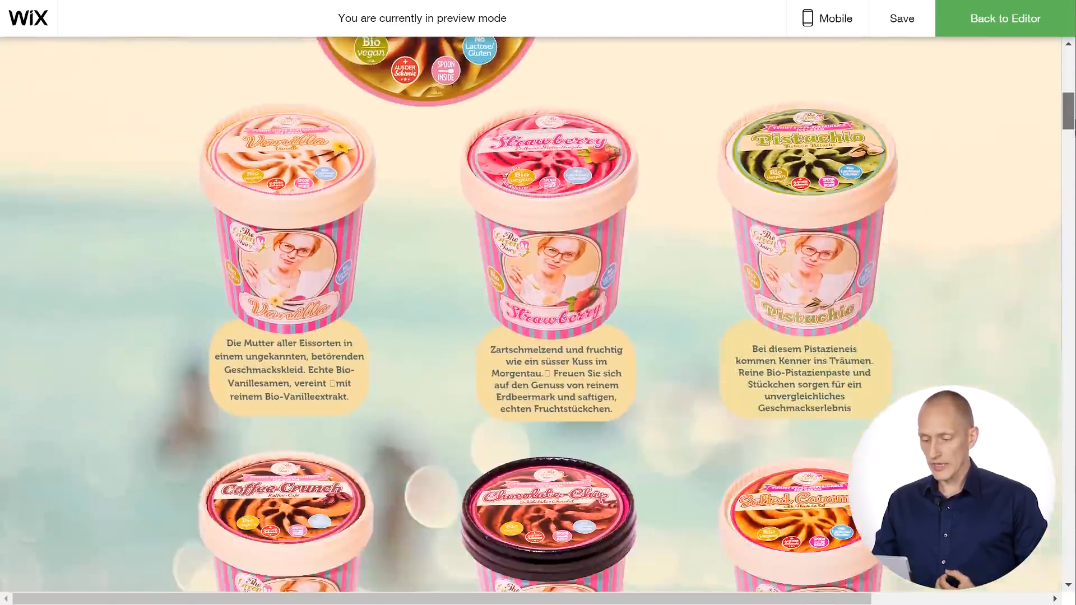
scroll(down, 3)
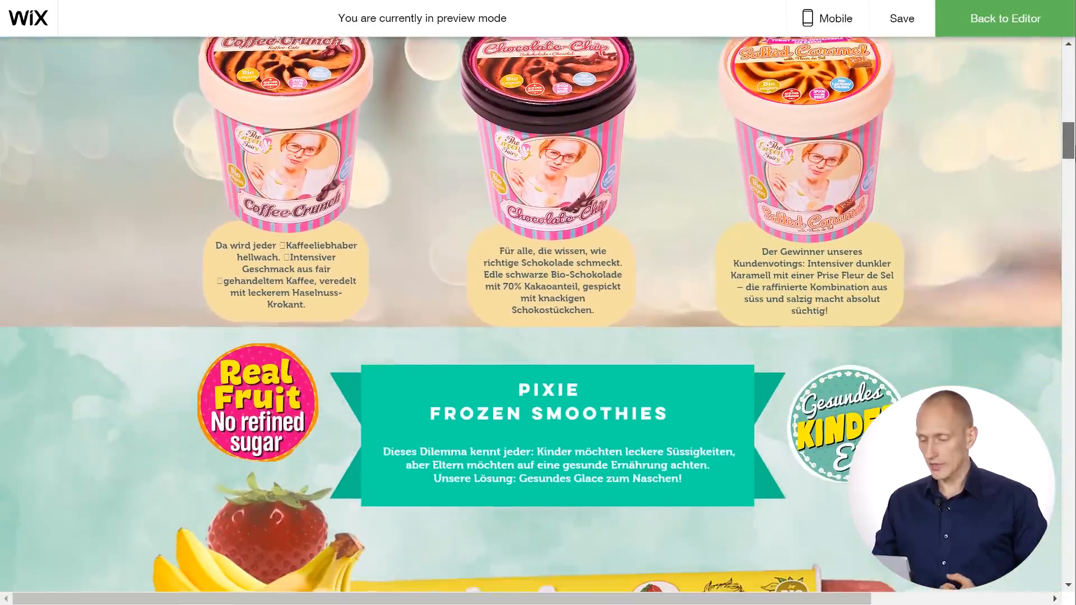
scroll(down, 3)
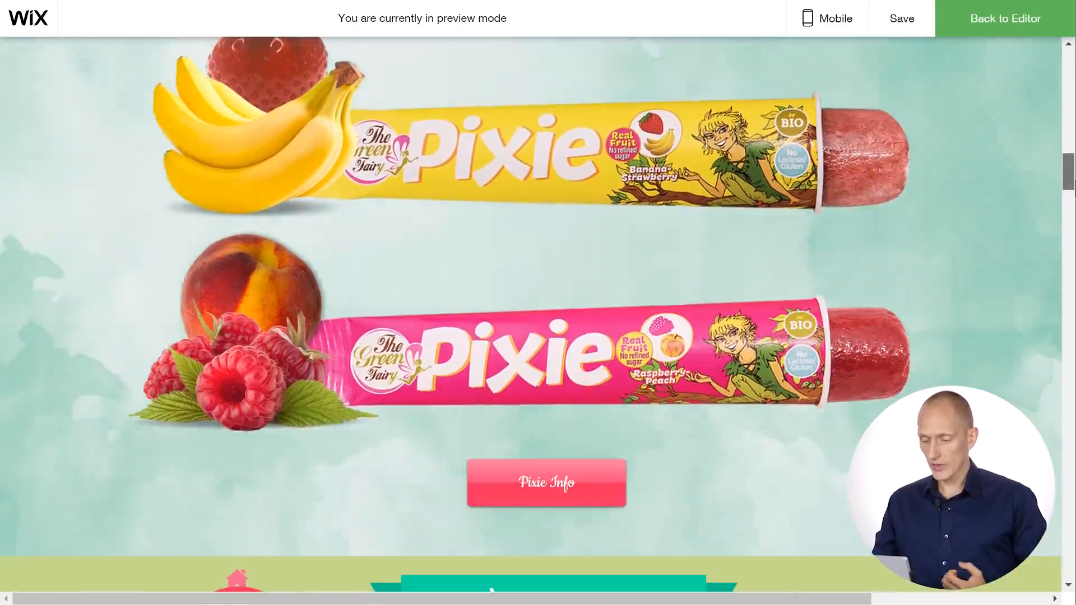
scroll(down, 3)
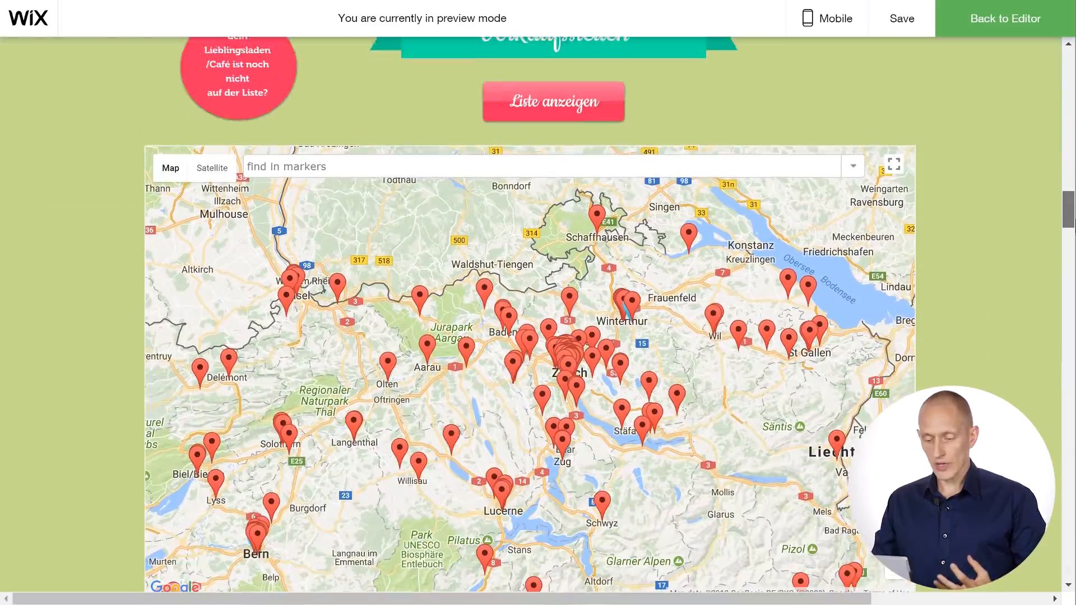
scroll(down, 3)
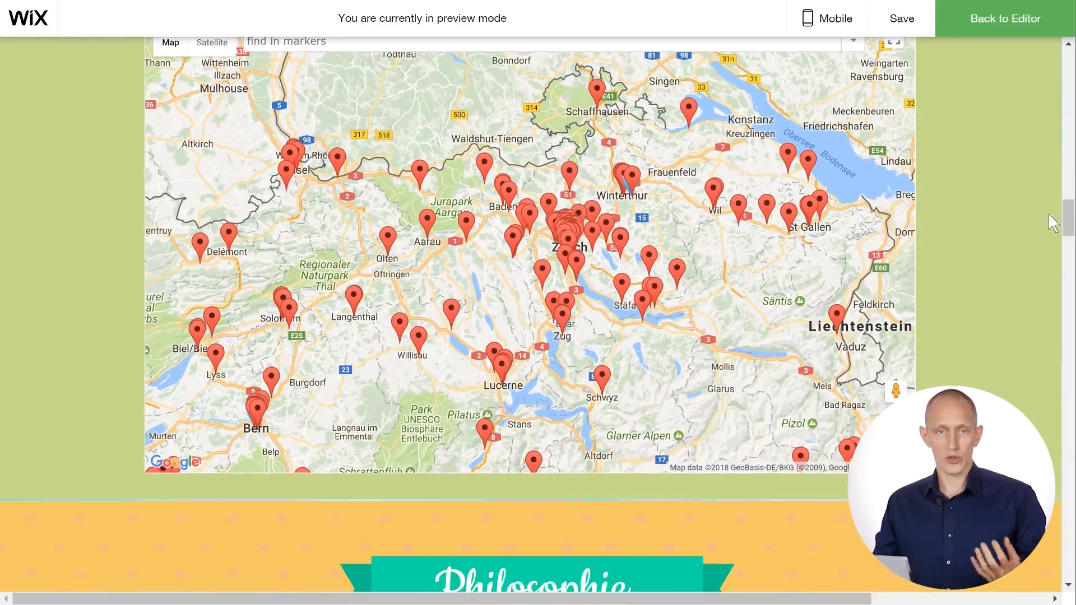
scroll(down, 3)
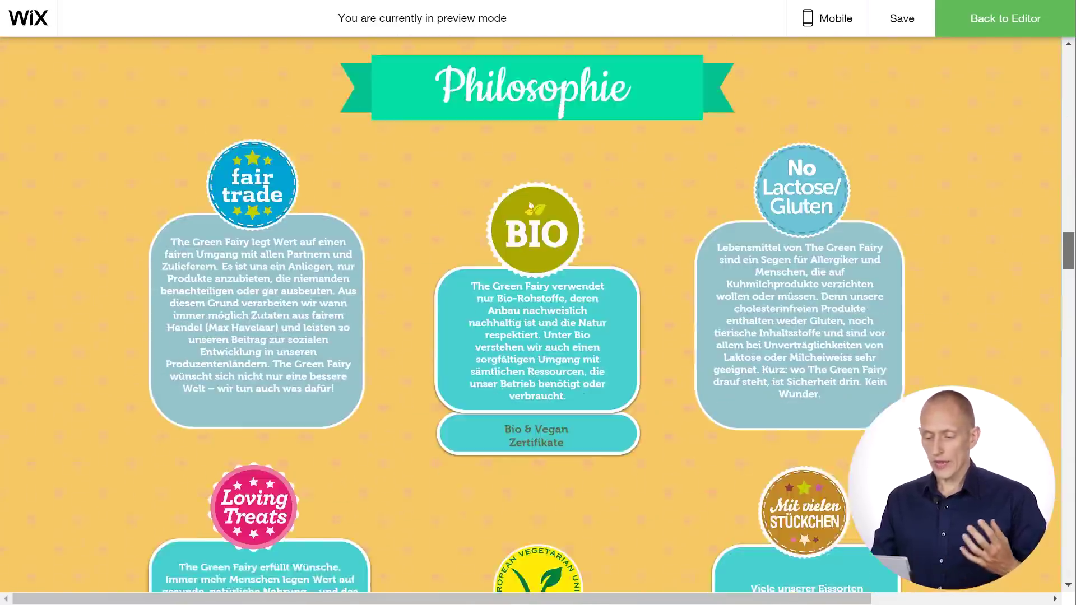
scroll(down, 3)
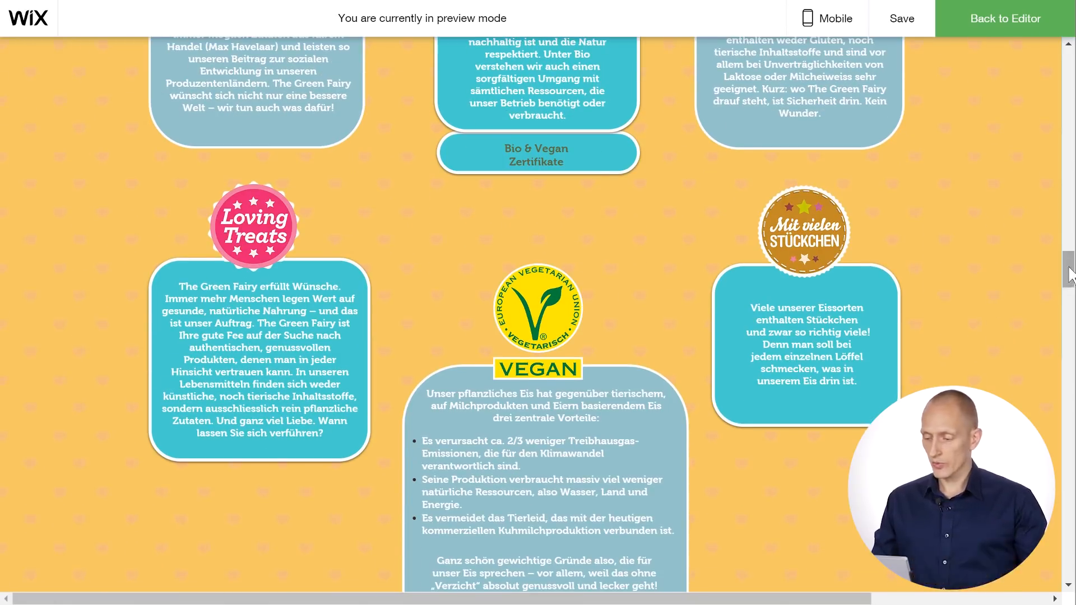
scroll(down, 3)
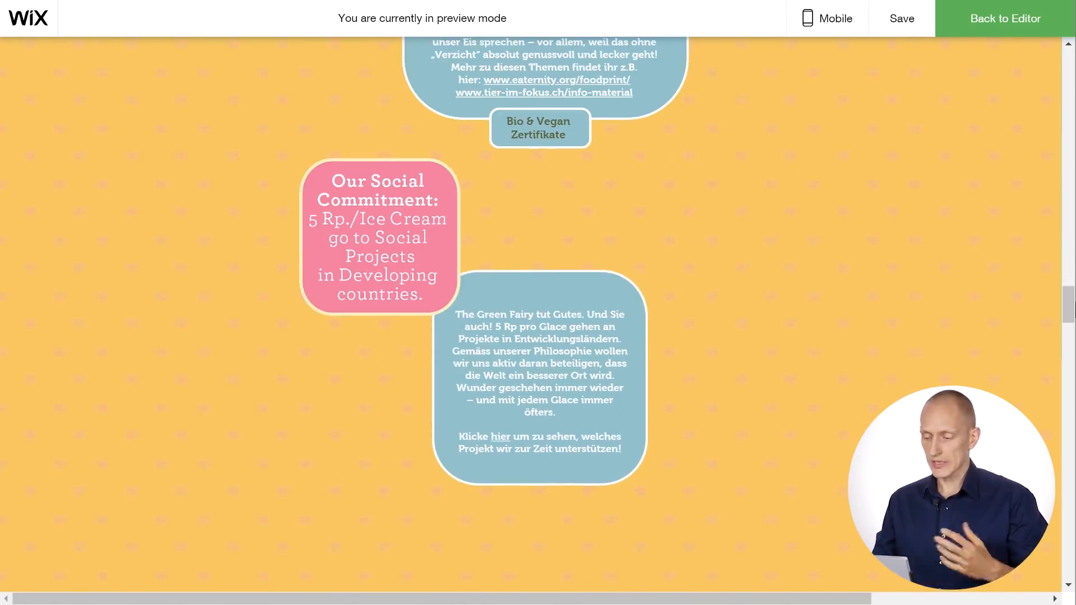
scroll(up, 3)
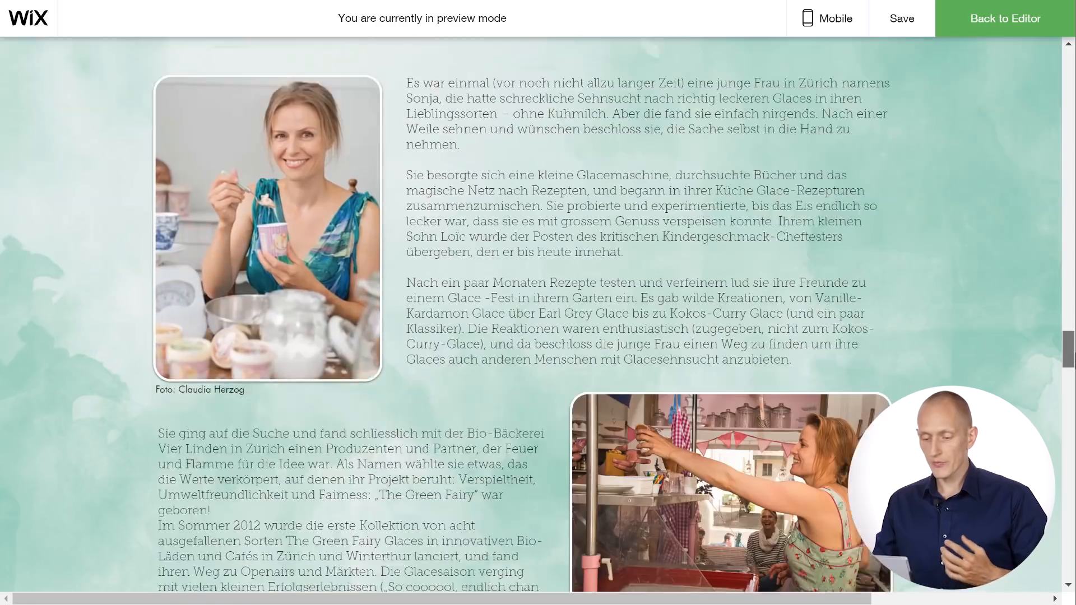
scroll(down, 3)
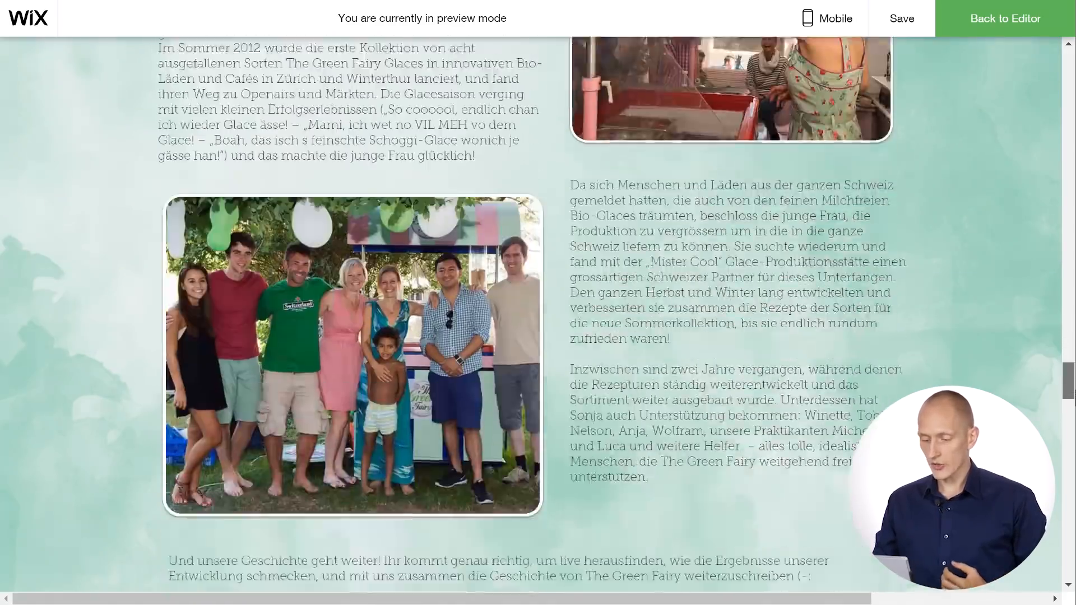
scroll(down, 3)
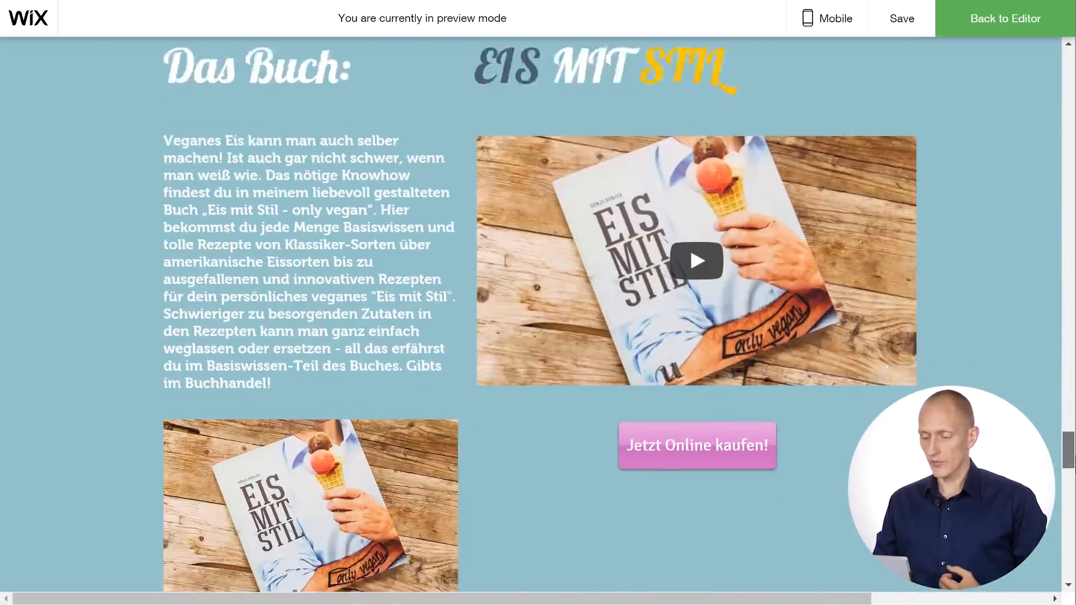
scroll(down, 3)
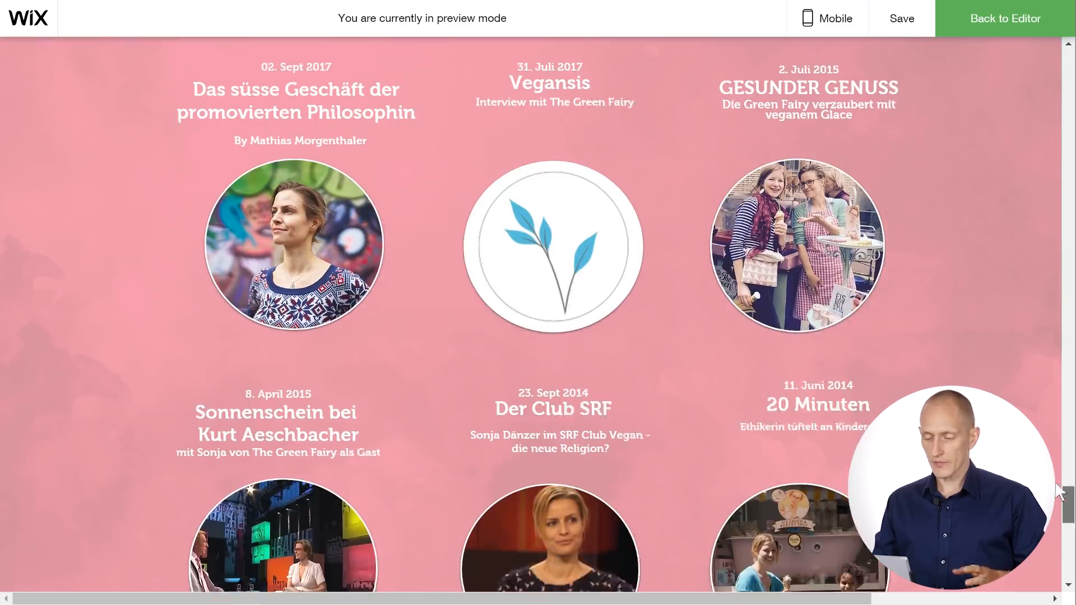
scroll(down, 3)
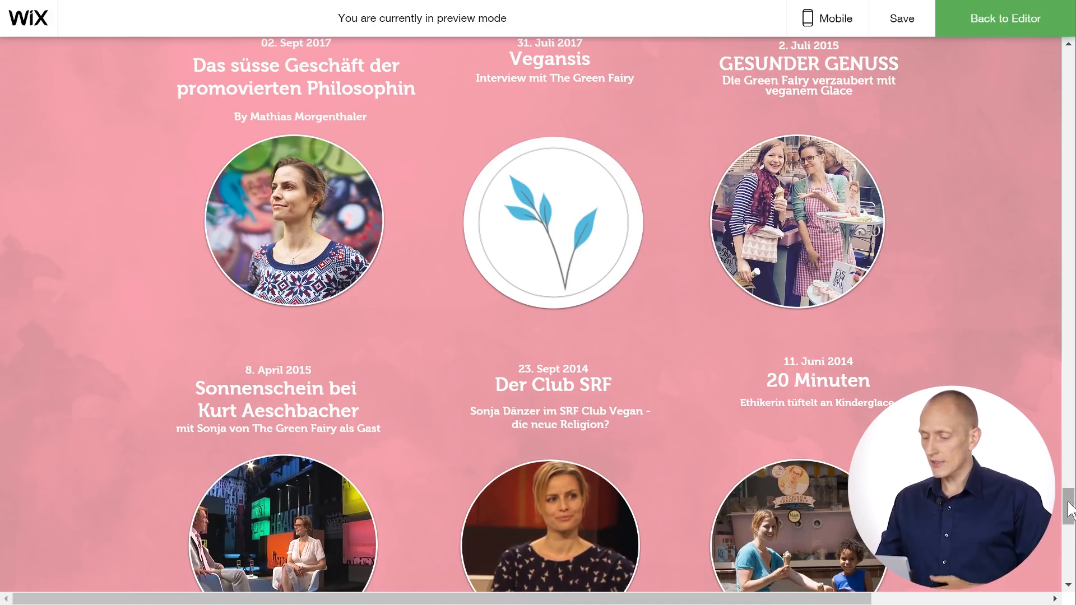
scroll(down, 3)
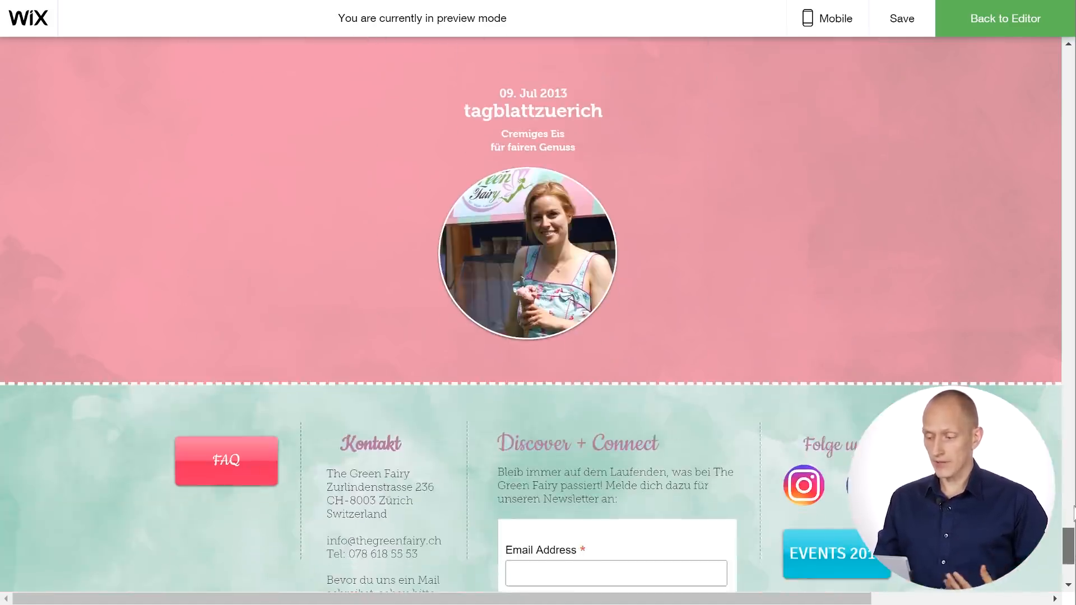
scroll(up, 3)
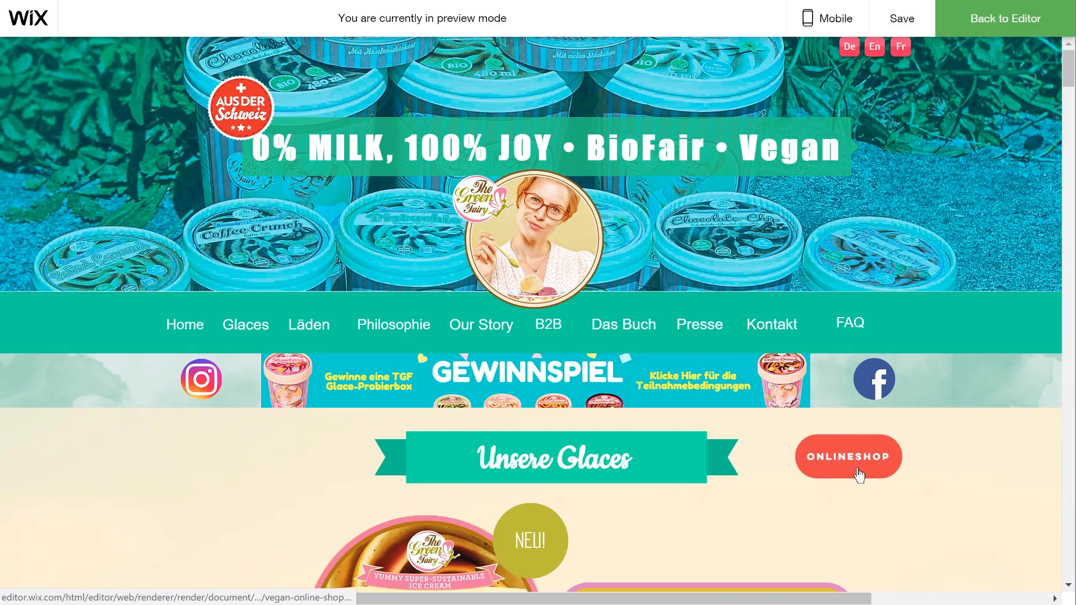
mouse_move(824, 484)
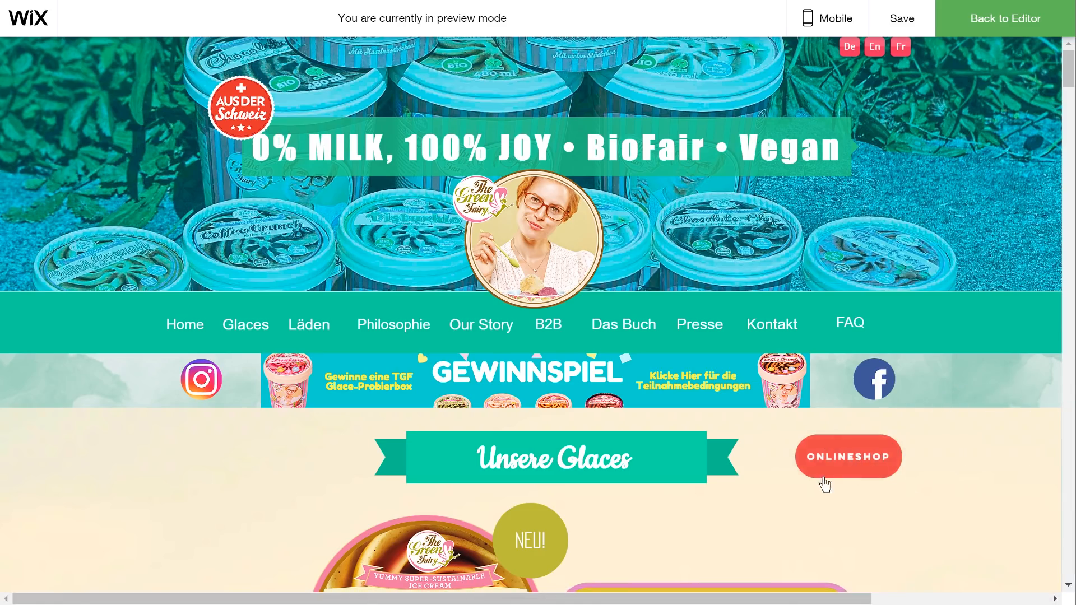
mouse_move(829, 489)
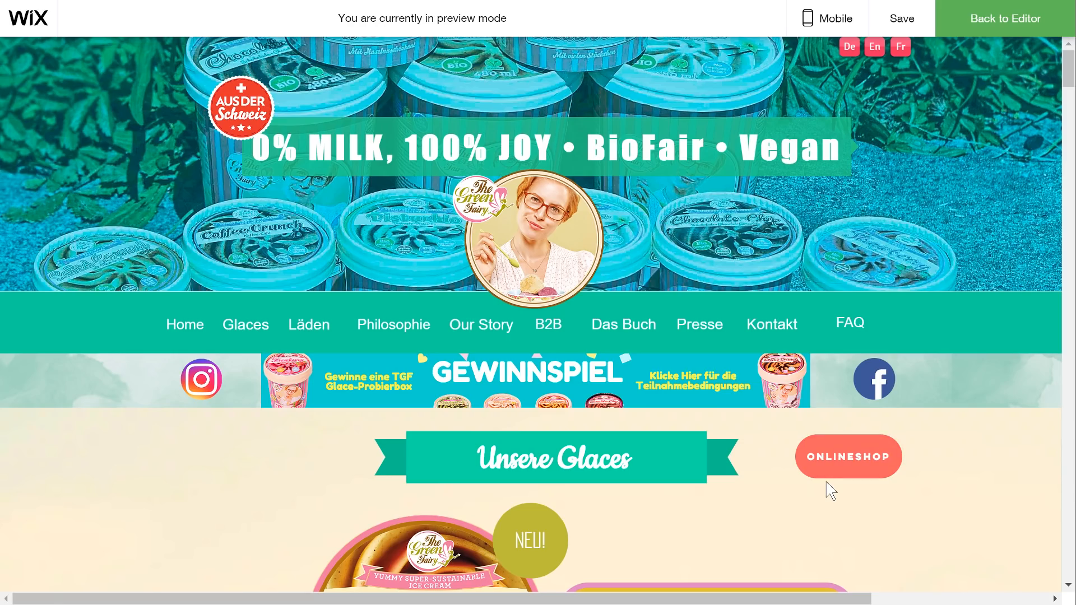
mouse_move(835, 118)
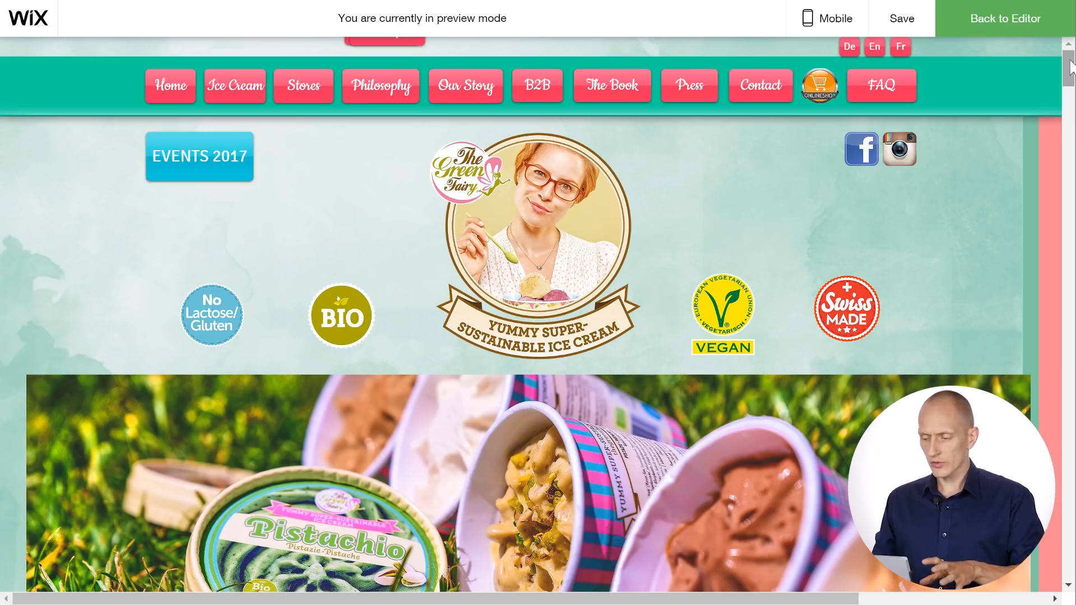
Scroll the English preview past the banner to the Our Ice Cream flavour cards.
scroll(down, 3)
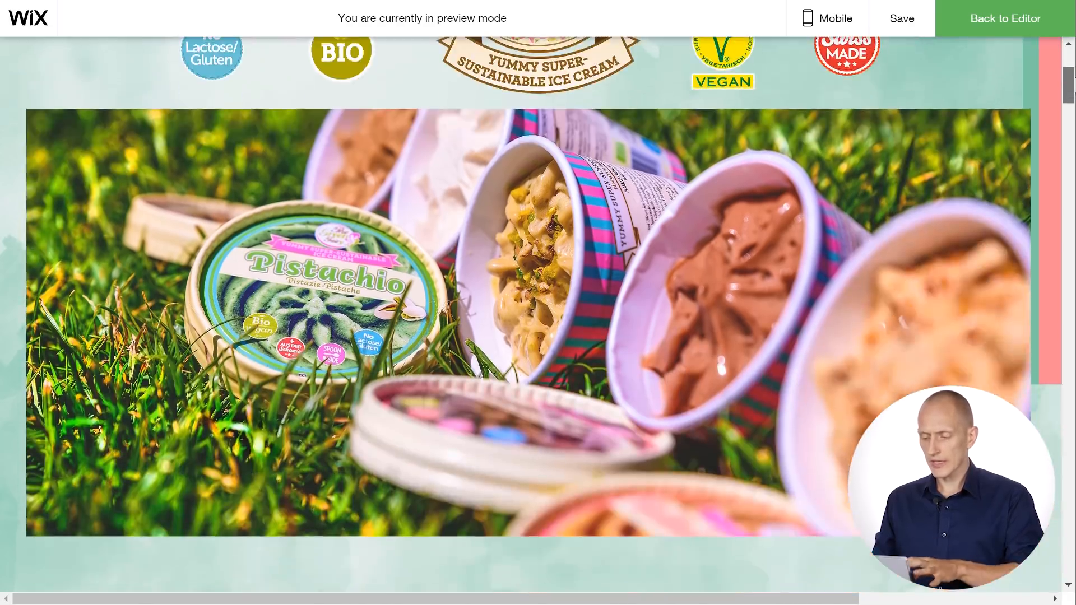
scroll(down, 3)
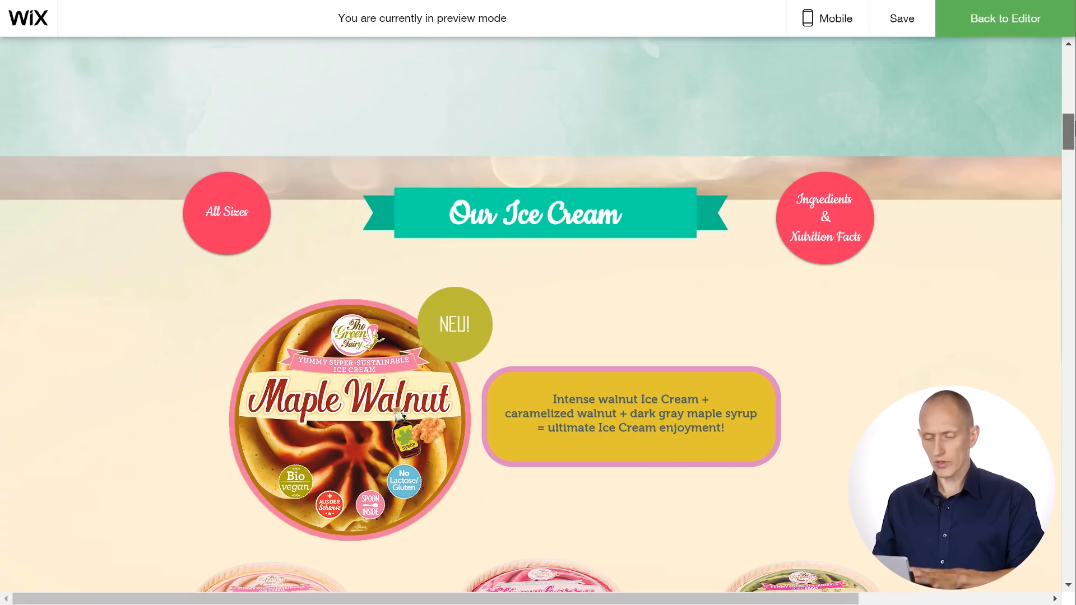
scroll(up, 3)
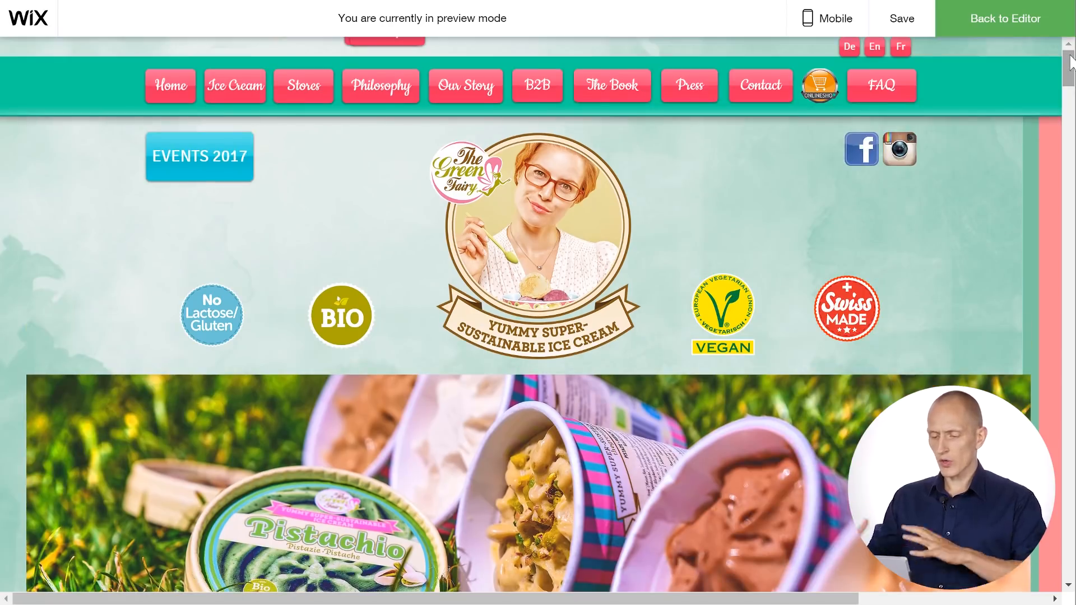
mouse_move(372, 14)
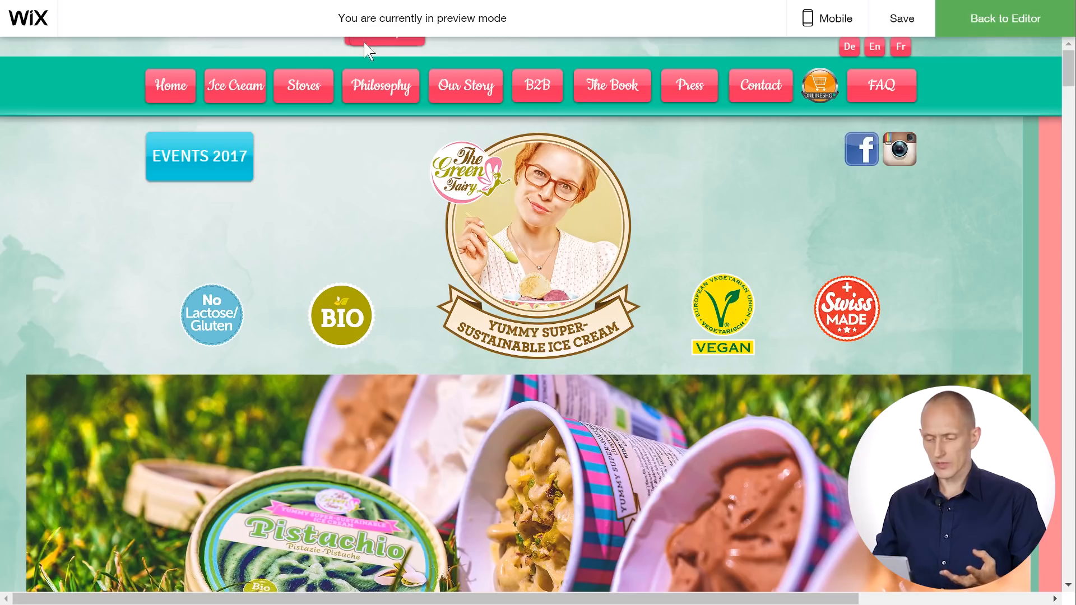
mouse_move(1049, 127)
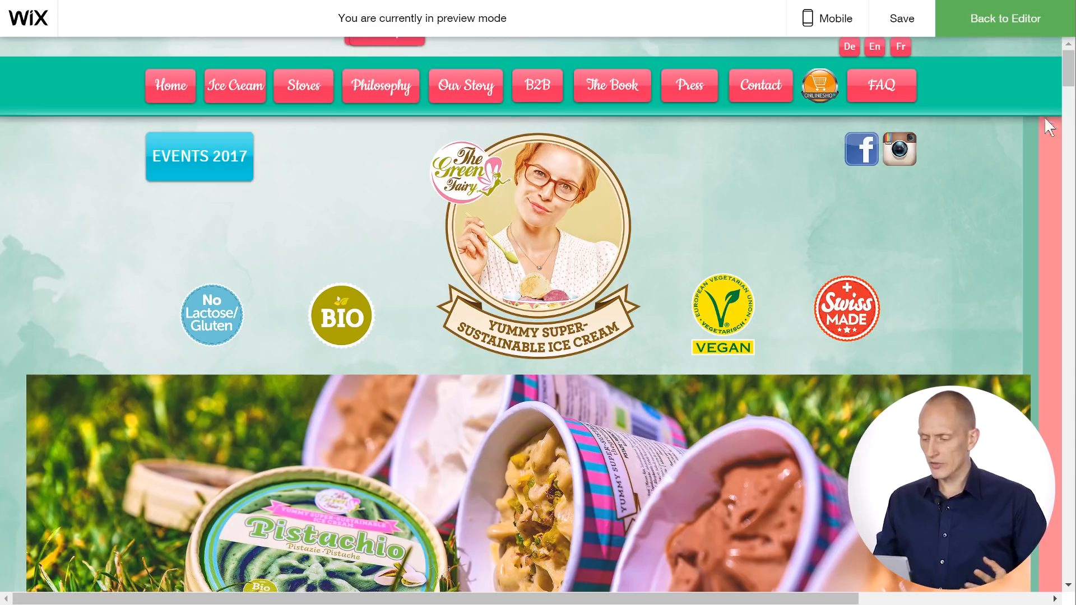
scroll(down, 3)
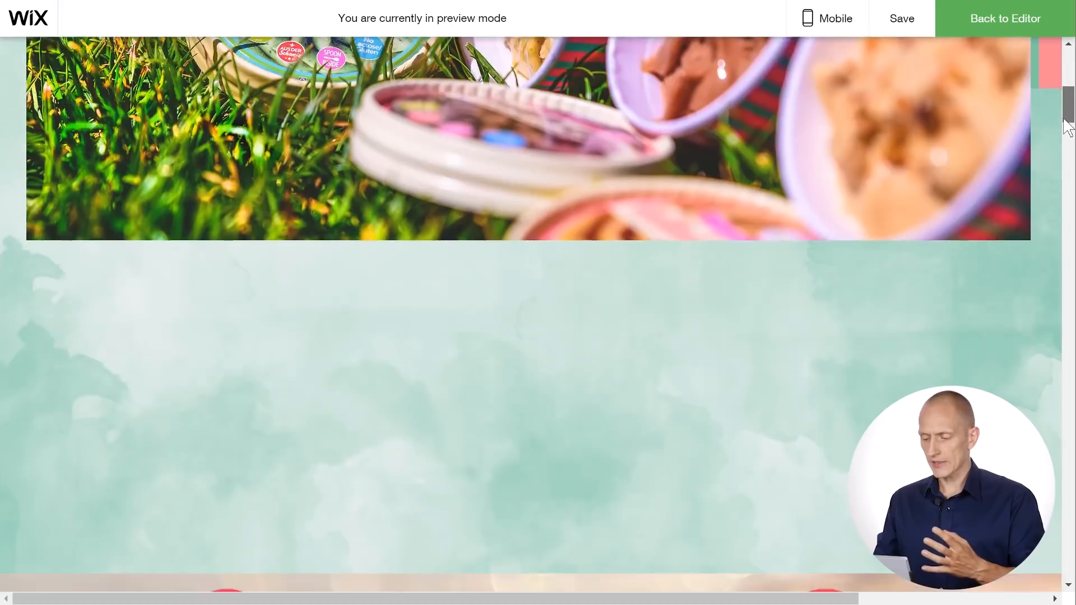
scroll(down, 3)
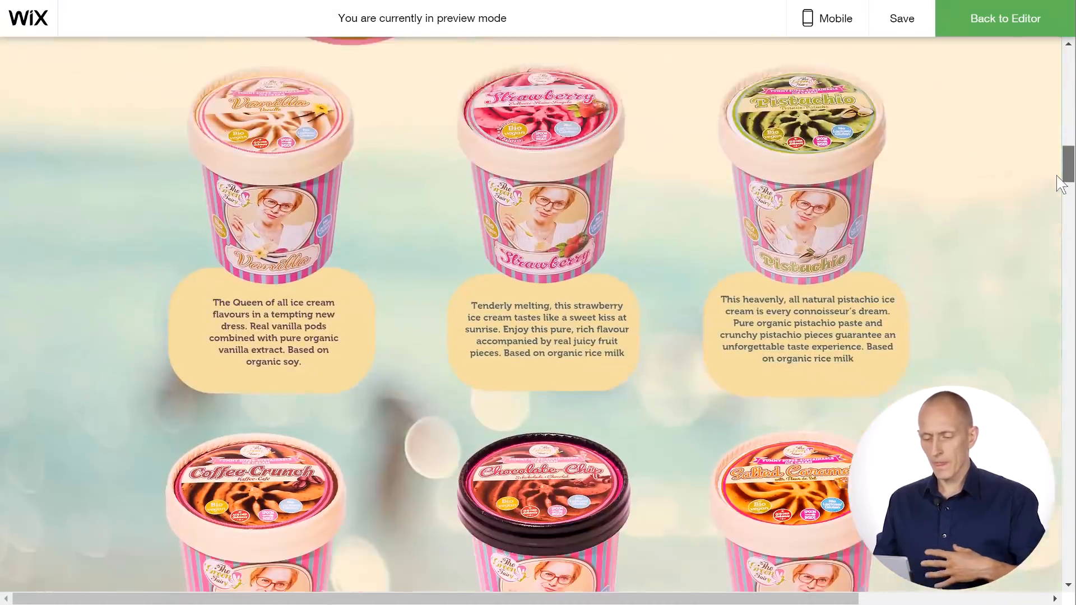
scroll(down, 3)
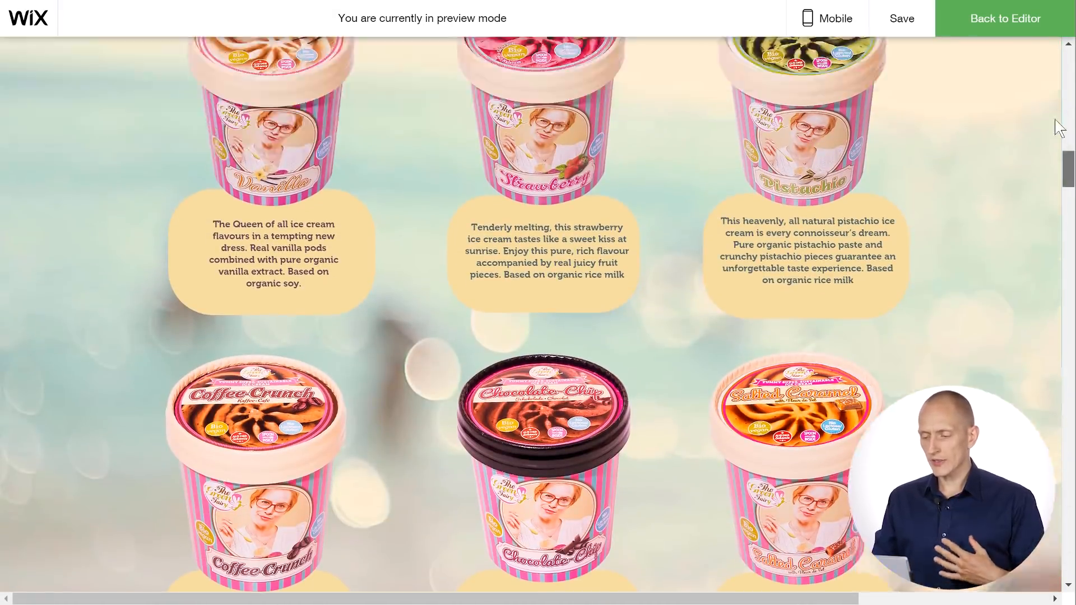
scroll(up, 3)
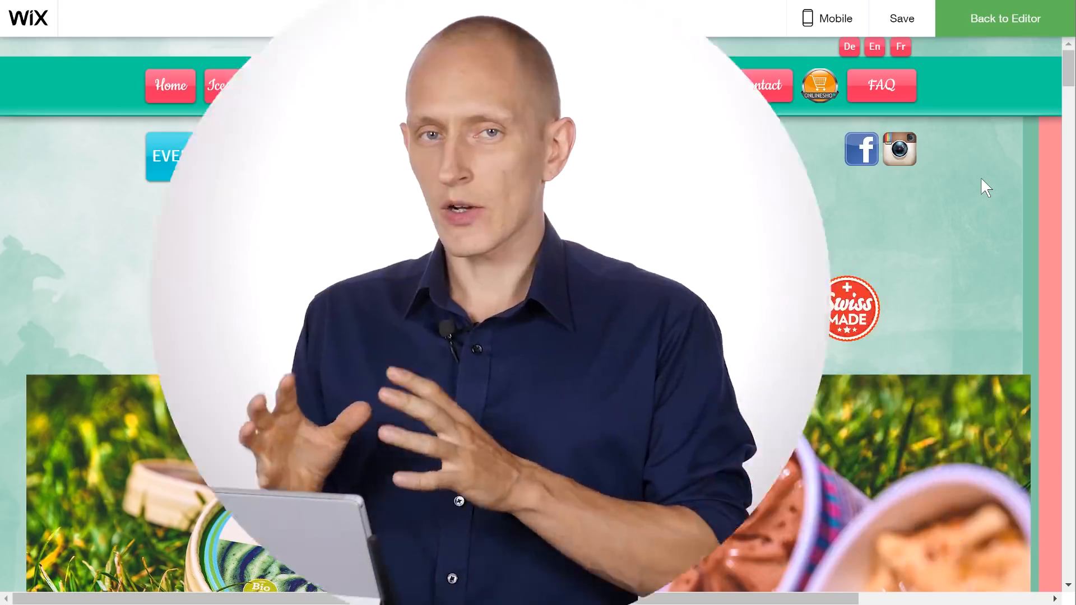
scroll(down, 3)
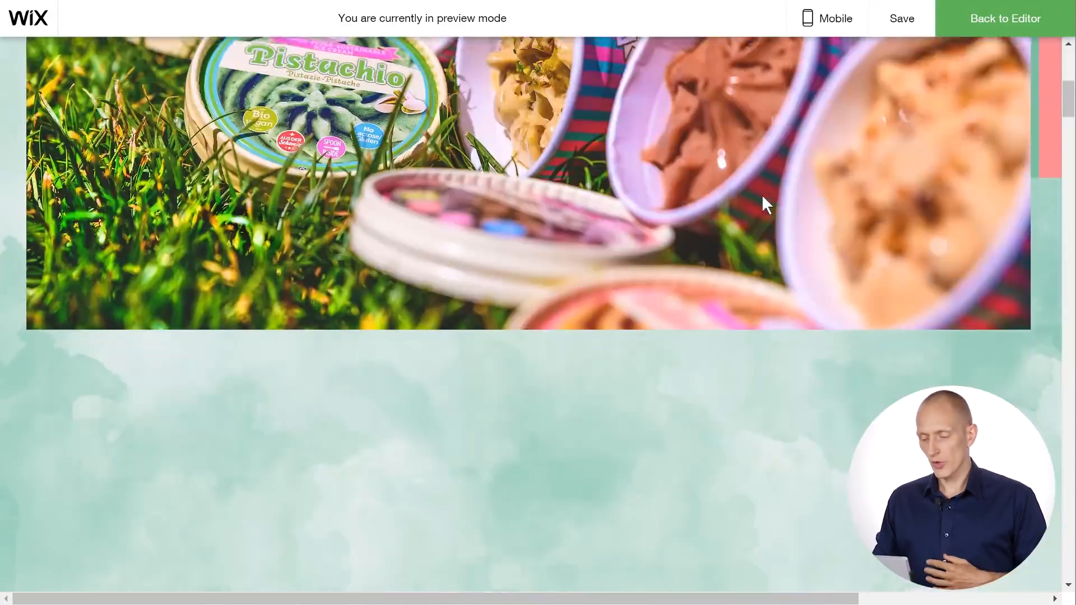
scroll(down, 3)
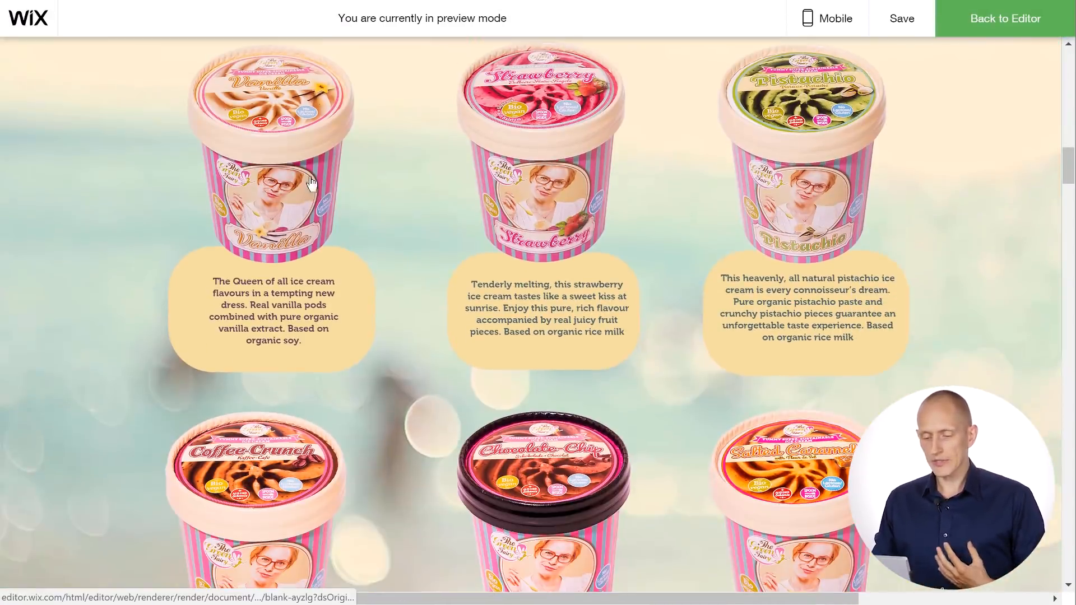
scroll(down, 3)
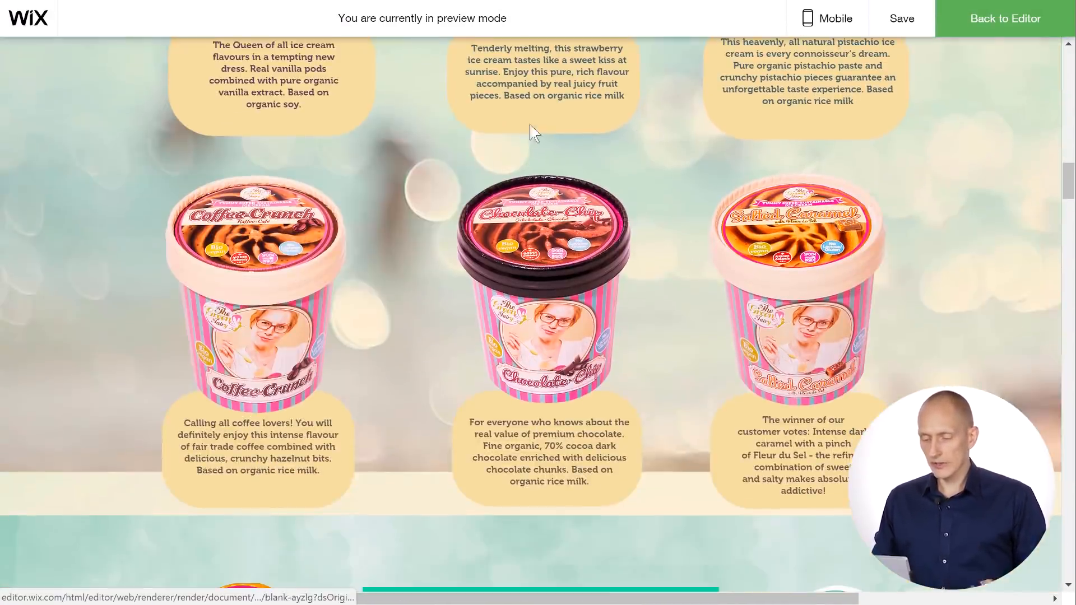
mouse_move(578, 311)
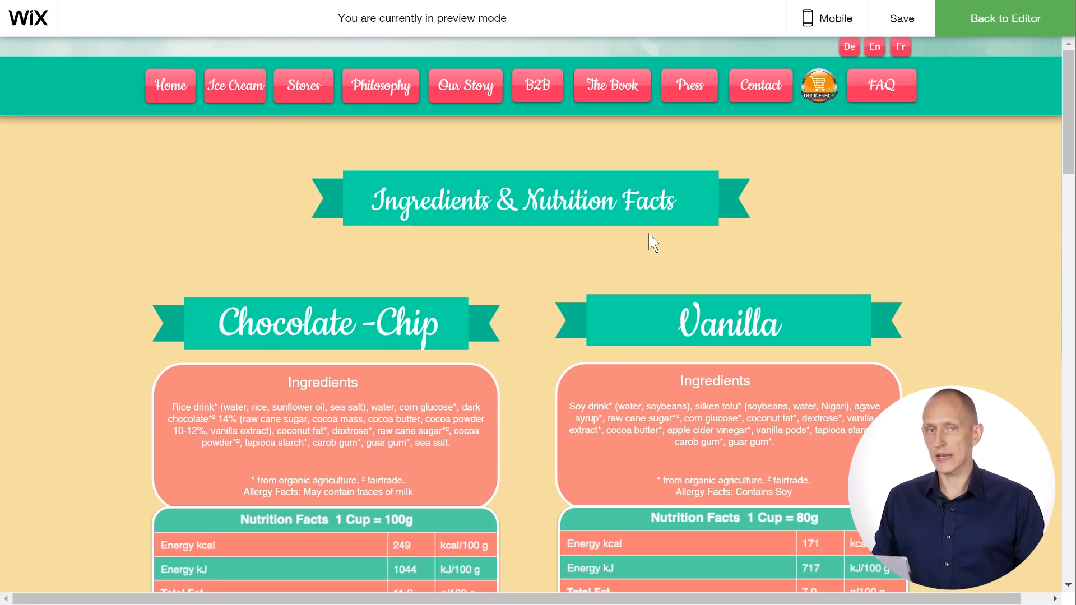
mouse_move(717, 288)
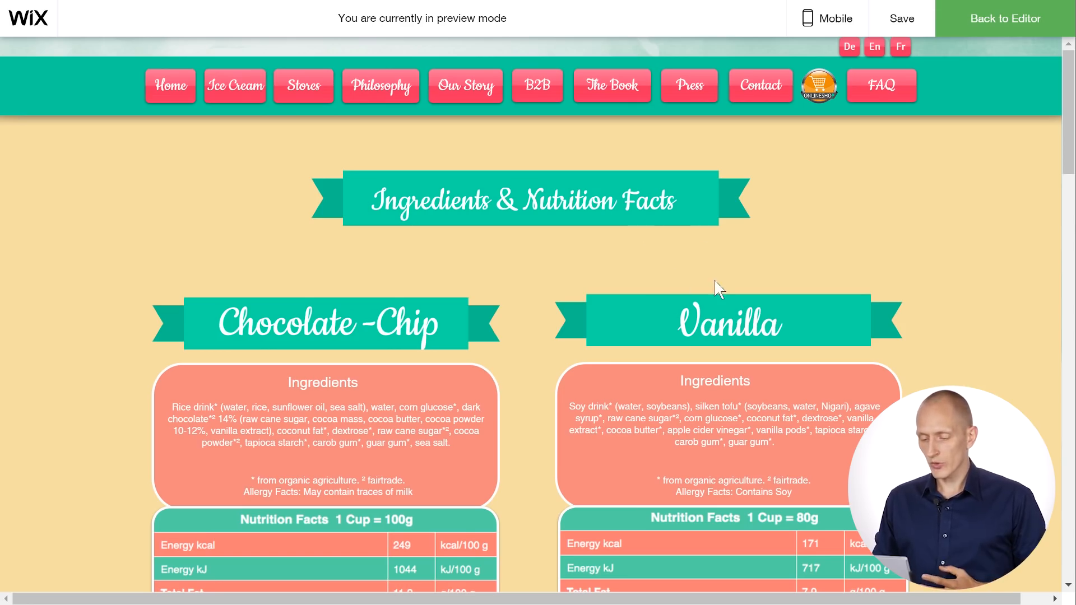
scroll(down, 3)
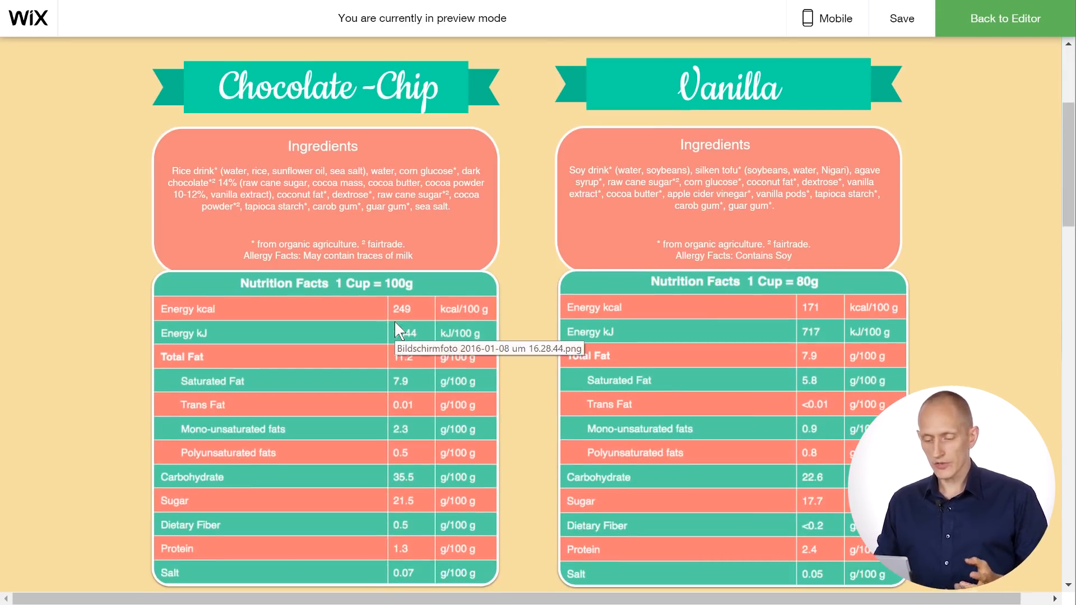
scroll(down, 3)
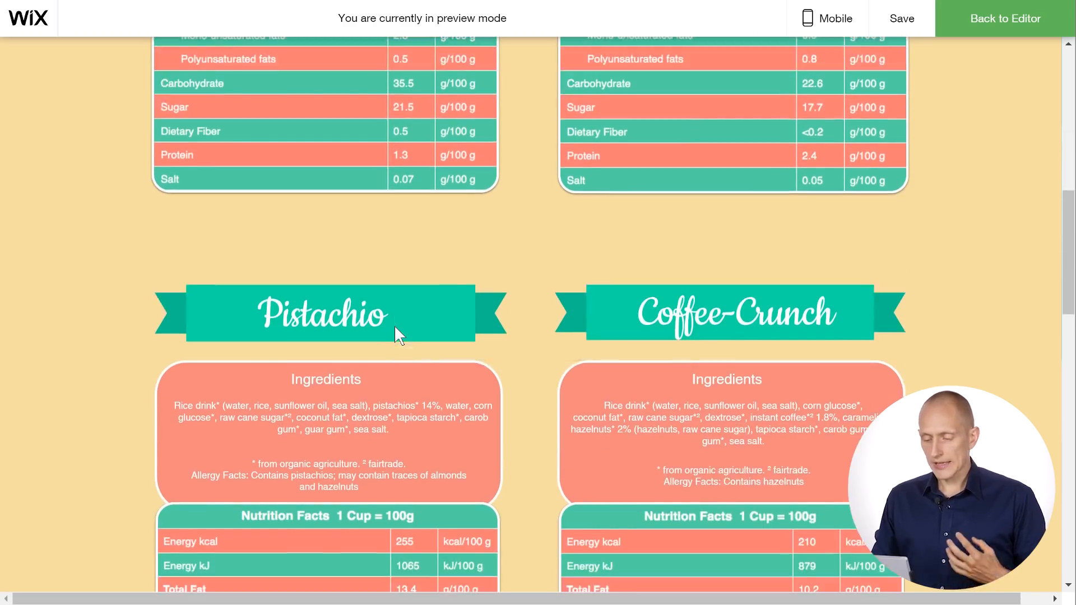
scroll(up, 3)
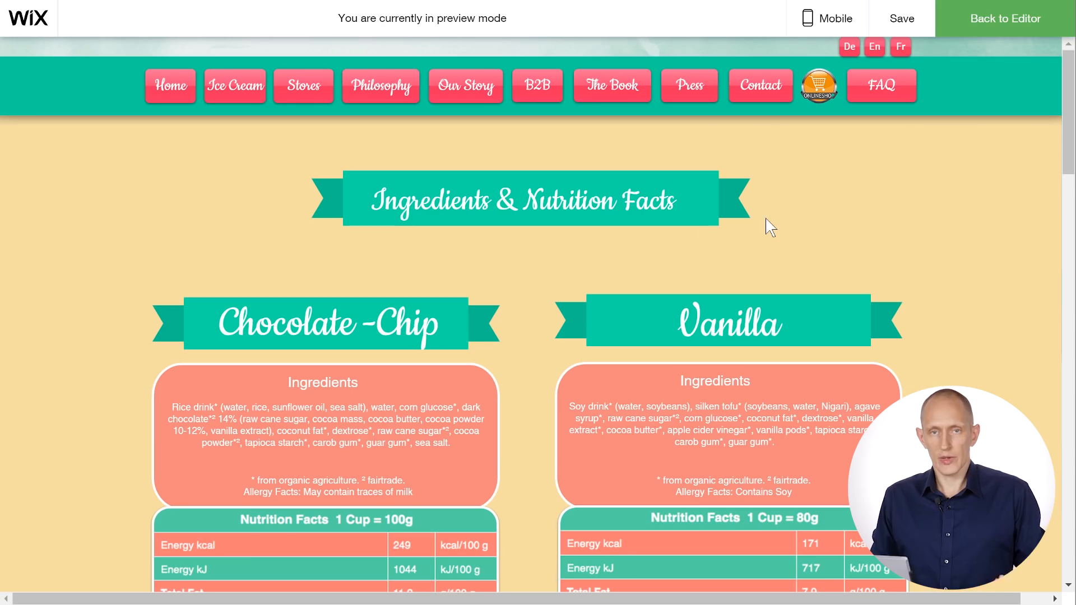
scroll(down, 3)
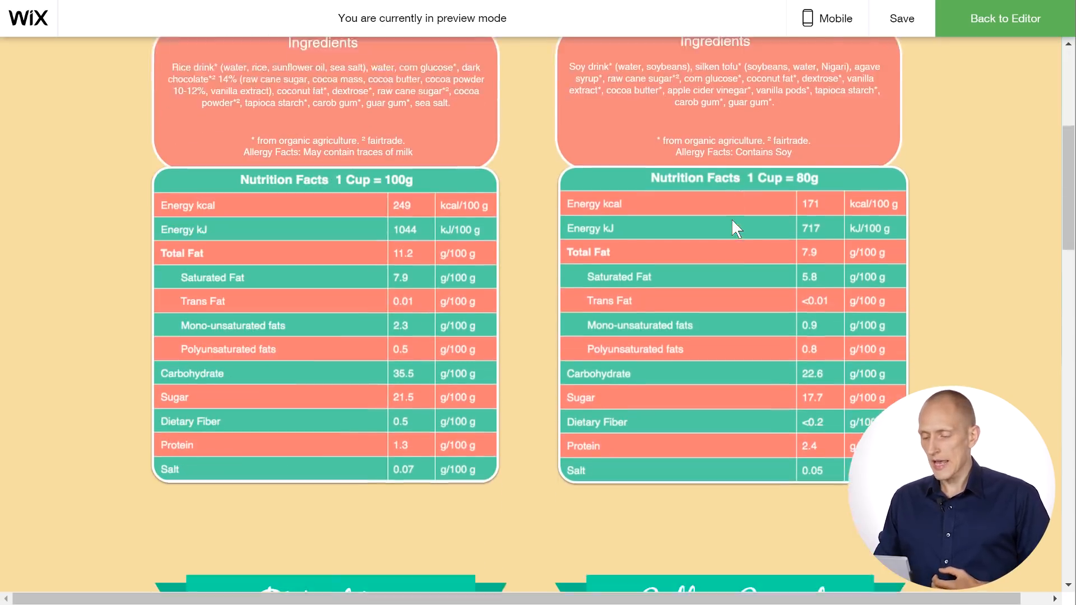
scroll(down, 3)
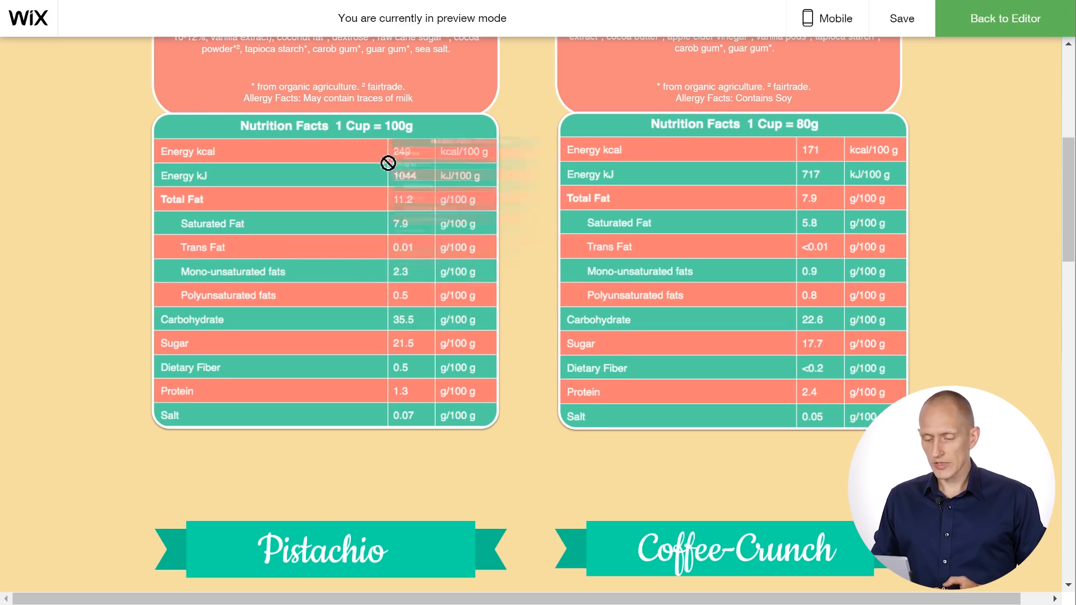
mouse_move(486, 257)
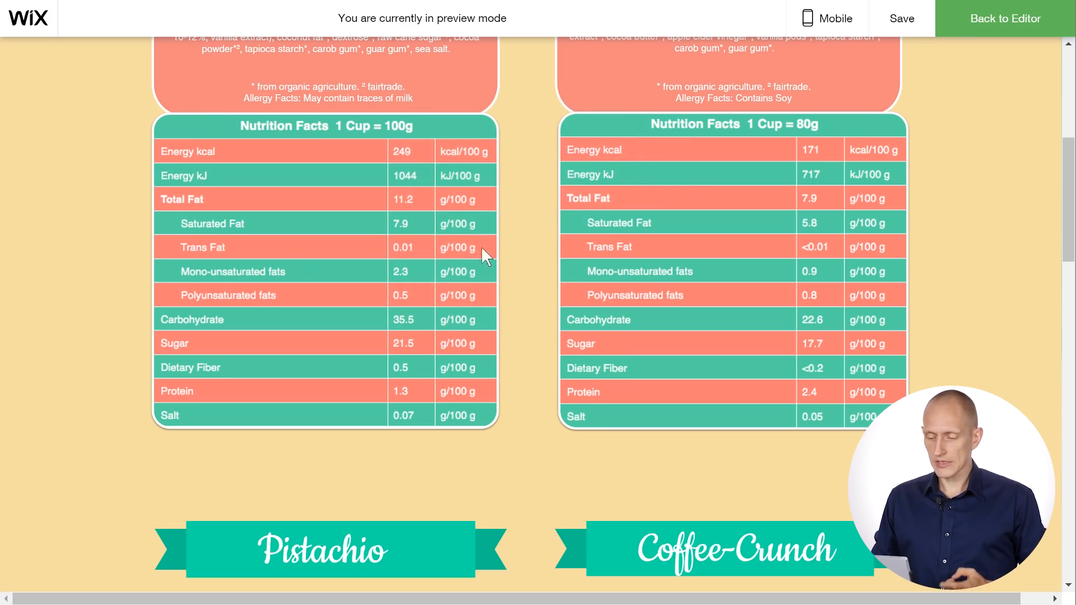
scroll(up, 3)
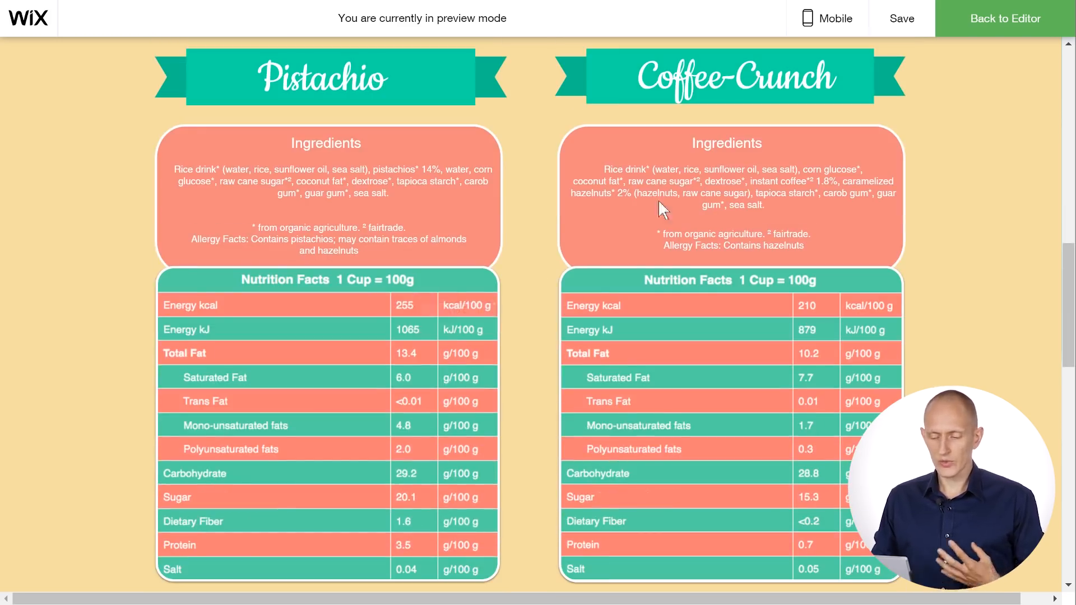
mouse_move(923, 232)
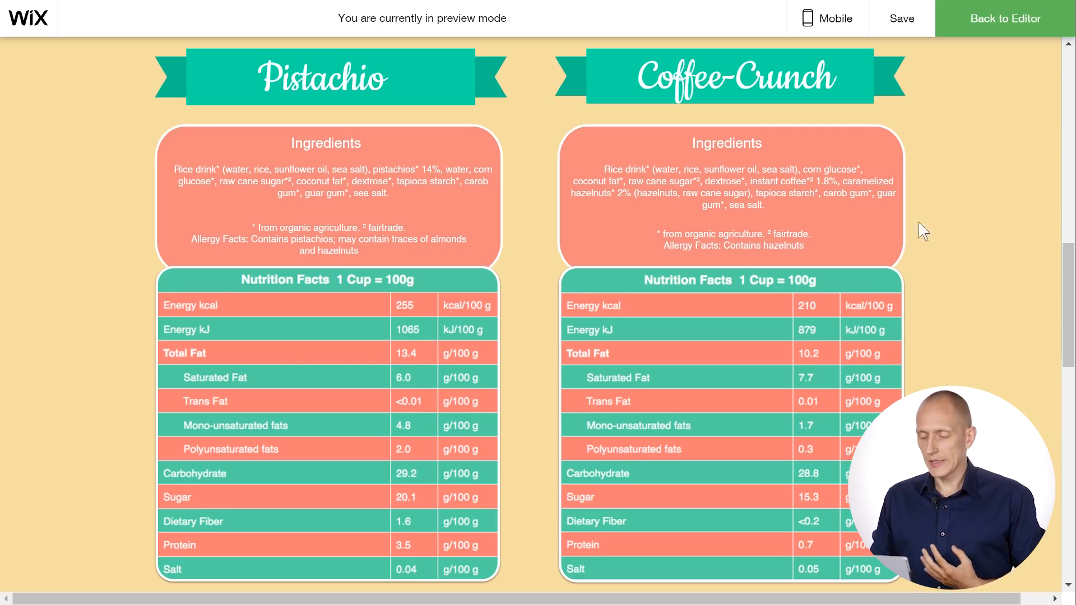
mouse_move(333, 325)
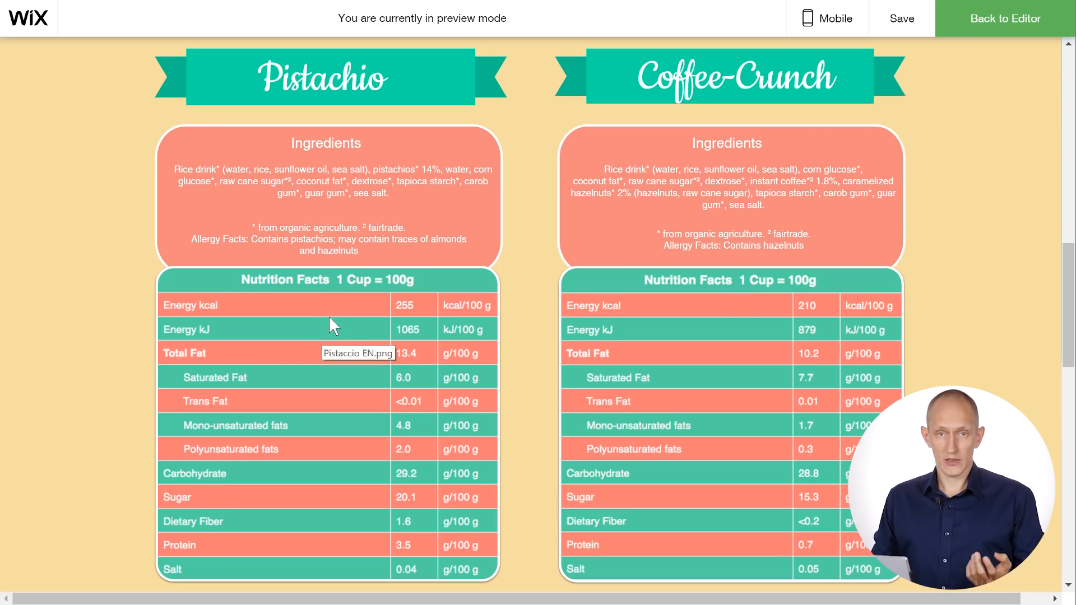
mouse_move(382, 352)
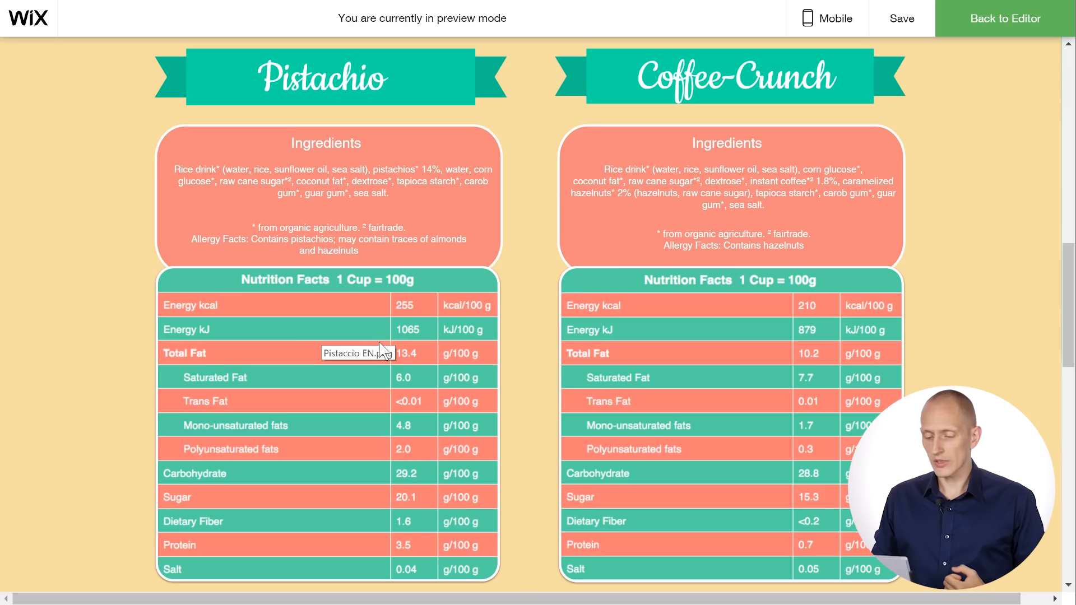
mouse_move(233, 312)
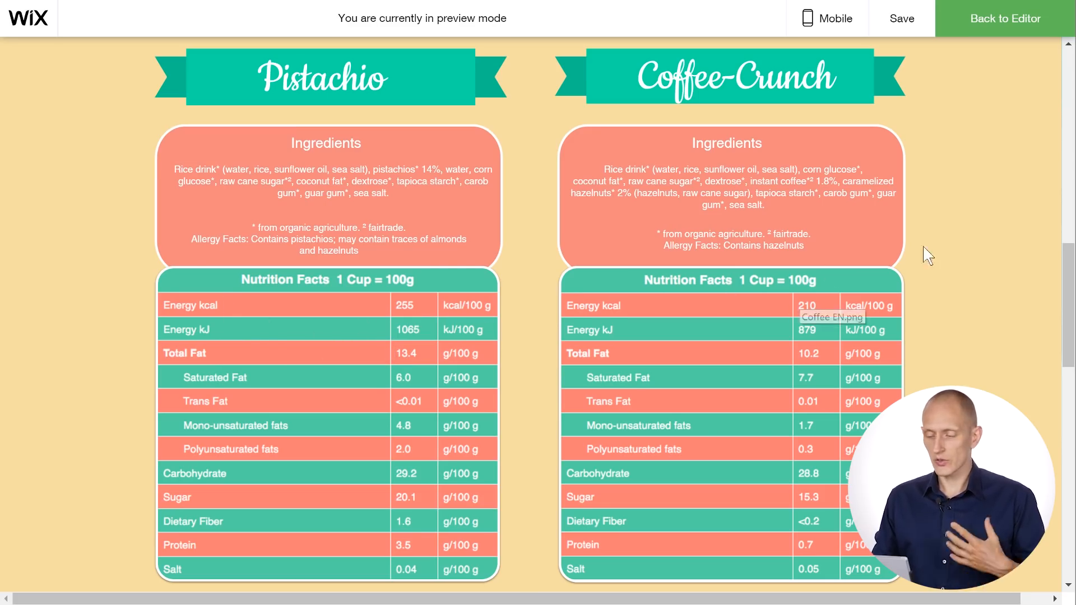
mouse_move(950, 230)
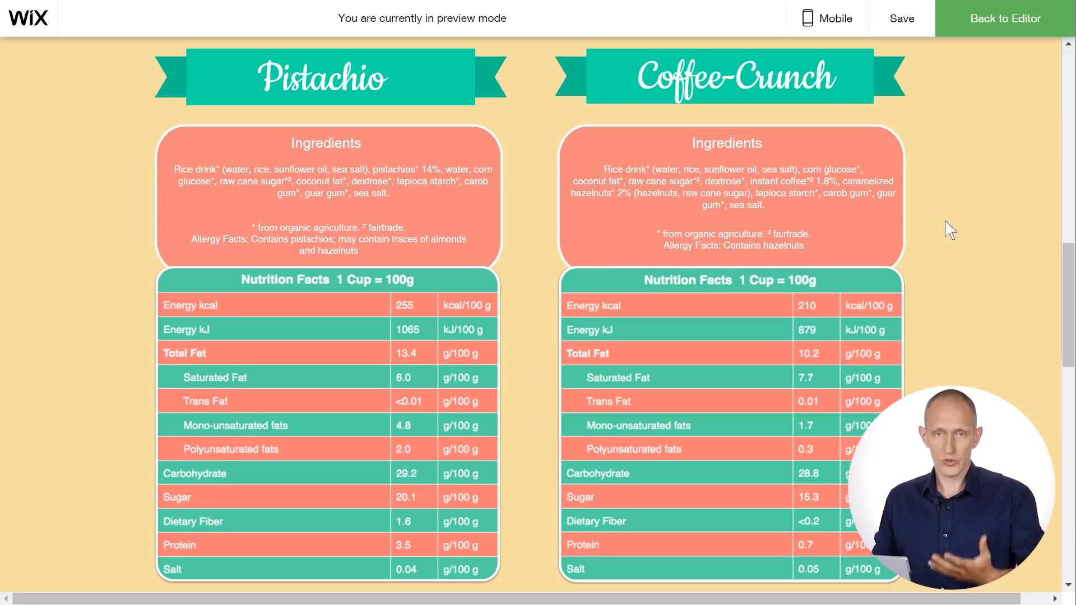
scroll(down, 3)
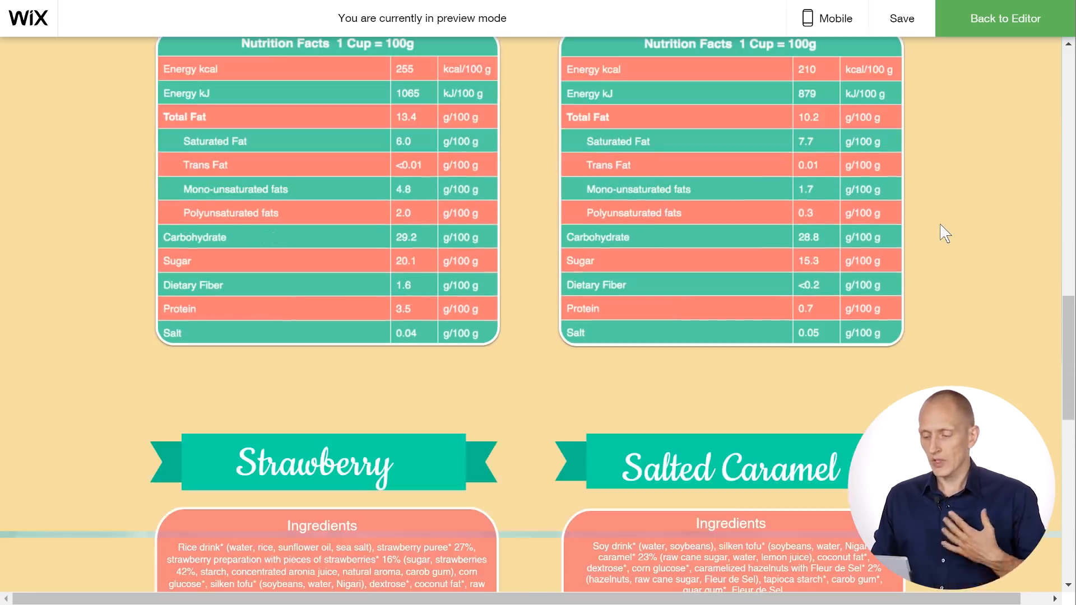
mouse_move(950, 209)
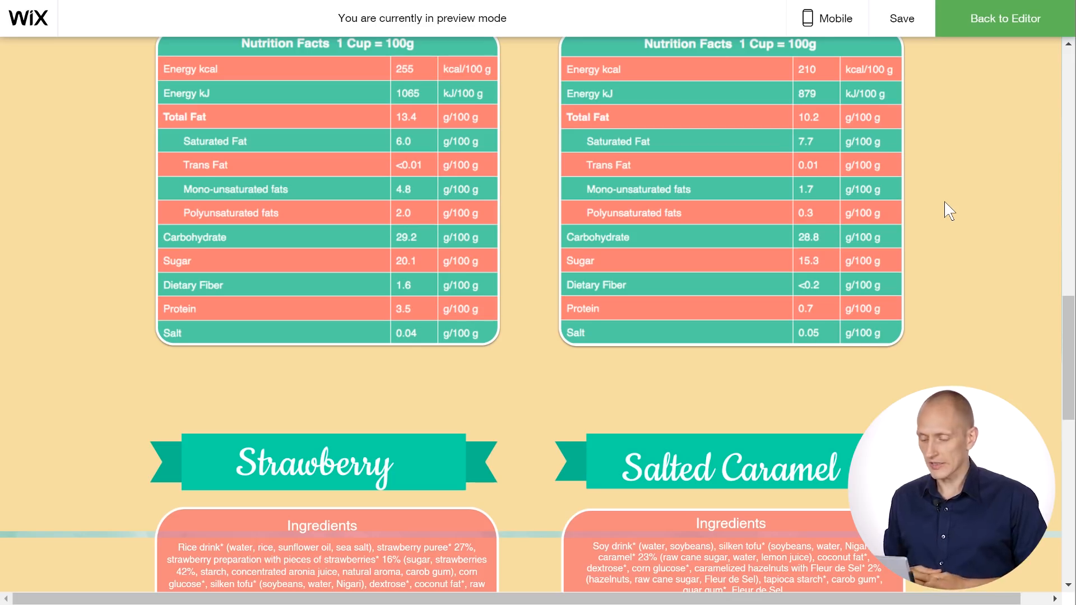
scroll(down, 3)
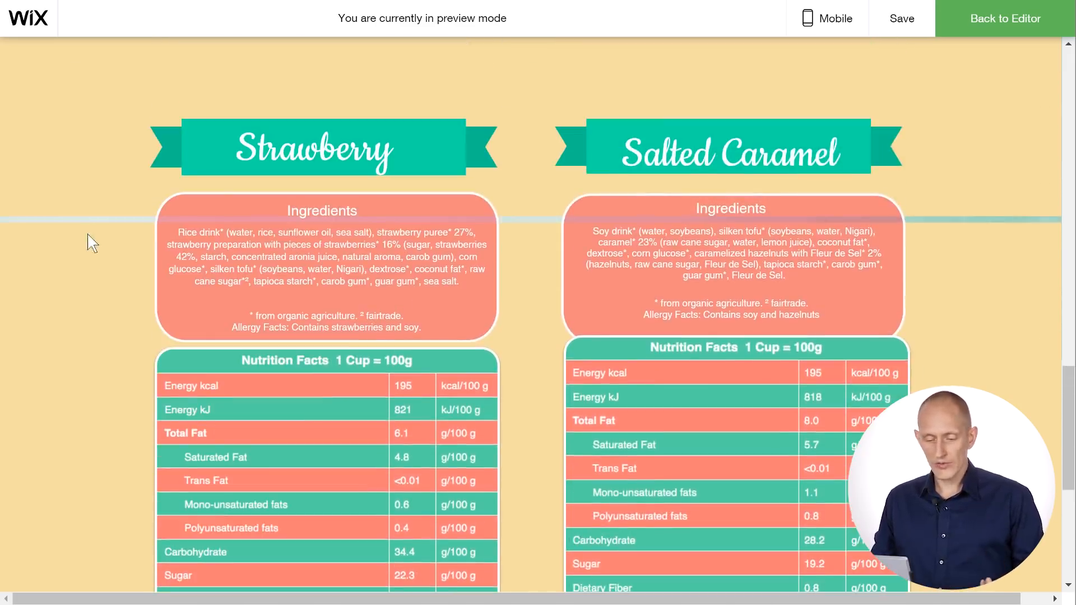
mouse_move(546, 230)
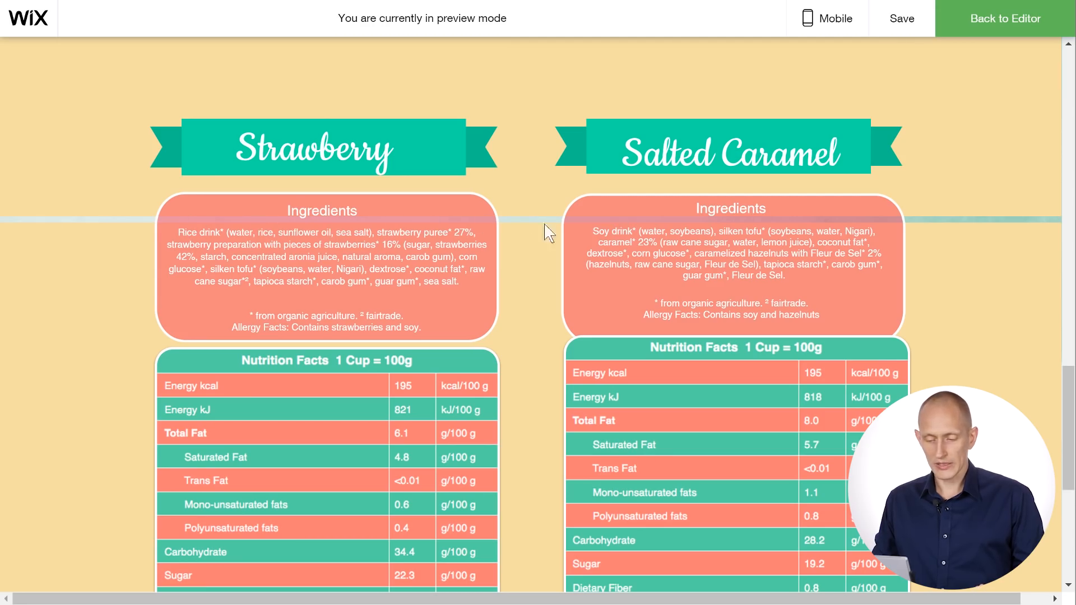
scroll(down, 3)
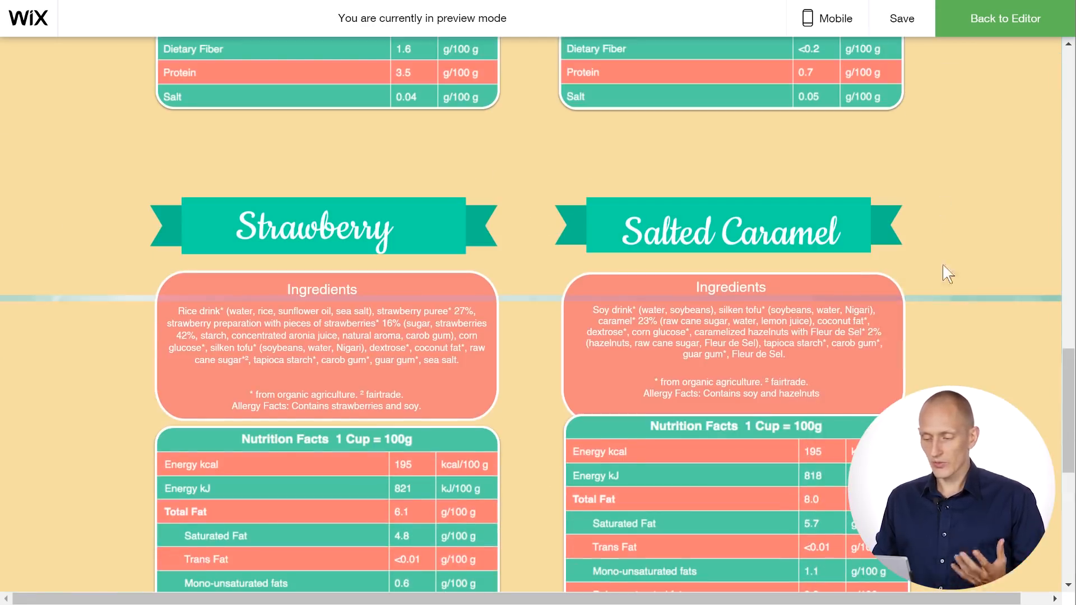
mouse_move(945, 304)
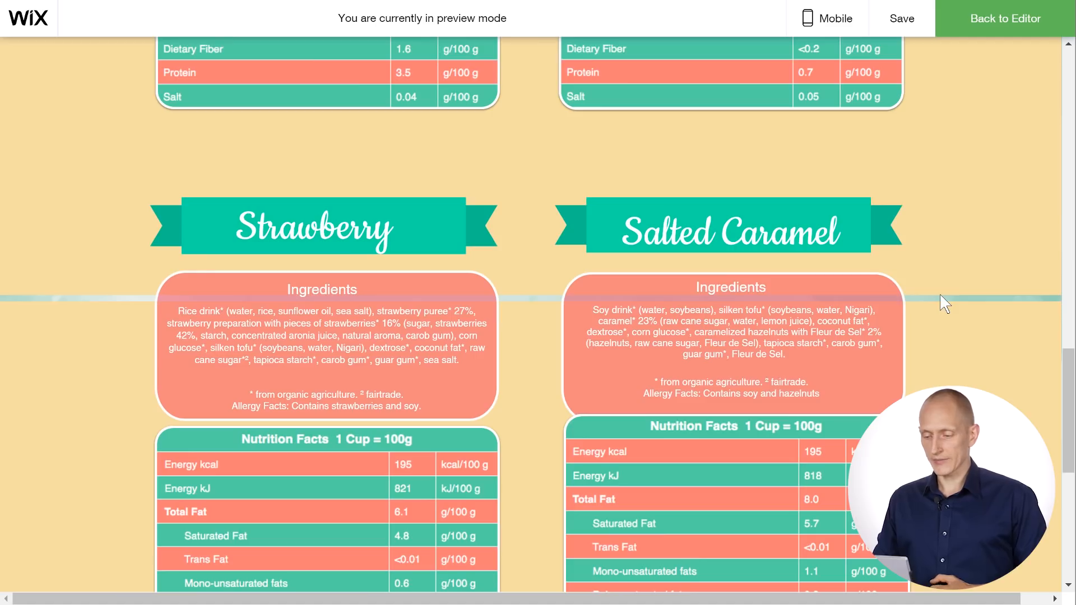
scroll(down, 3)
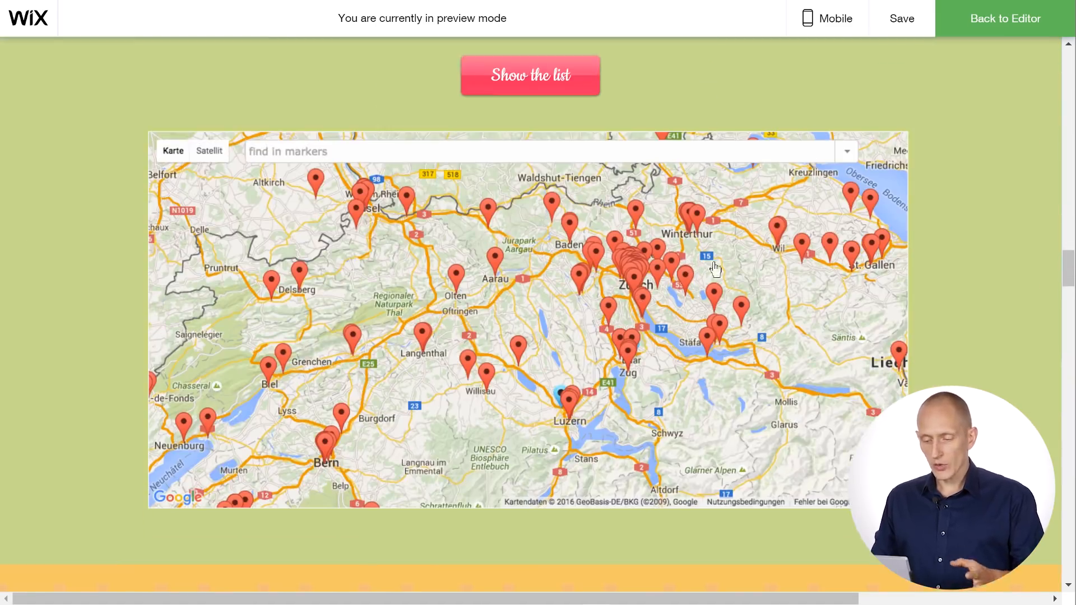
mouse_move(309, 241)
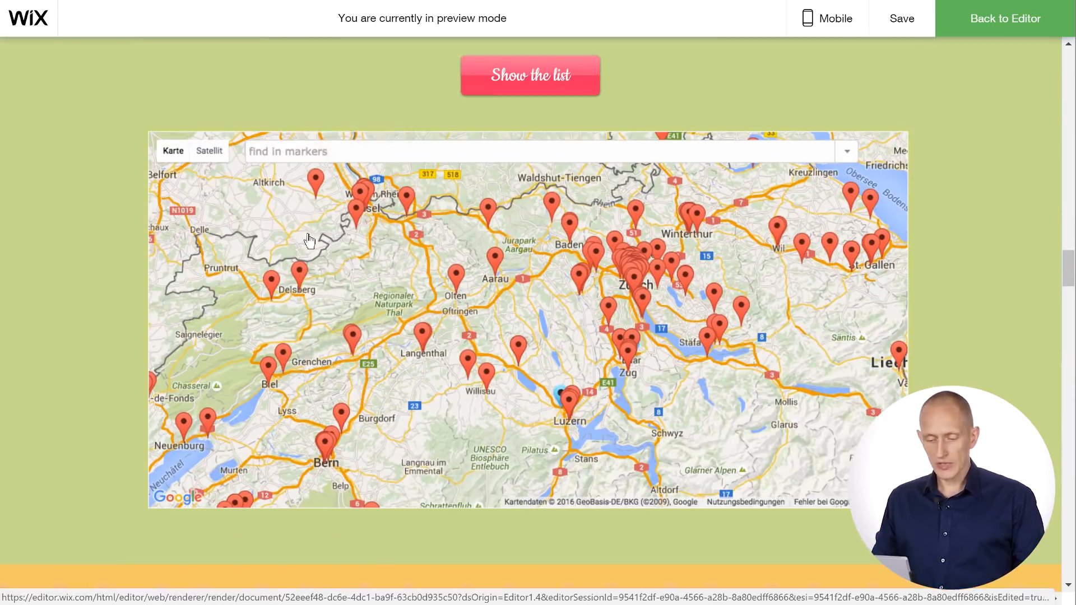
mouse_move(424, 211)
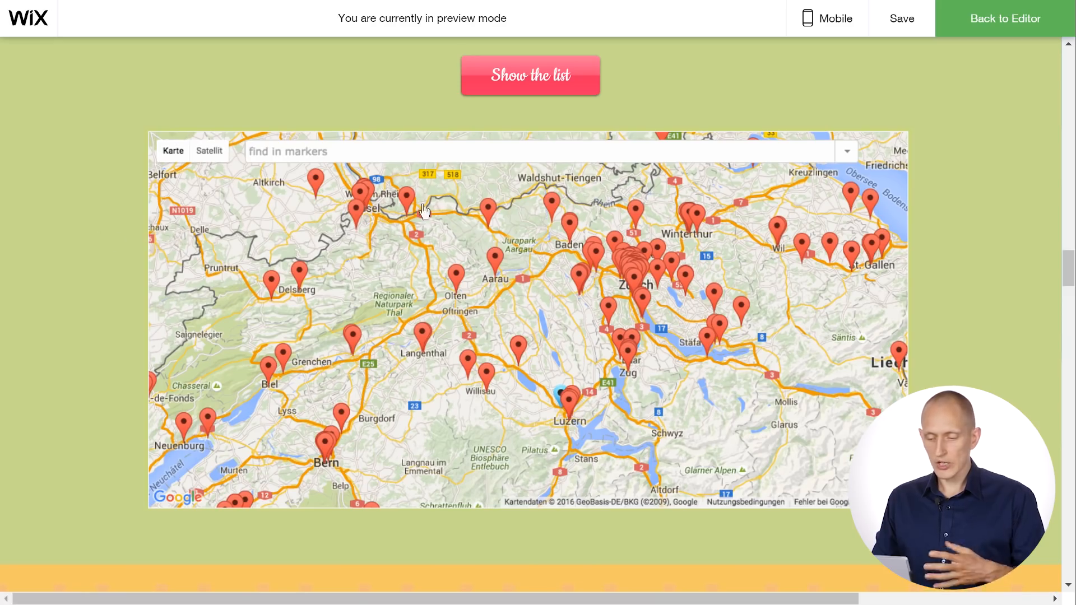
mouse_move(480, 232)
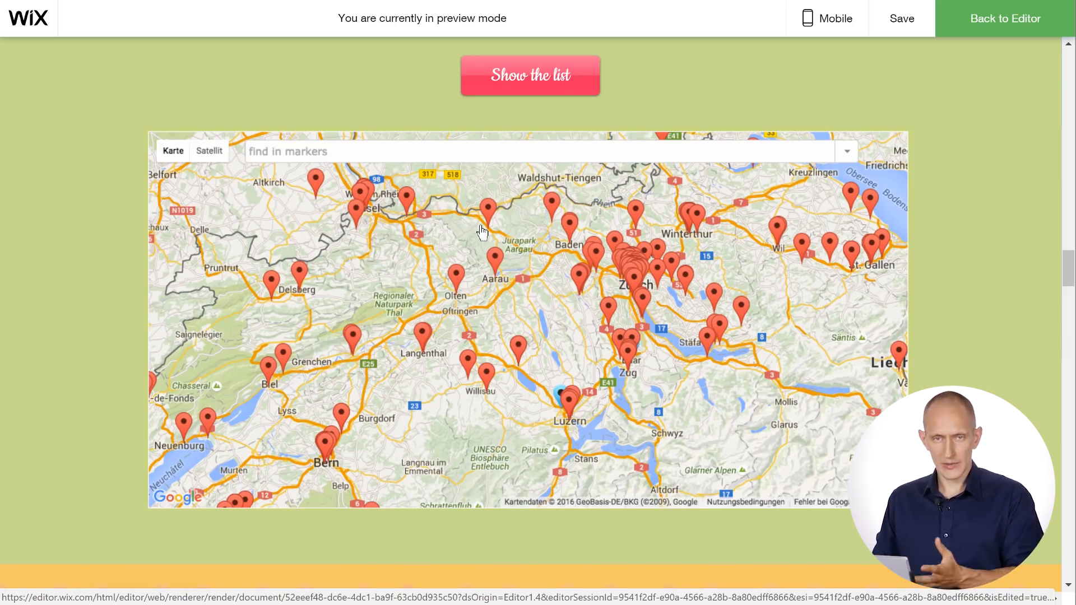
scroll(down, 3)
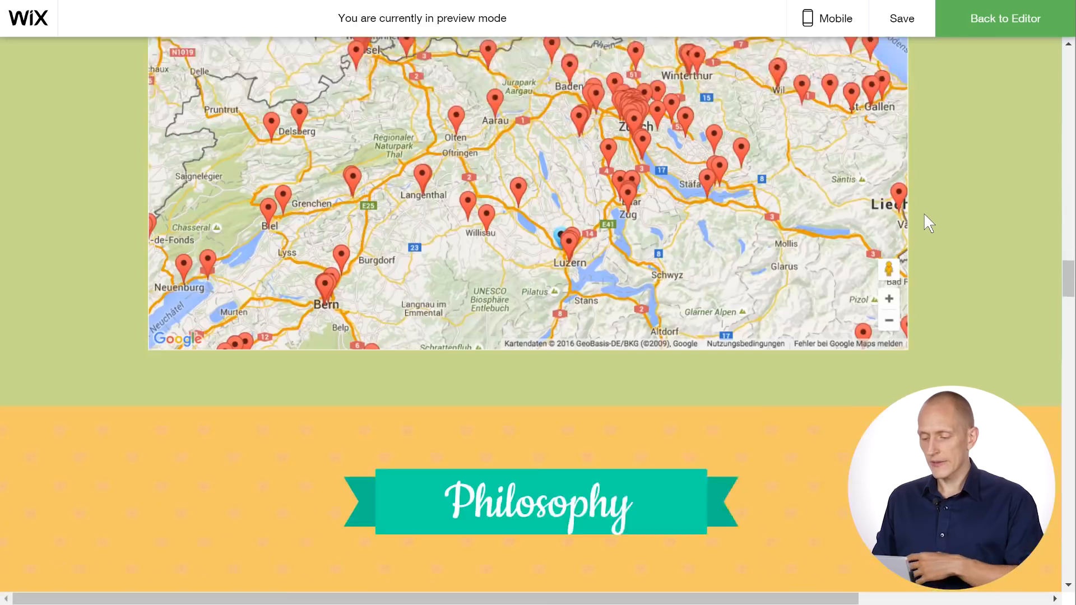
scroll(up, 3)
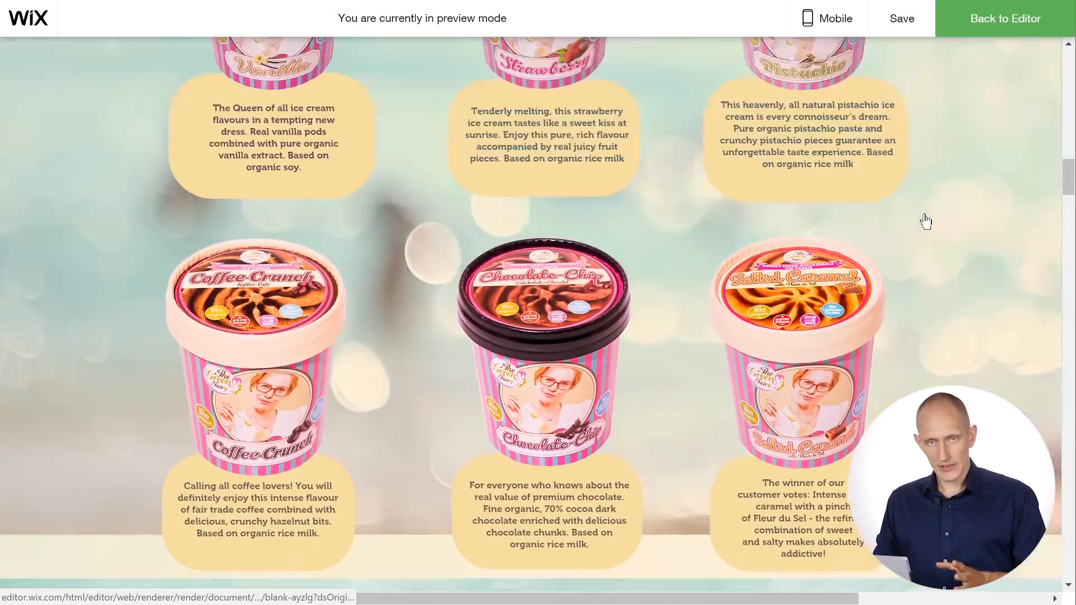
scroll(up, 3)
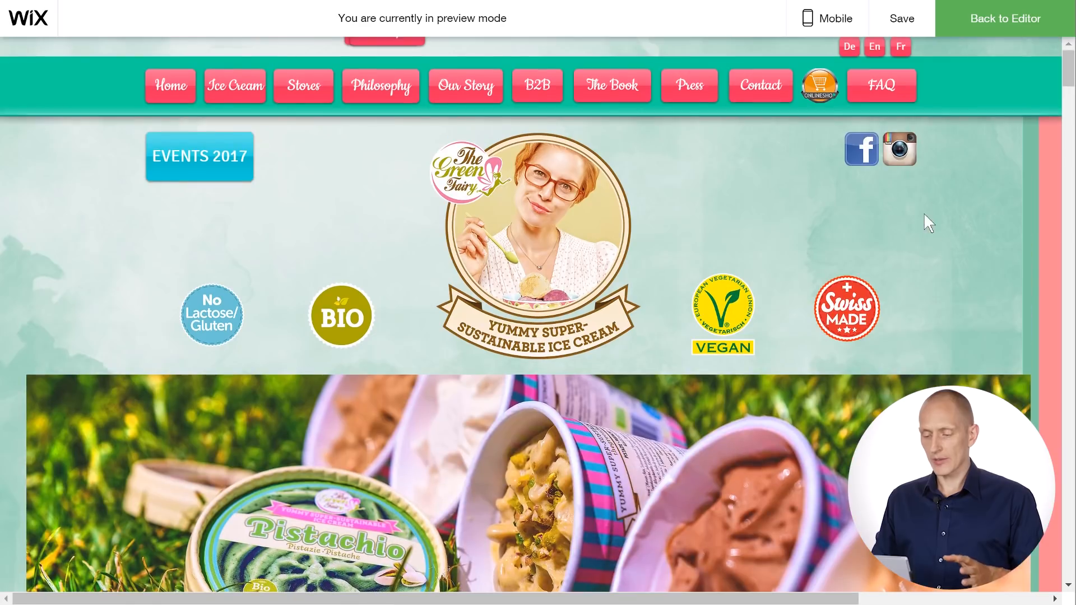
mouse_move(947, 287)
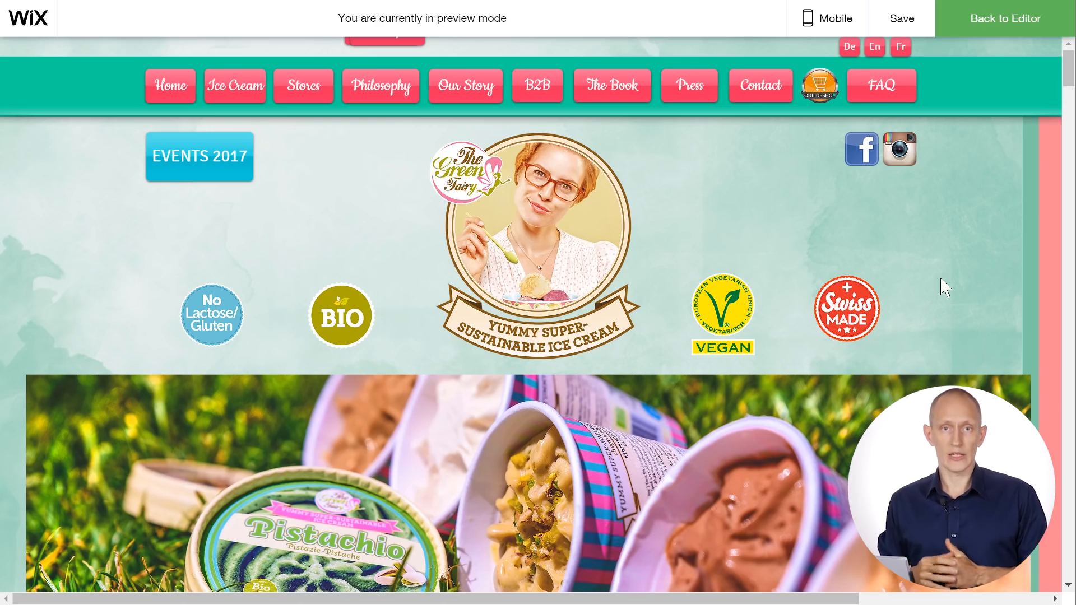
mouse_move(968, 238)
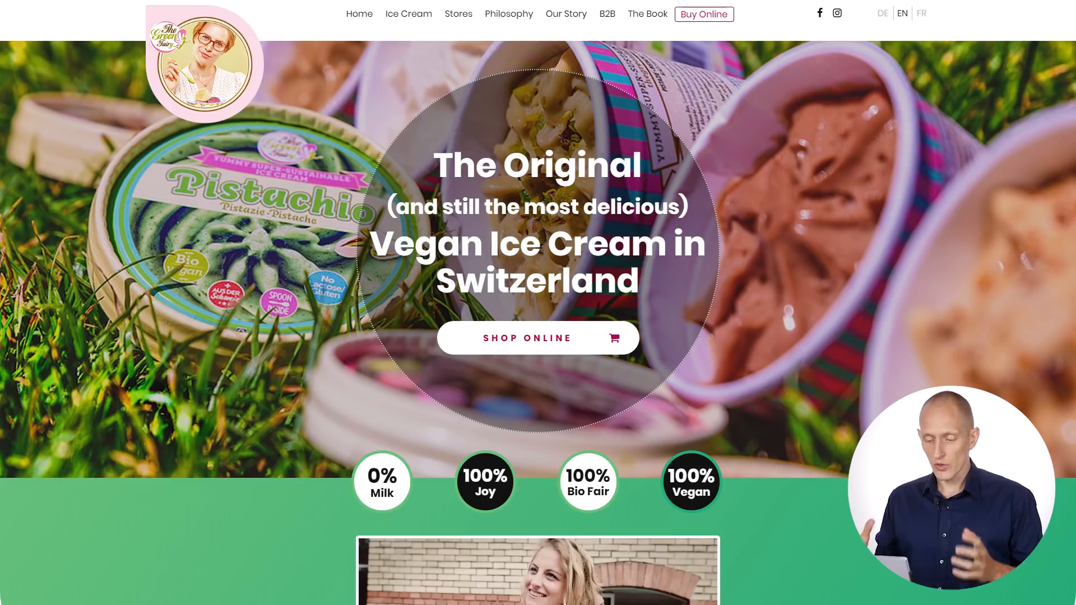
scroll(down, 3)
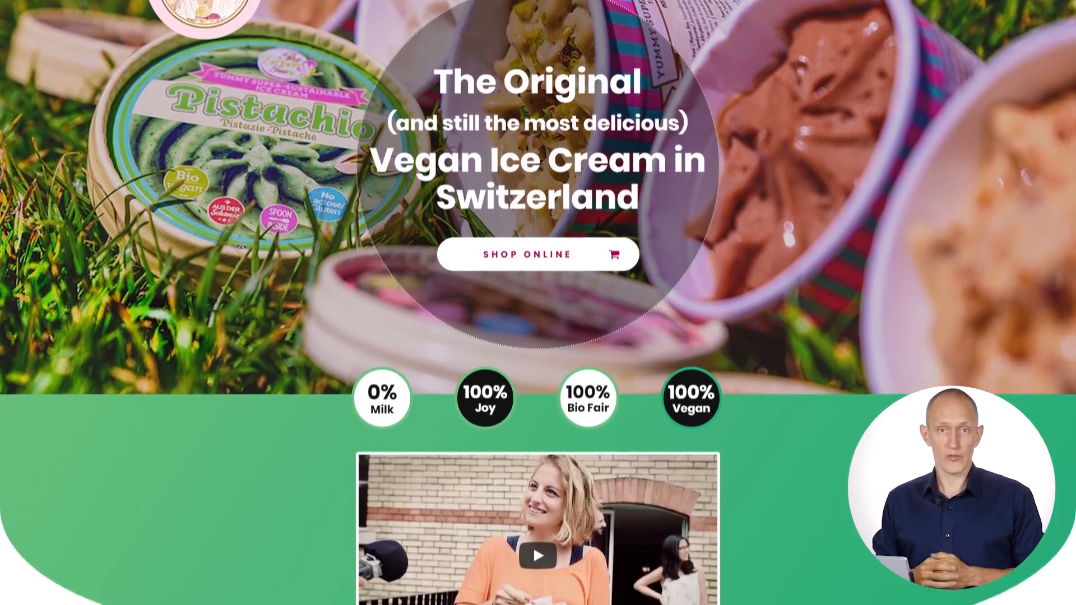
scroll(down, 3)
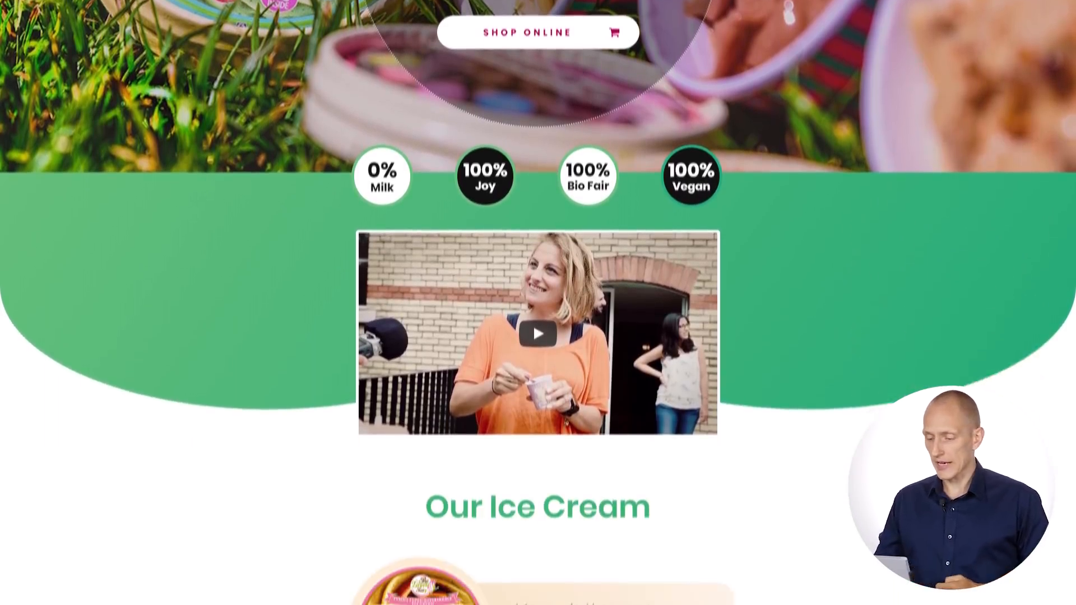
scroll(down, 3)
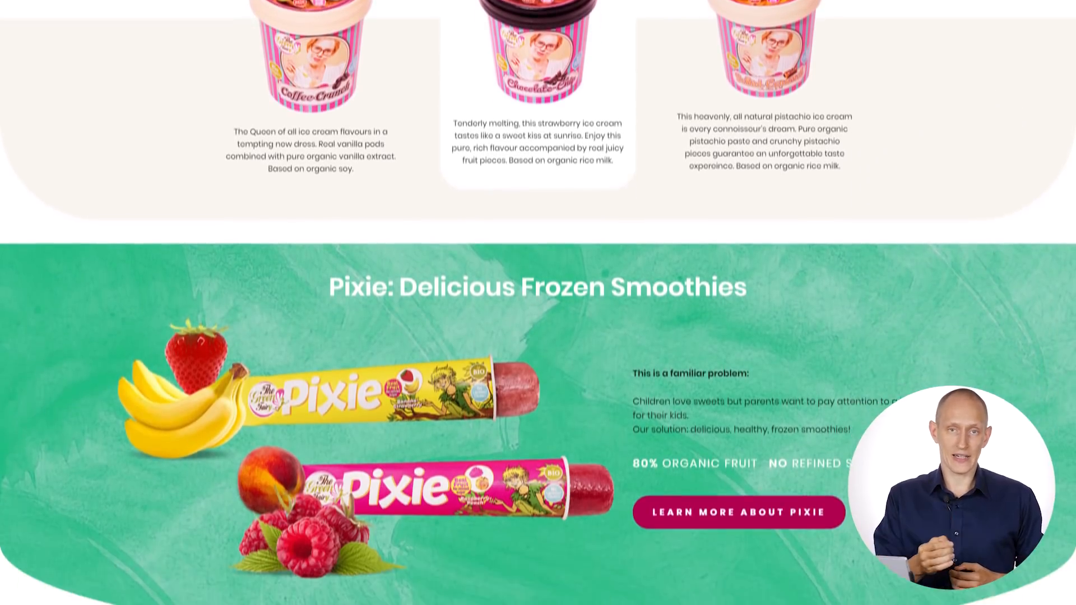
scroll(up, 3)
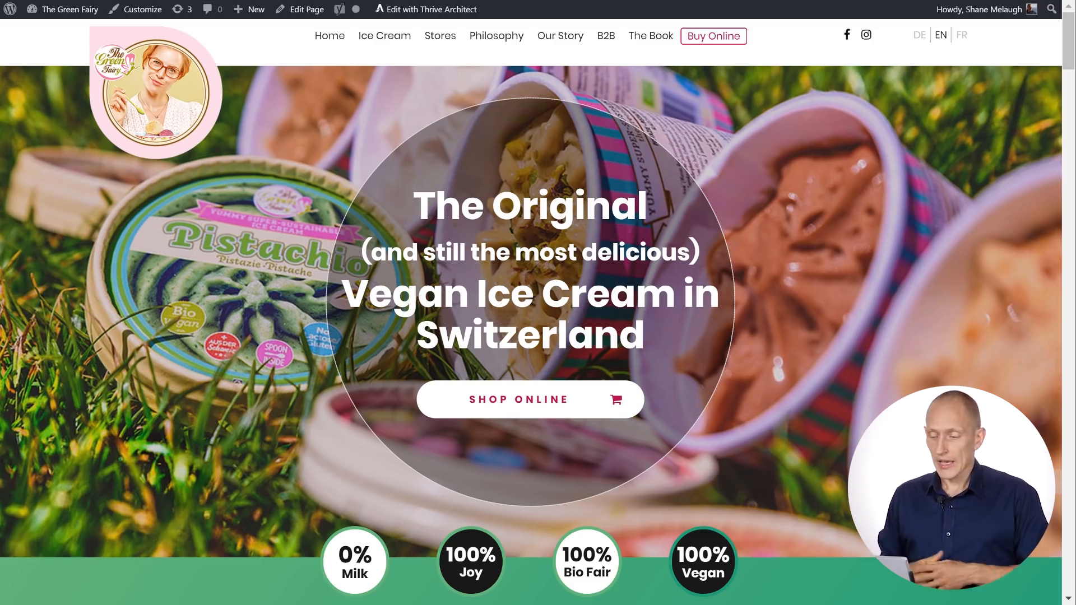
mouse_move(701, 49)
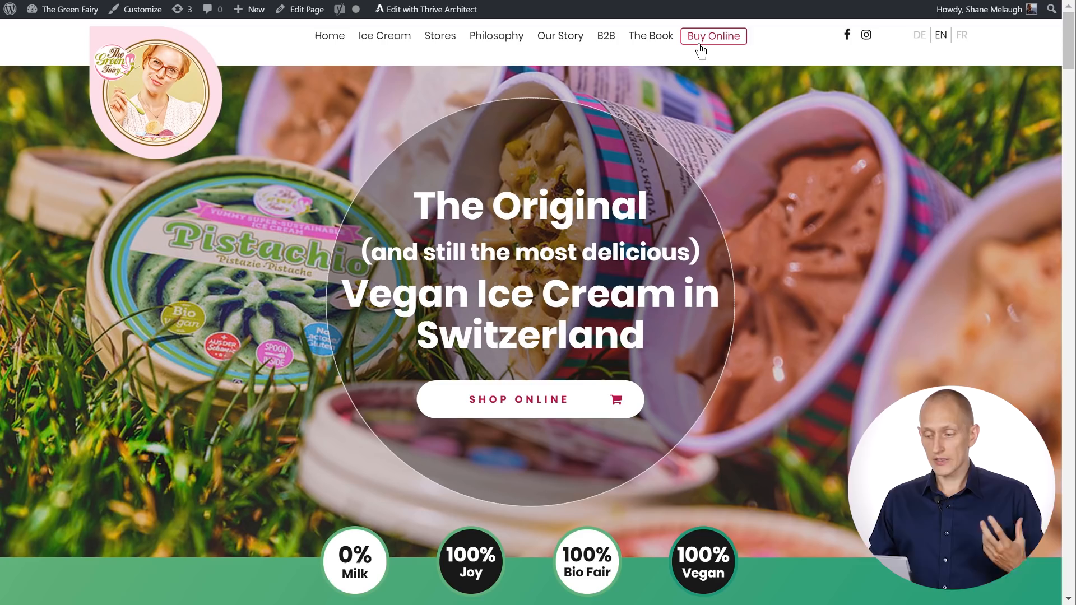
mouse_move(712, 36)
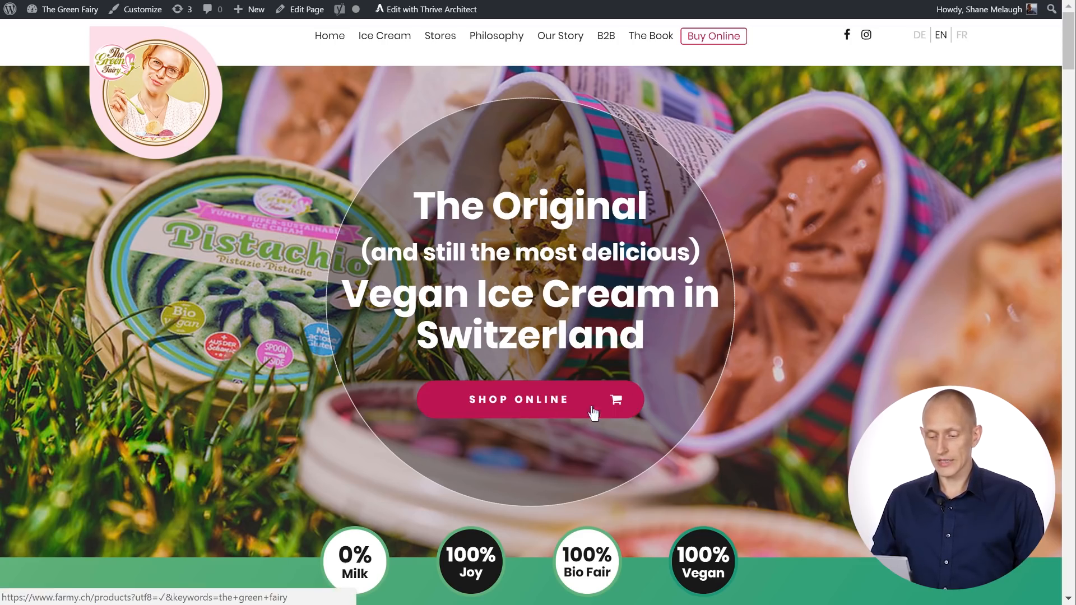
mouse_move(851, 340)
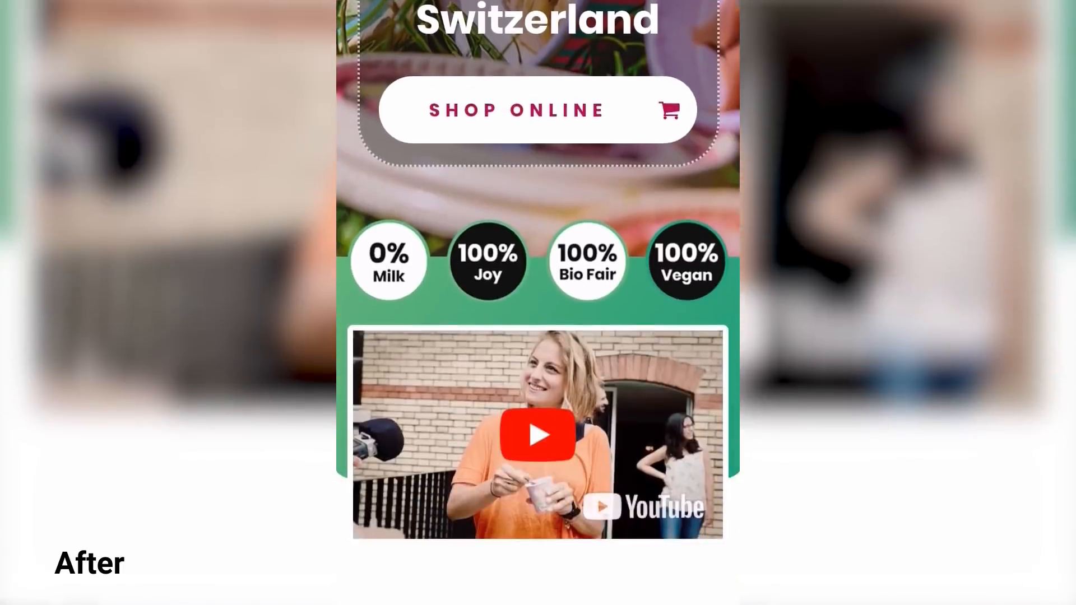
scroll(down, 3)
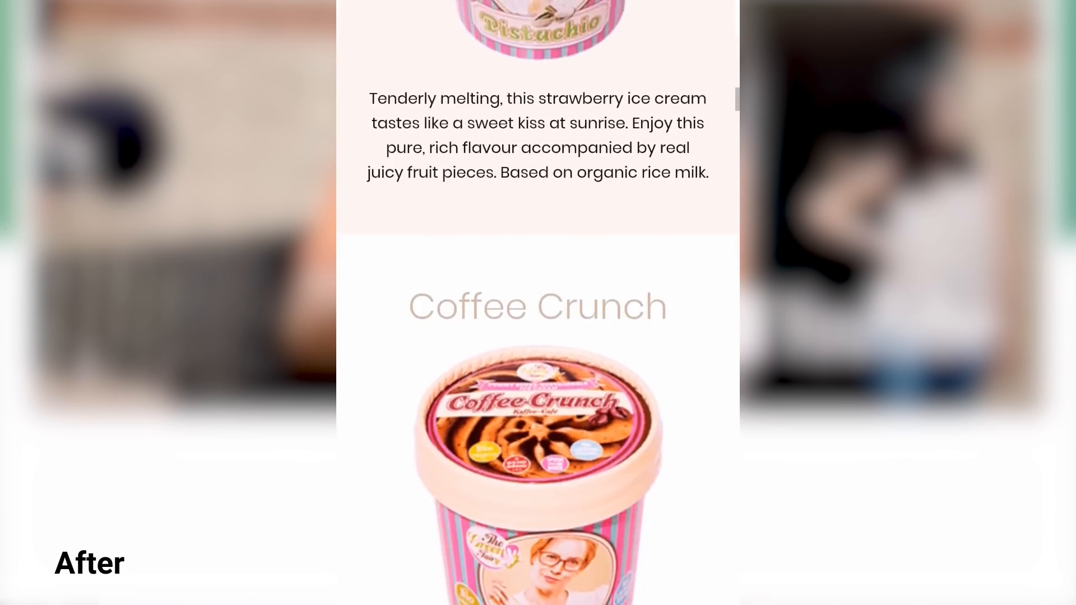
scroll(down, 3)
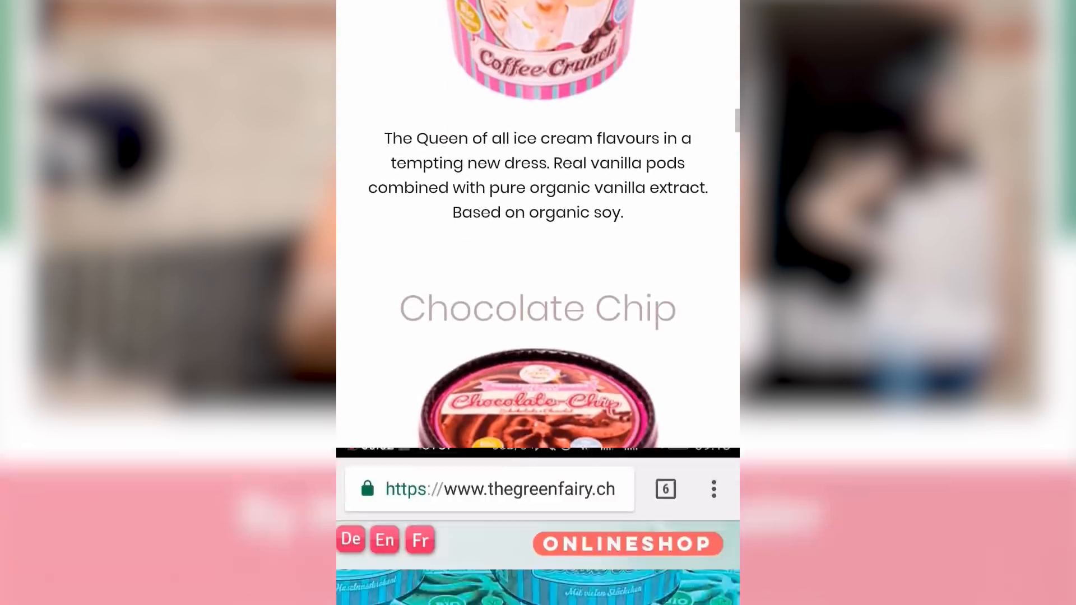
scroll(down, 3)
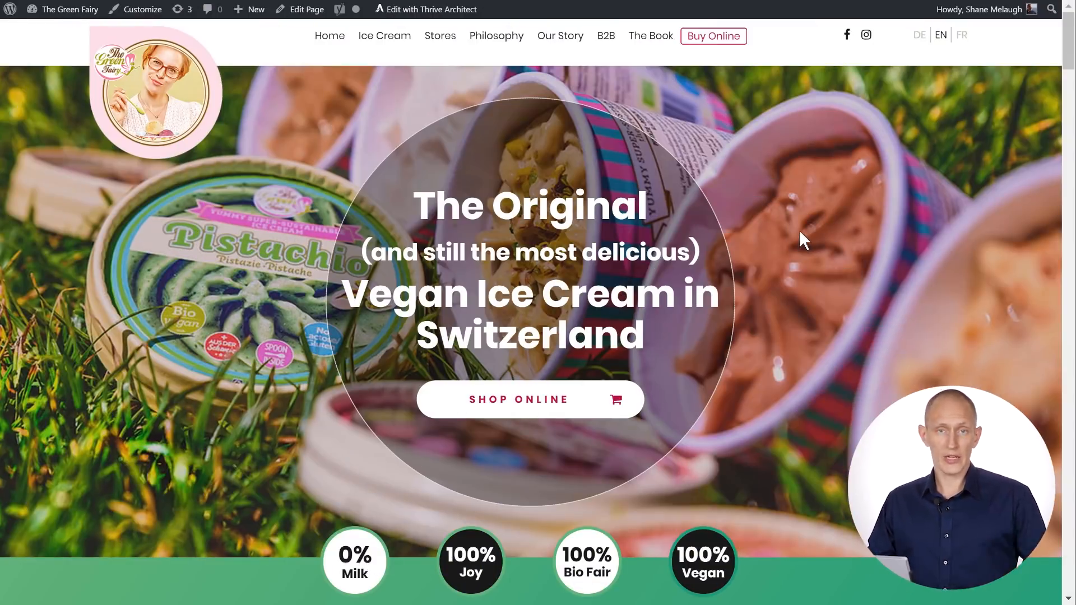
Scroll the rebuilt WordPress homepage briefly and return to the top near the language switcher.
scroll(down, 3)
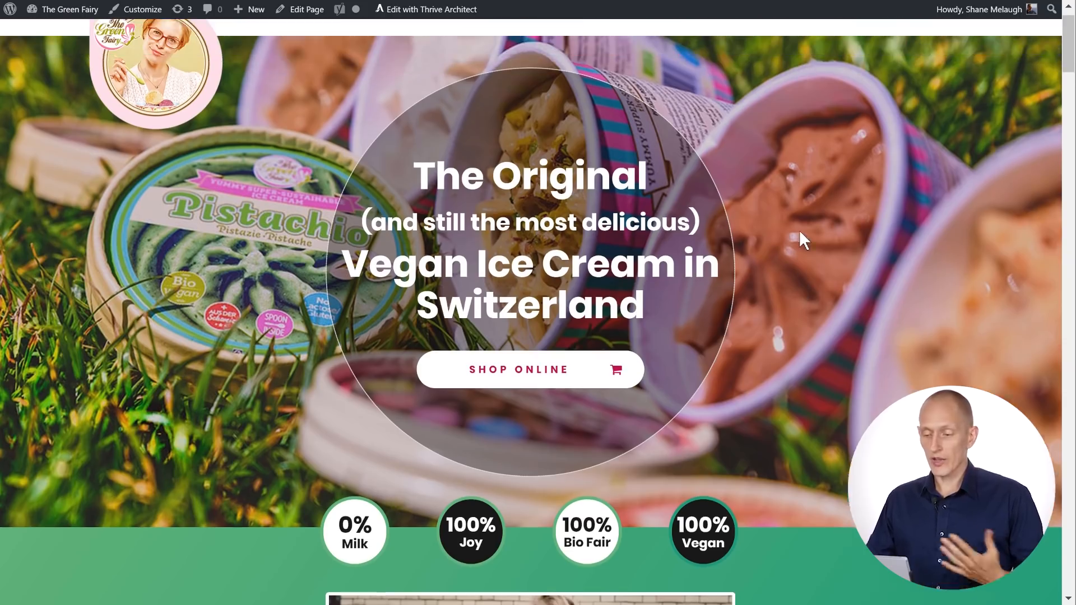
scroll(up, 3)
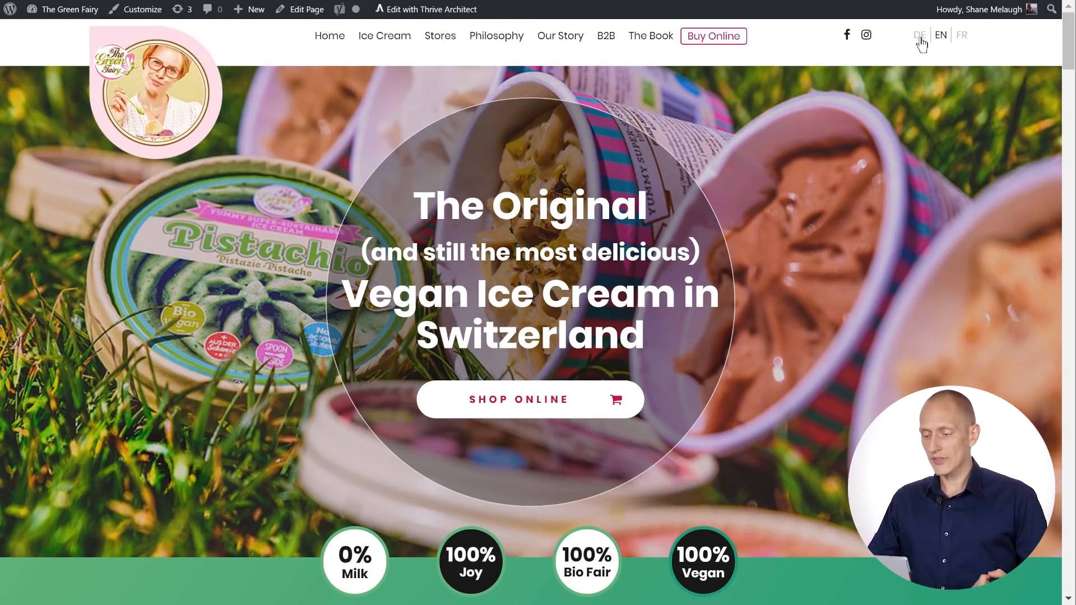
mouse_move(797, 92)
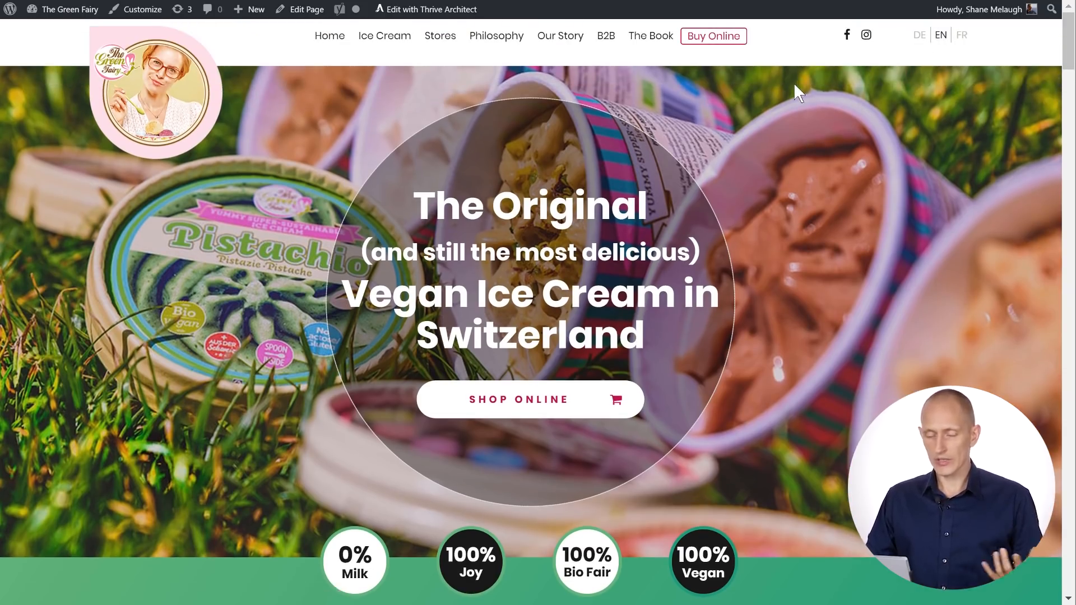
mouse_move(823, 83)
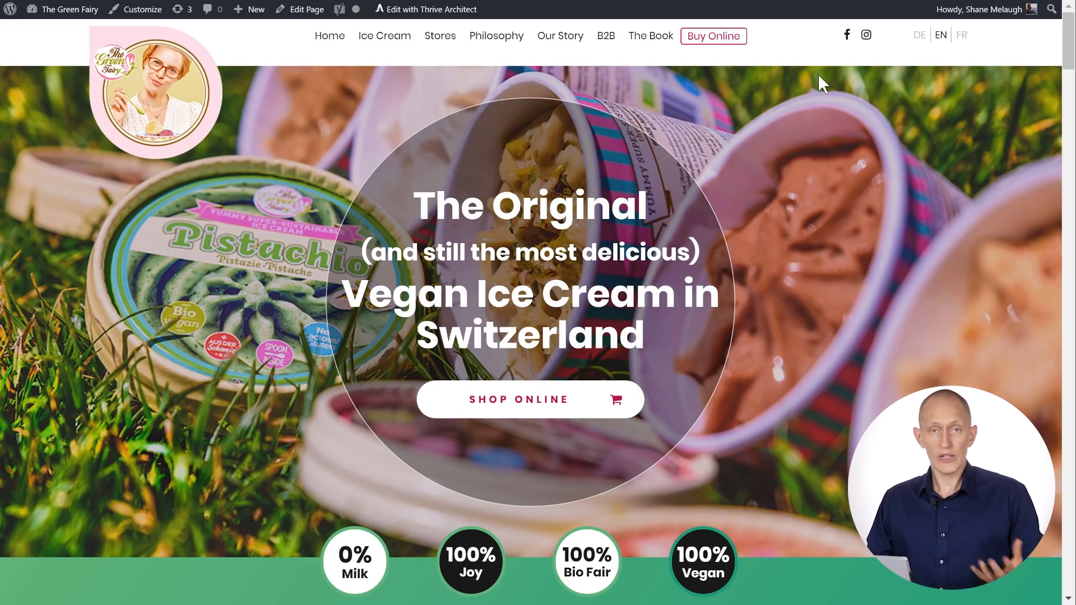
mouse_move(312, 41)
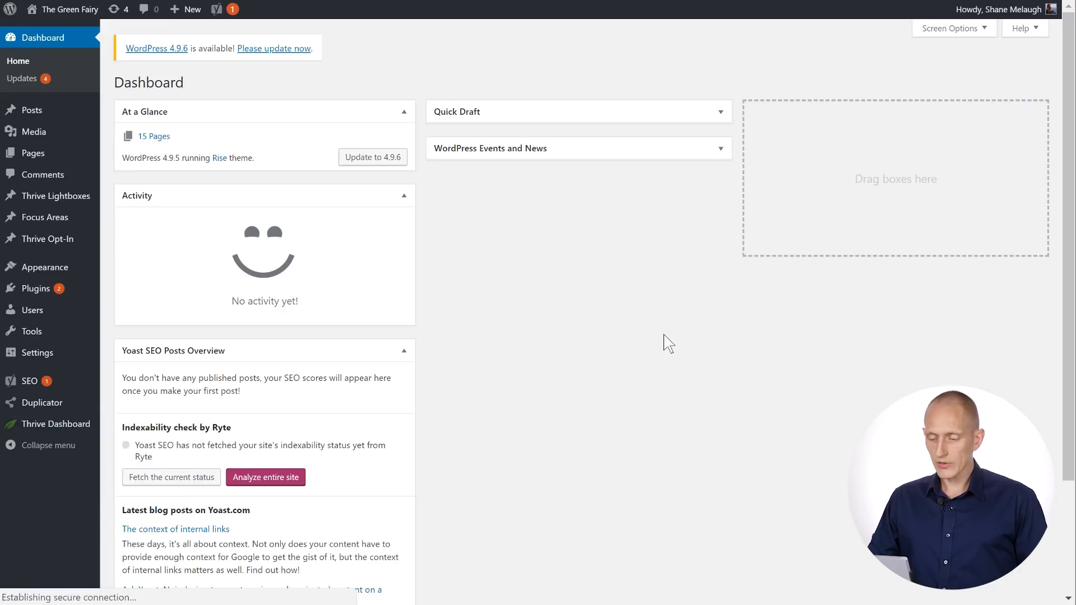
Open Manage Saved Elements from the Thrive Dashboard to list the TGF header and footer symbols.
click(55, 424)
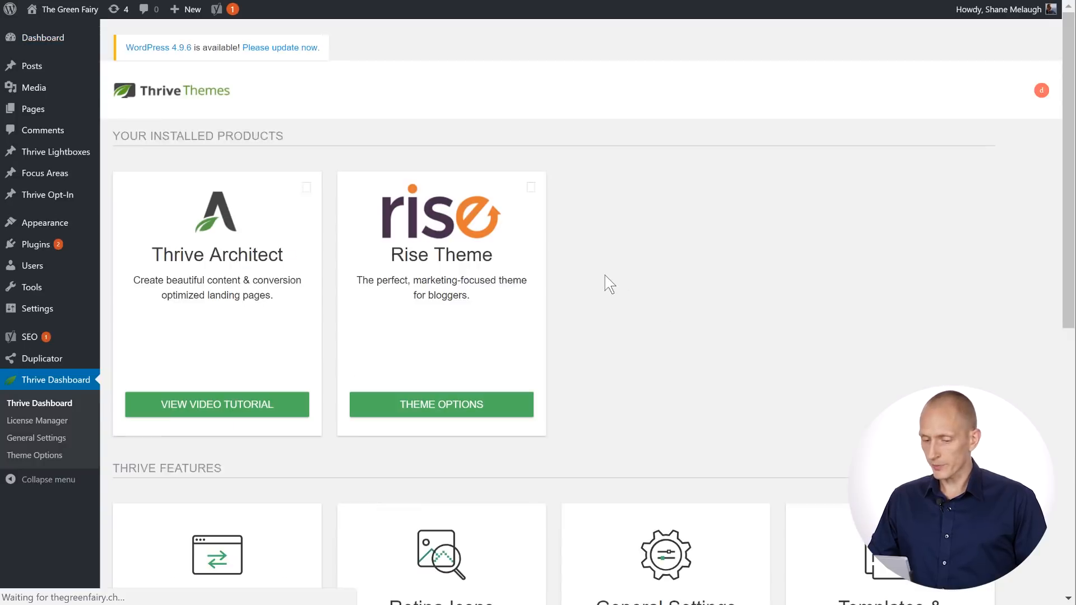
scroll(down, 3)
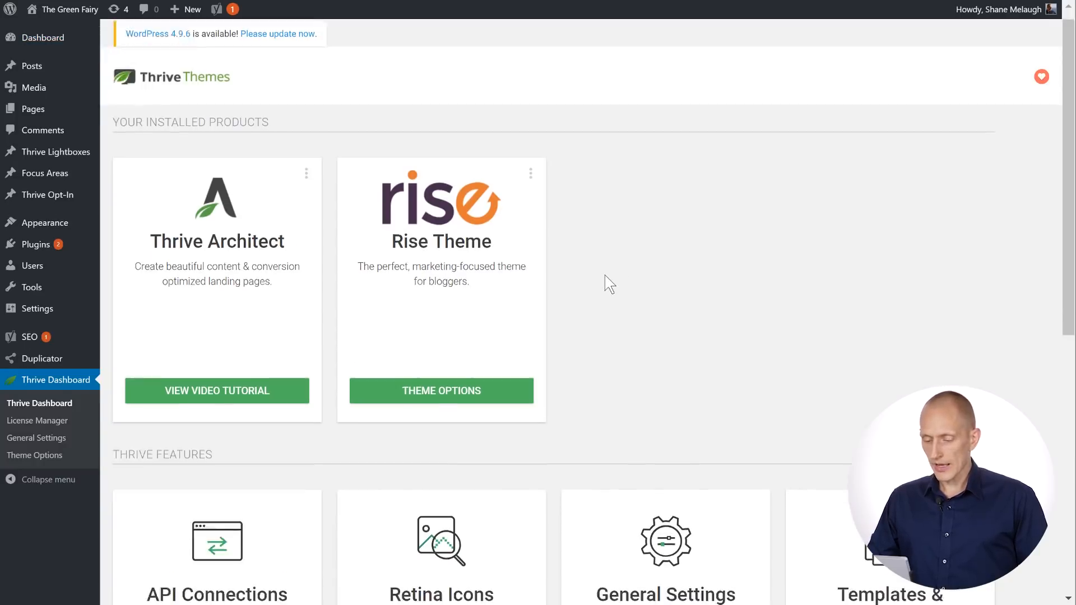
scroll(down, 3)
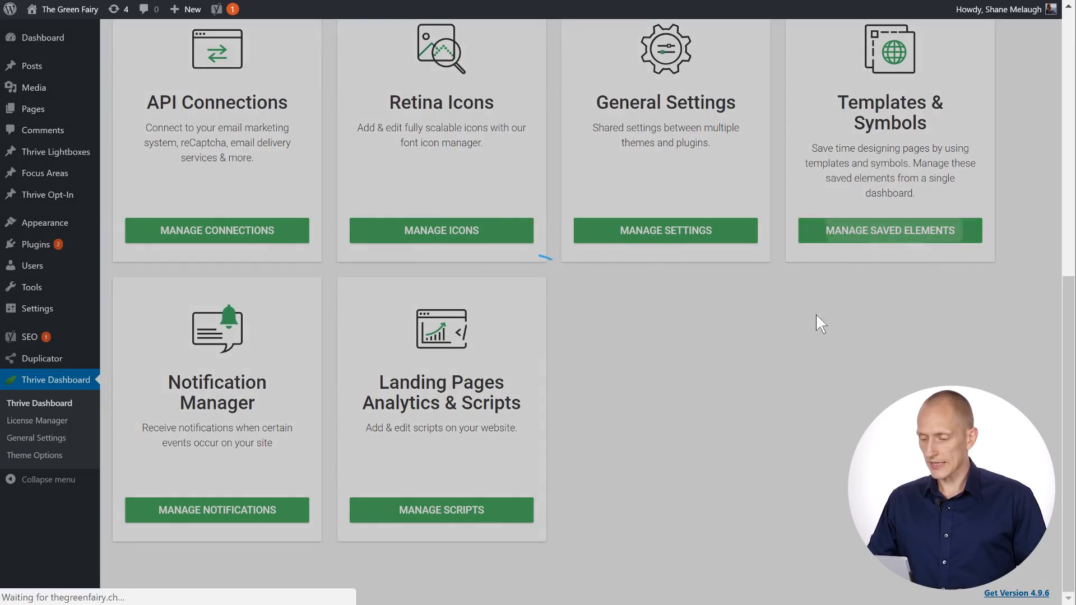
click(889, 230)
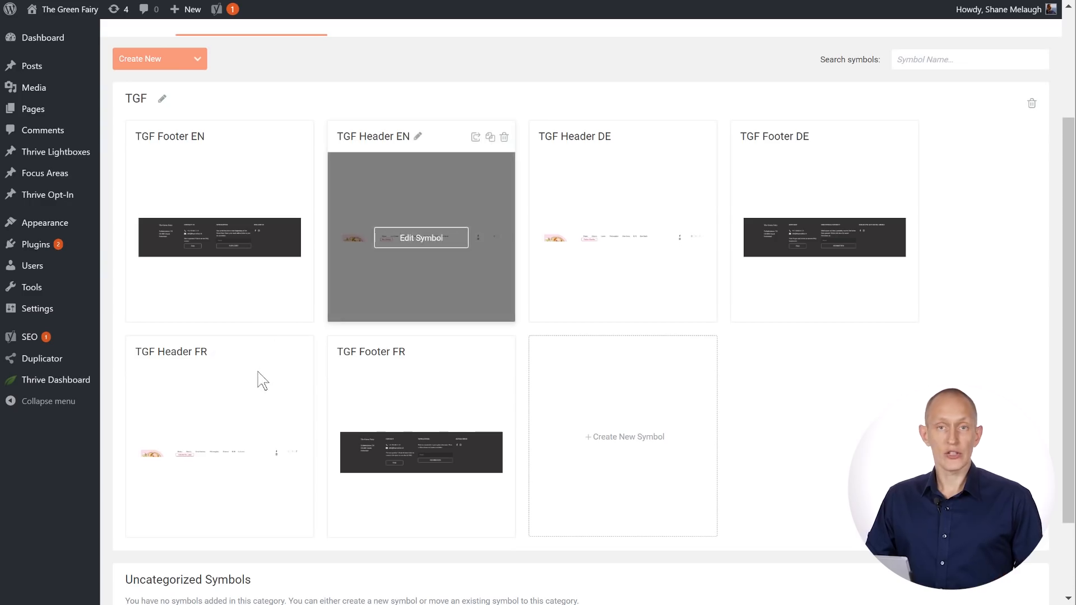
mouse_move(609, 264)
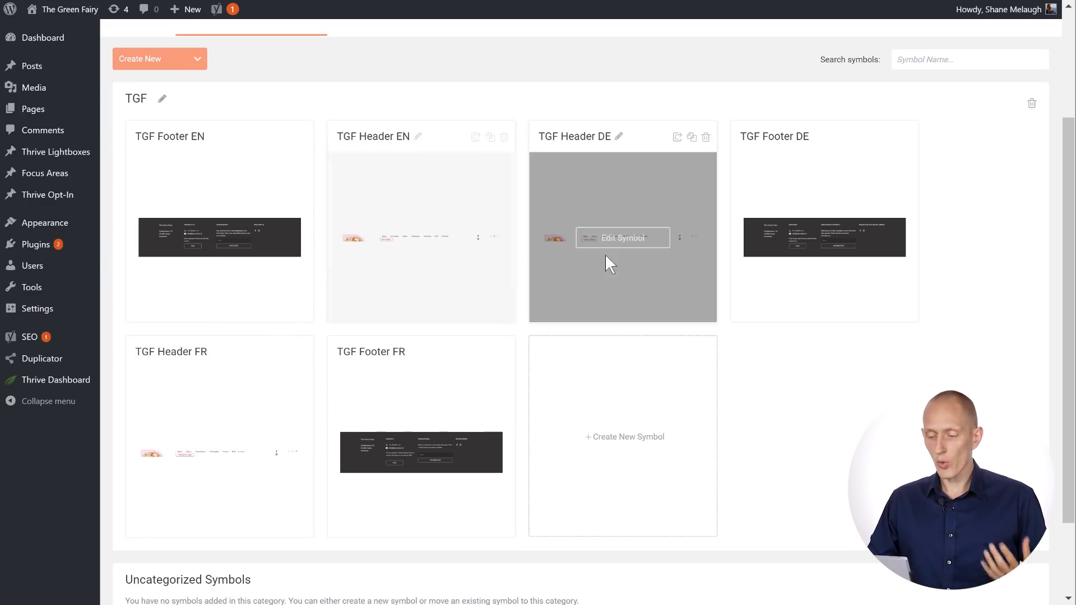
mouse_move(872, 394)
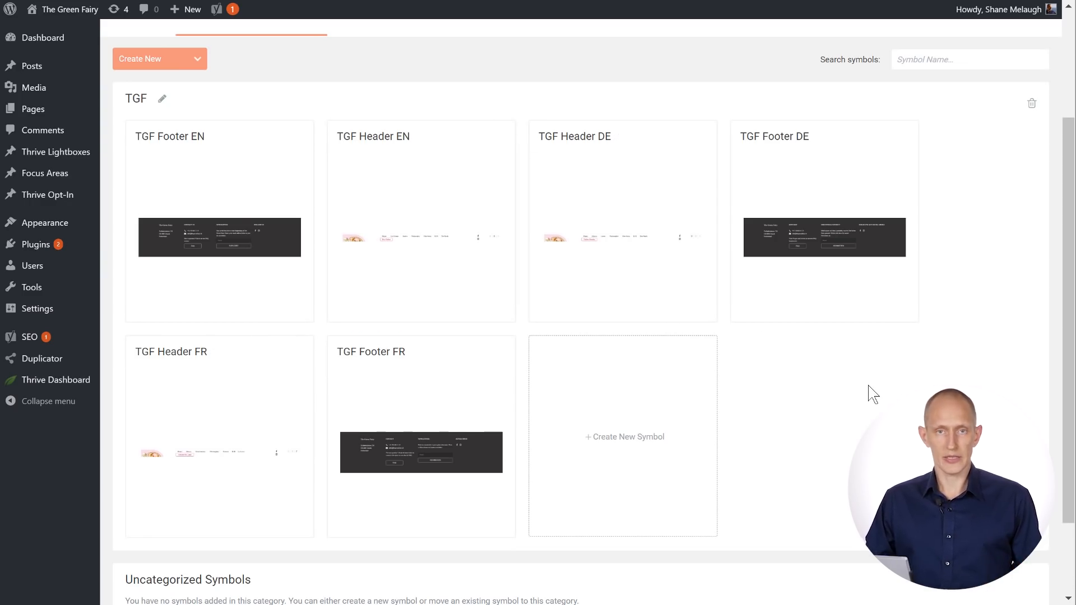
mouse_move(219, 238)
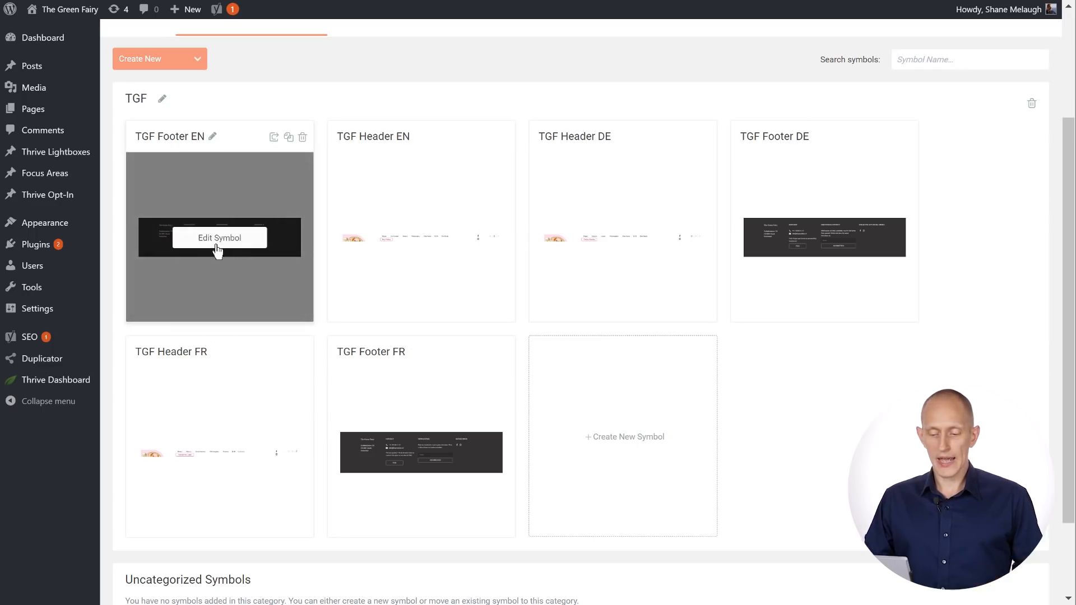
mouse_move(861, 367)
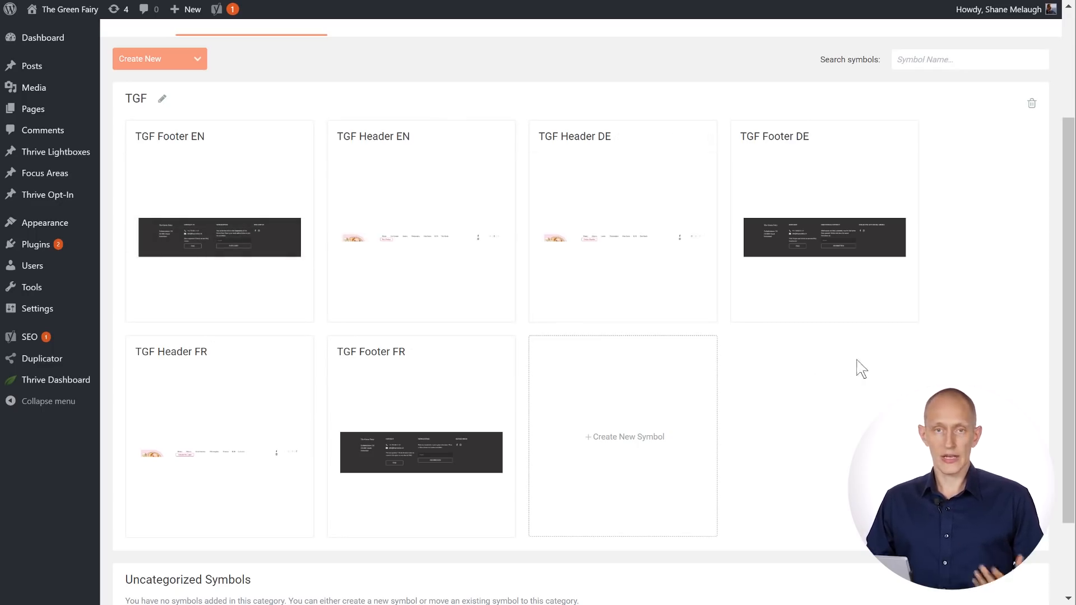
mouse_move(865, 377)
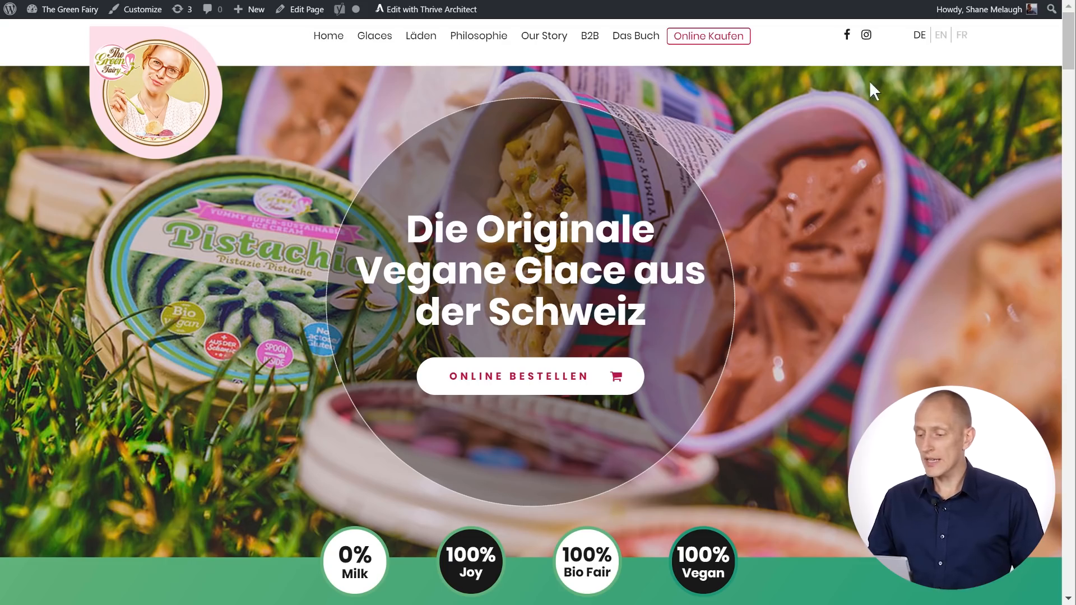
mouse_move(961, 36)
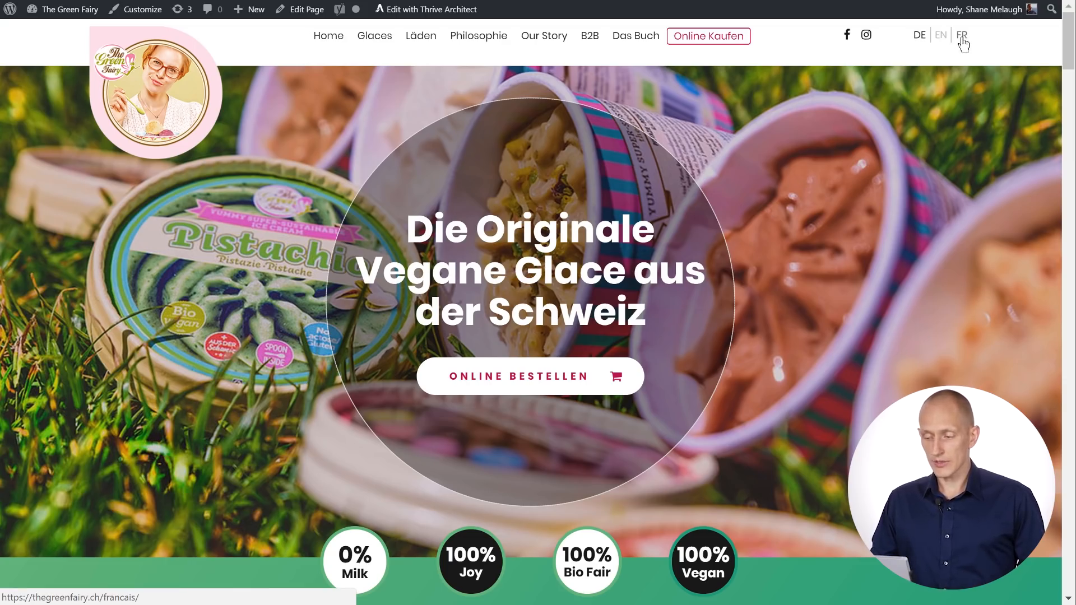
mouse_move(939, 35)
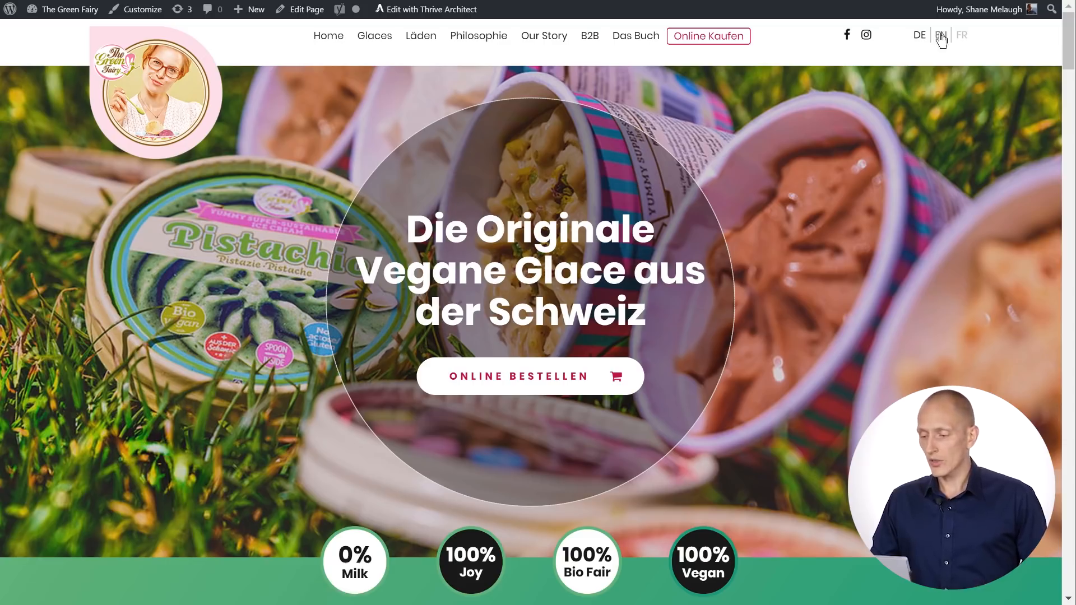
click(940, 34)
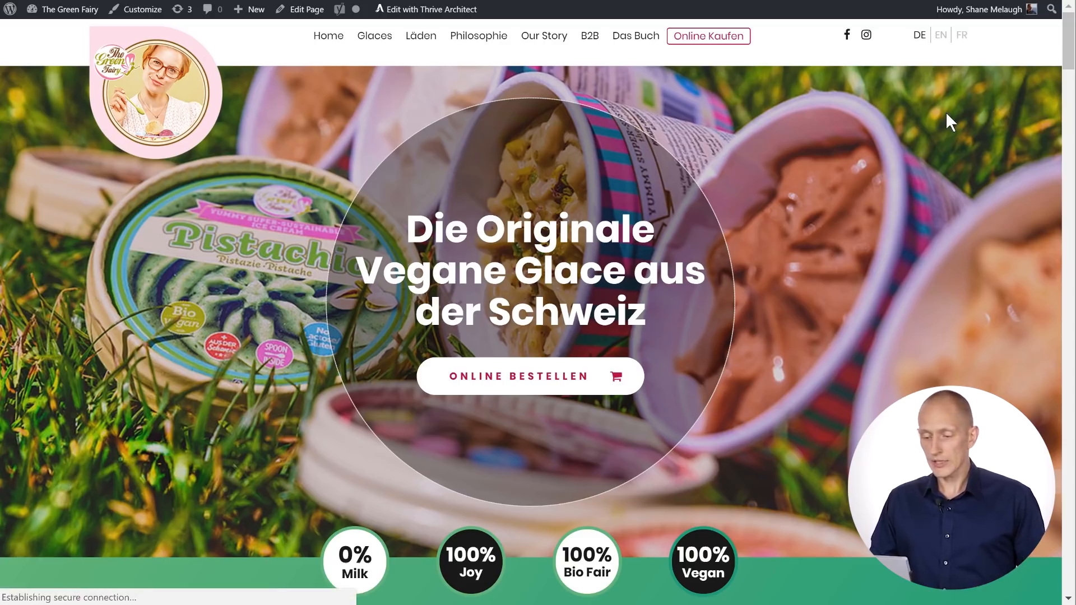
click(940, 35)
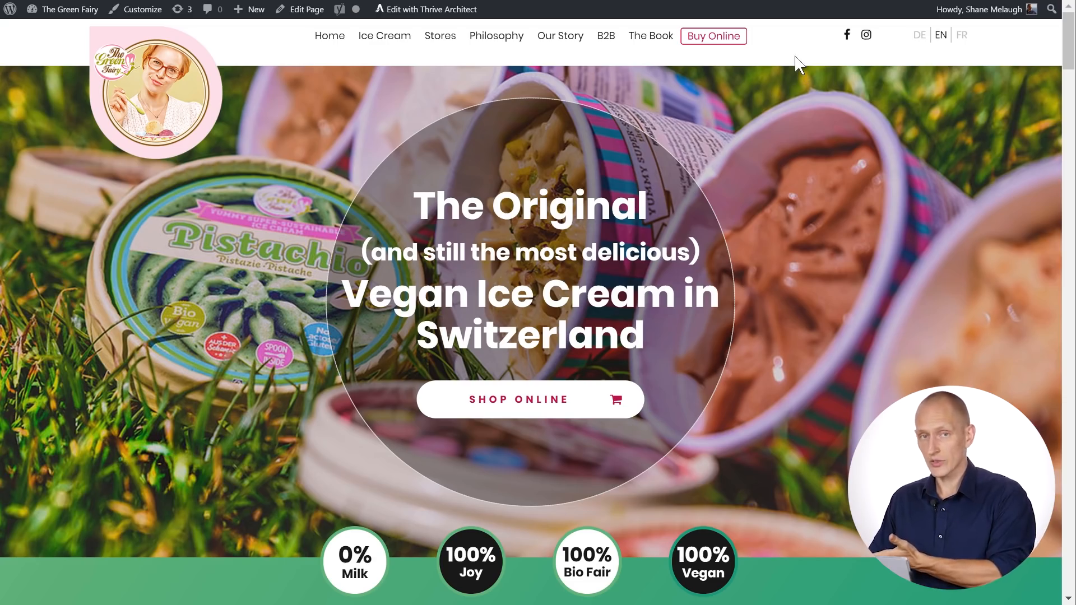
mouse_move(745, 67)
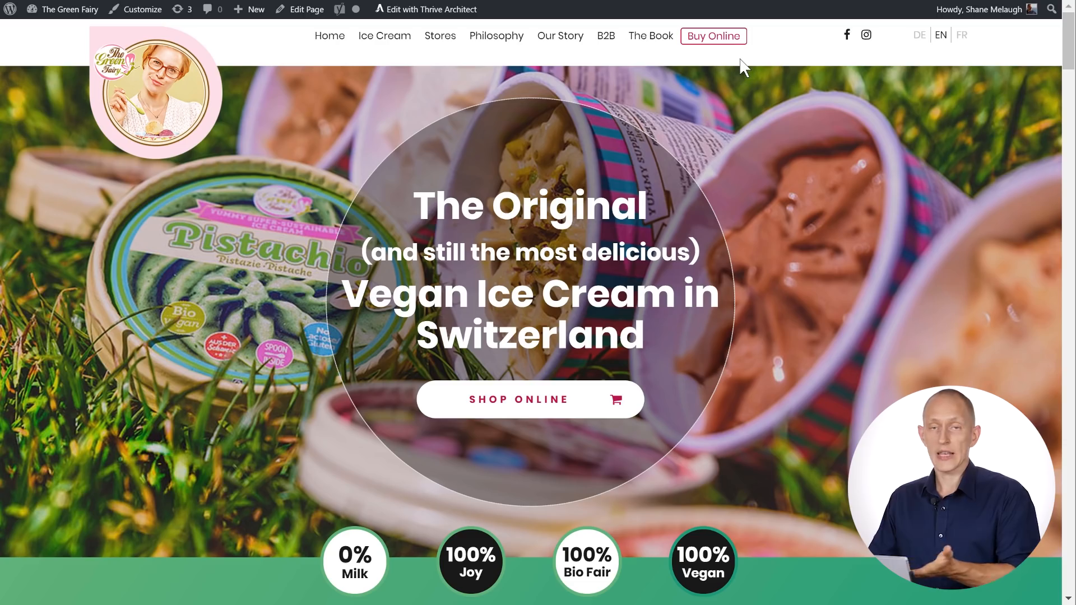
mouse_move(857, 58)
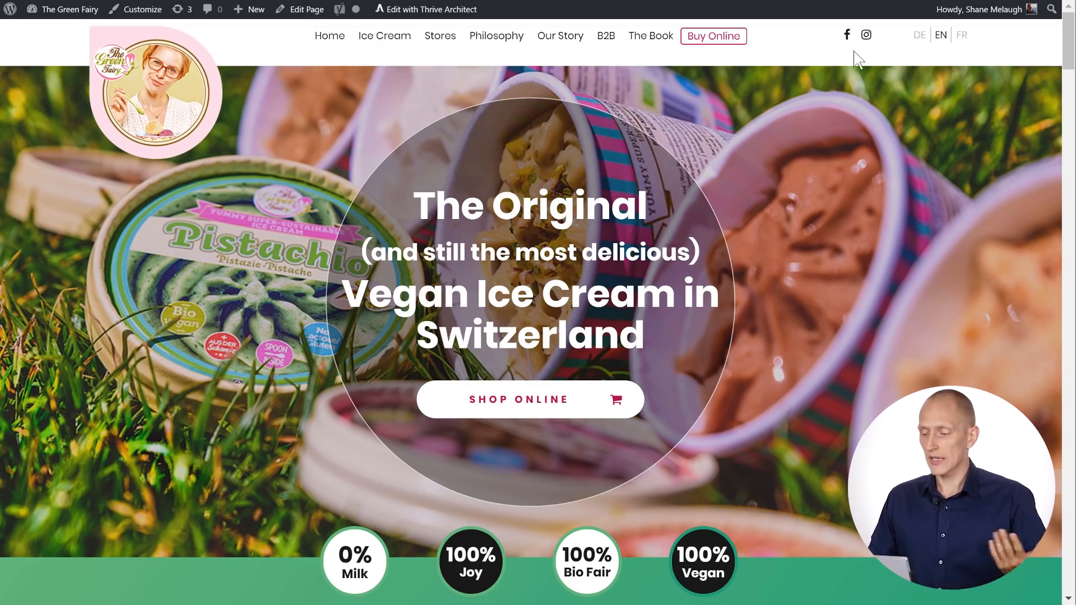
mouse_move(798, 112)
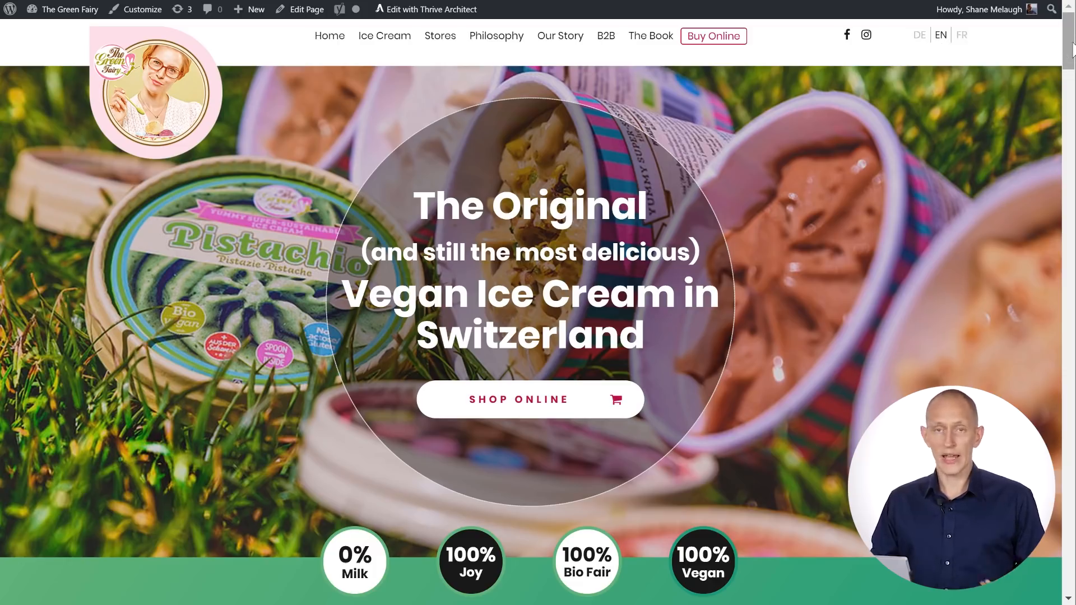
scroll(down, 3)
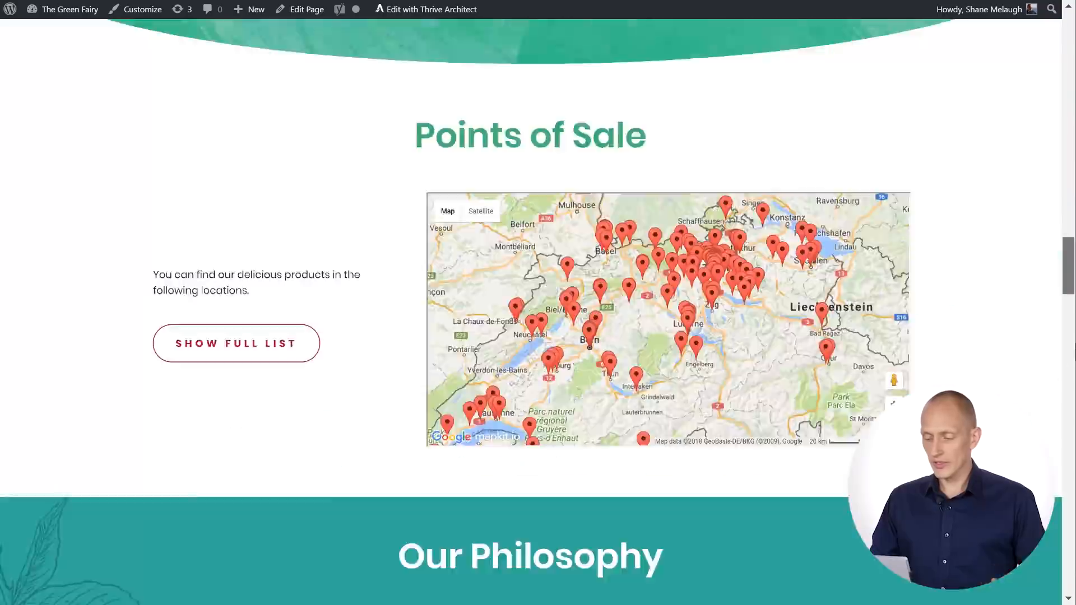
scroll(down, 3)
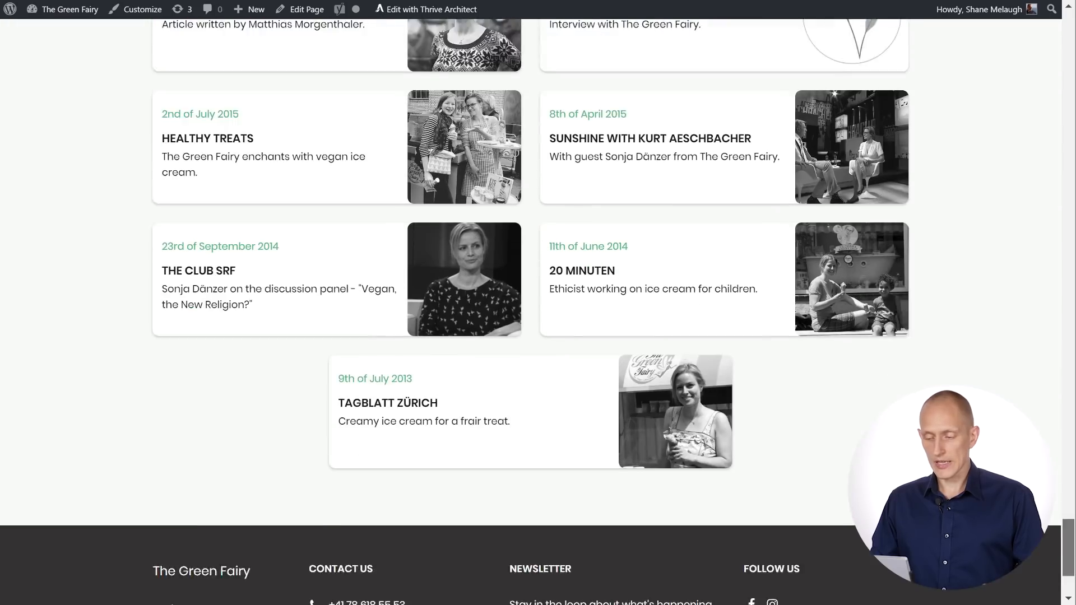
scroll(down, 3)
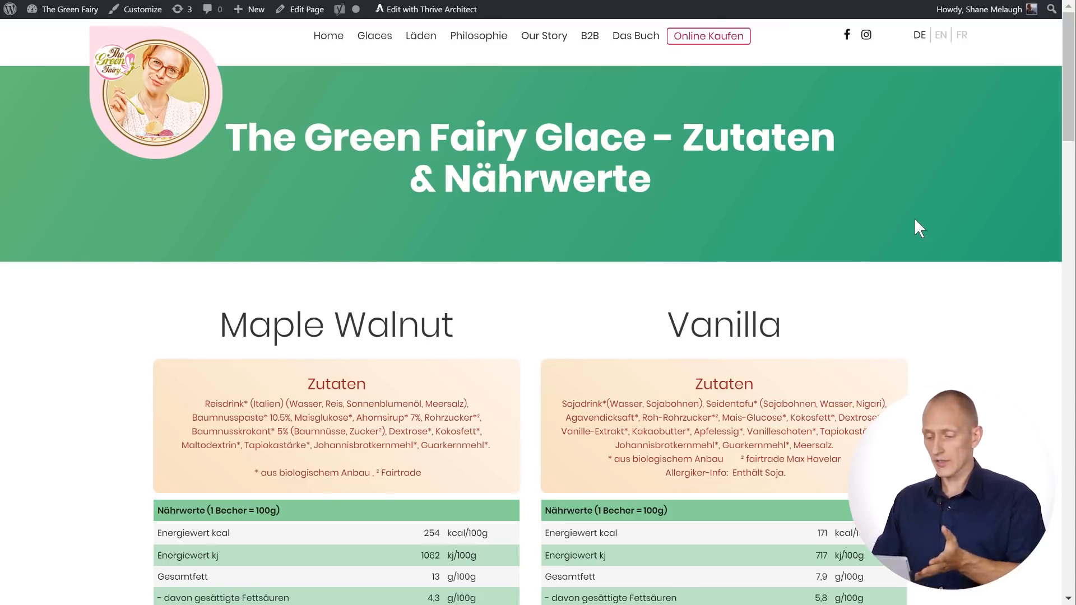
mouse_move(904, 198)
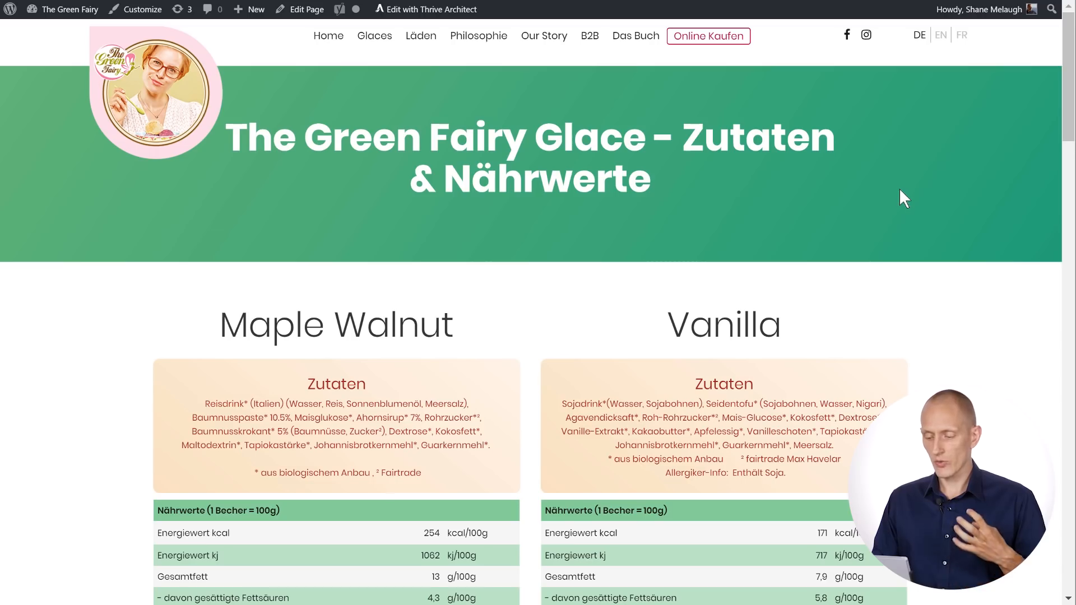
mouse_move(914, 199)
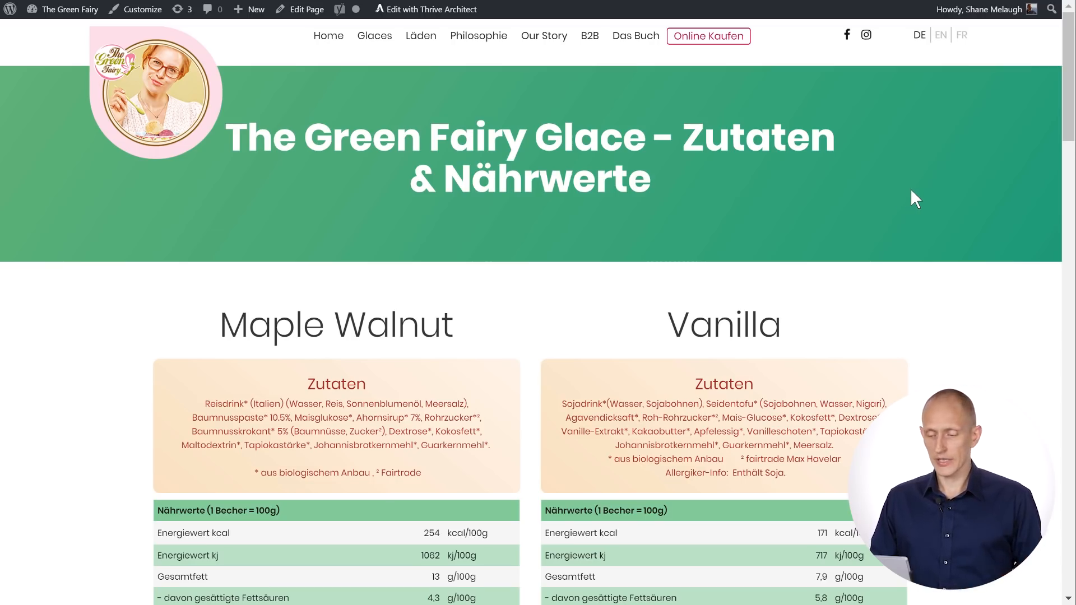
scroll(down, 3)
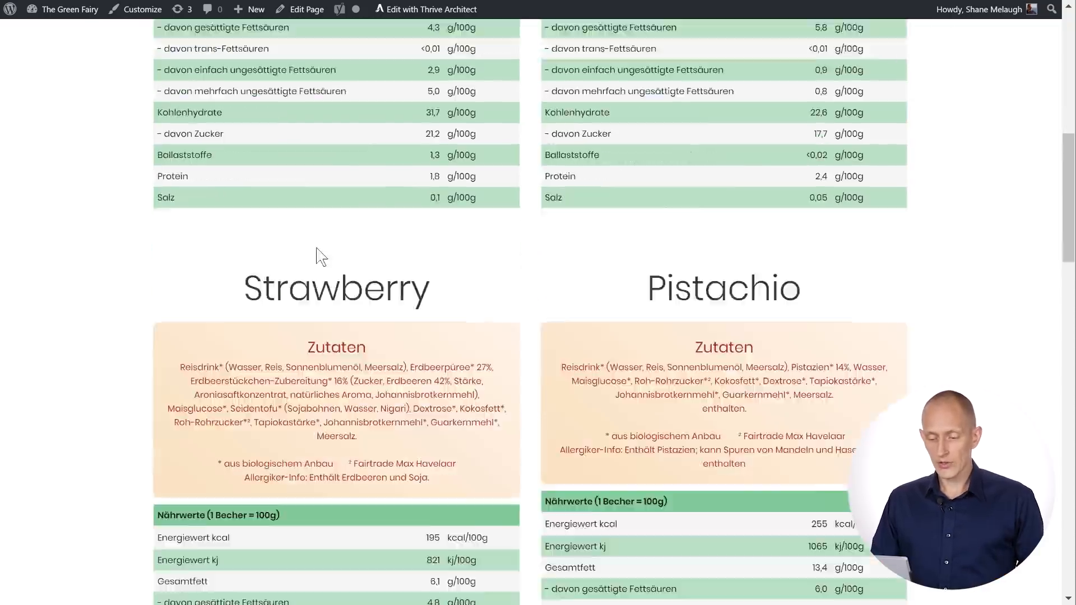
scroll(down, 3)
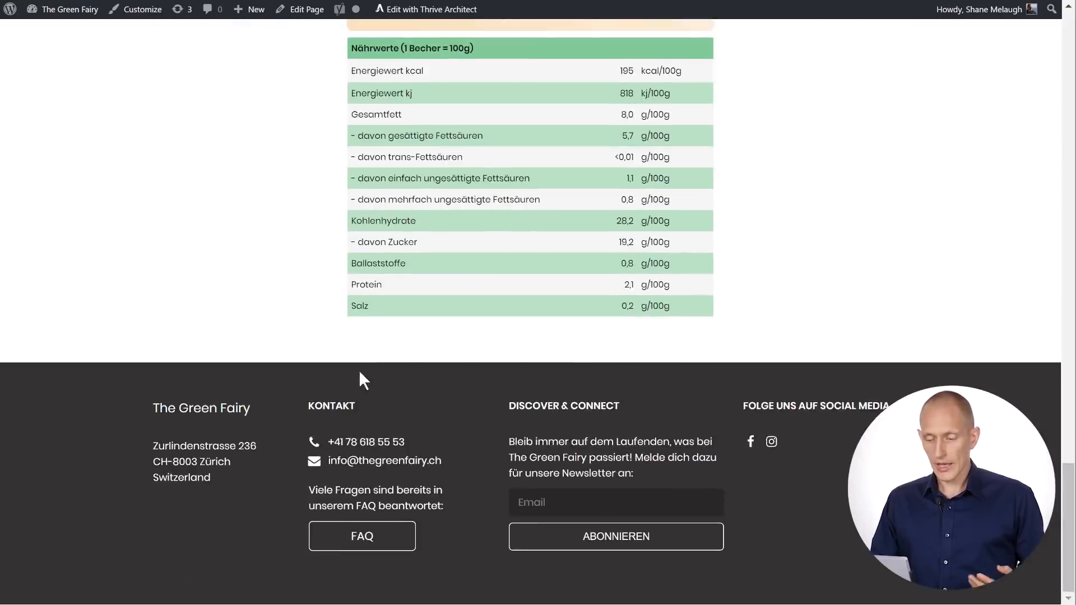
scroll(up, 3)
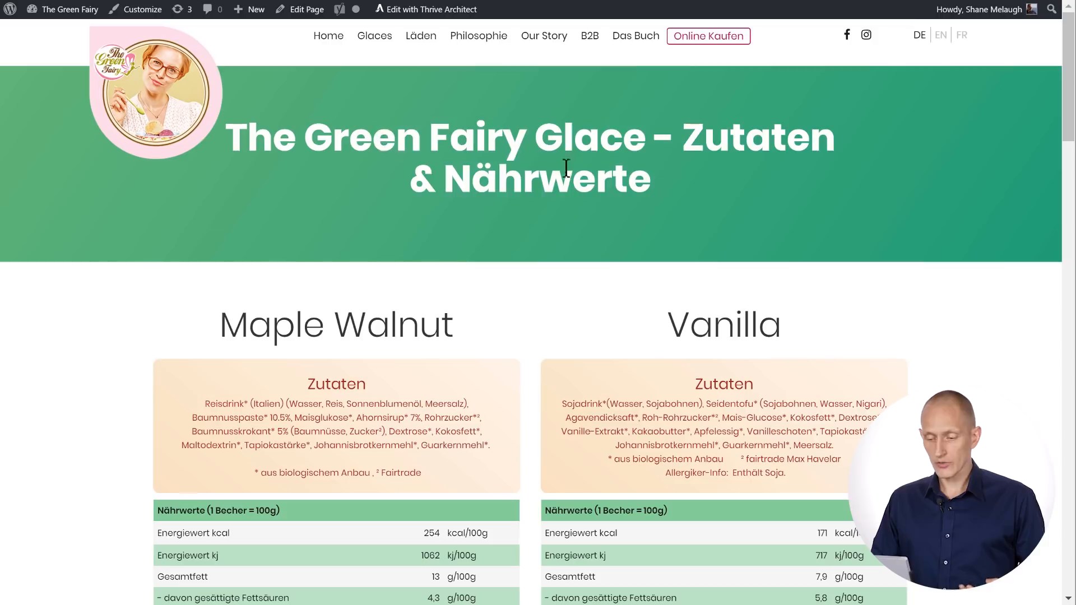
mouse_move(860, 218)
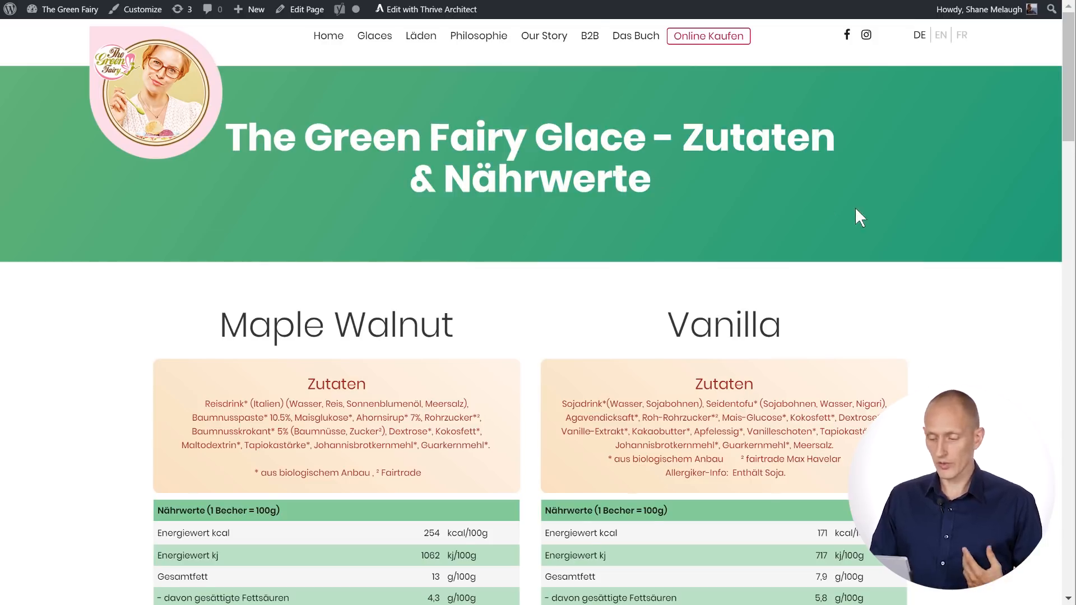
scroll(down, 3)
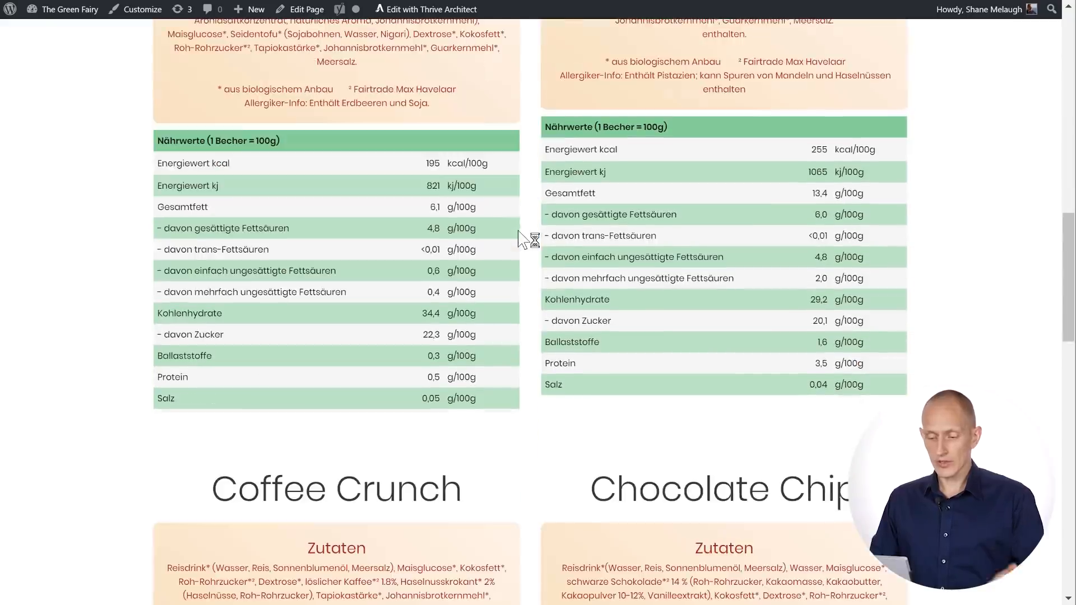
scroll(up, 3)
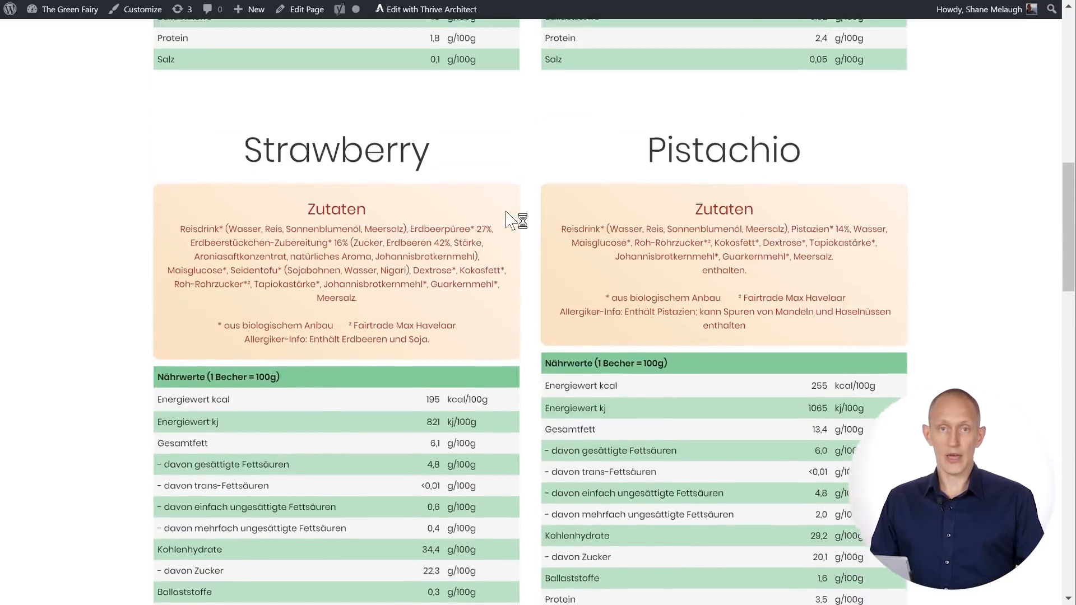
scroll(up, 3)
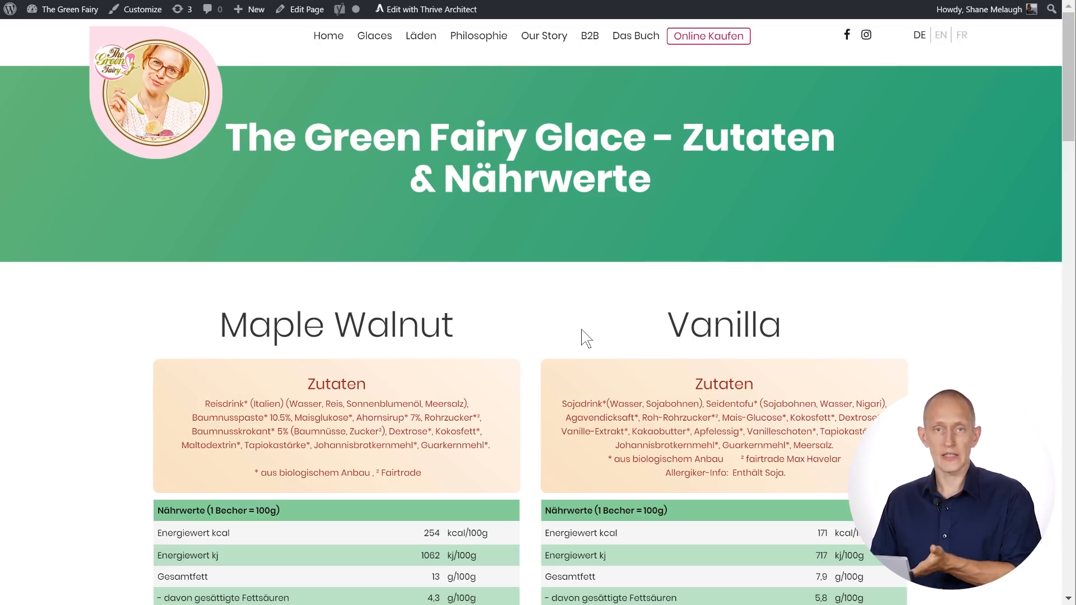
mouse_move(302, 59)
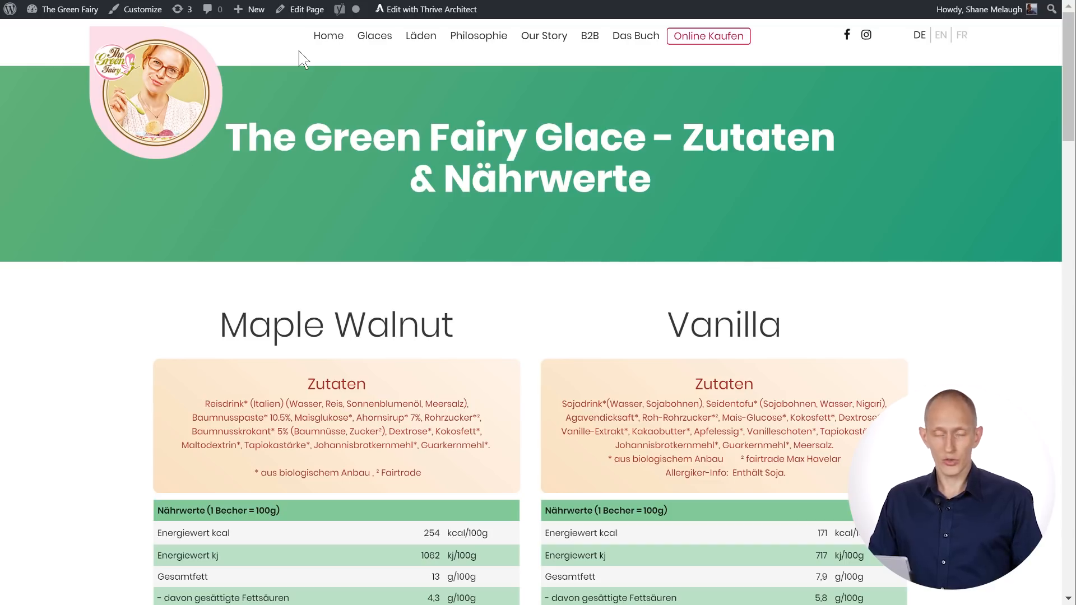
mouse_move(526, 355)
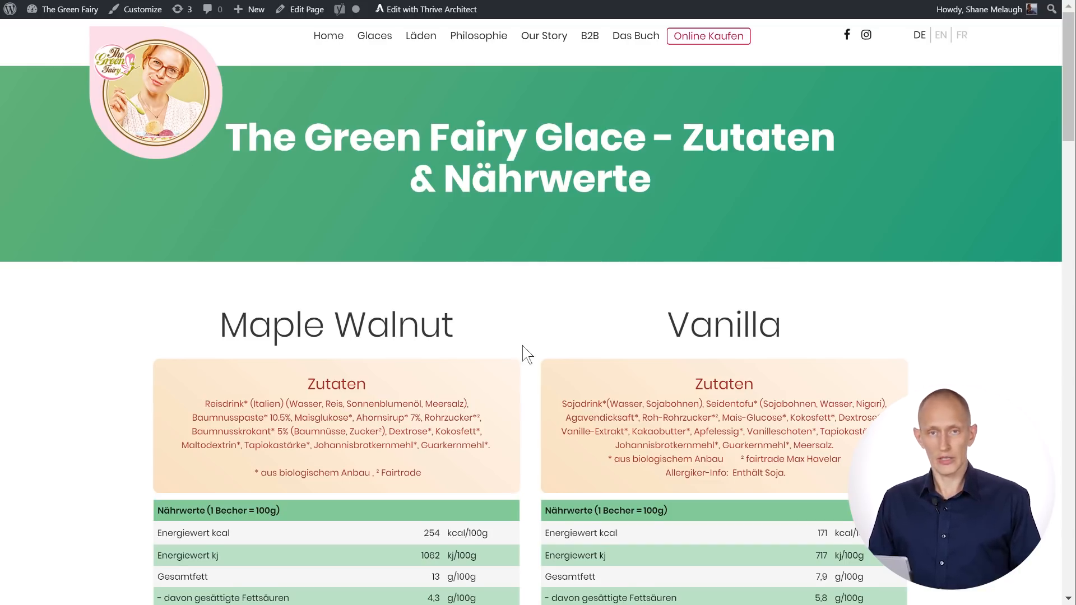
scroll(down, 3)
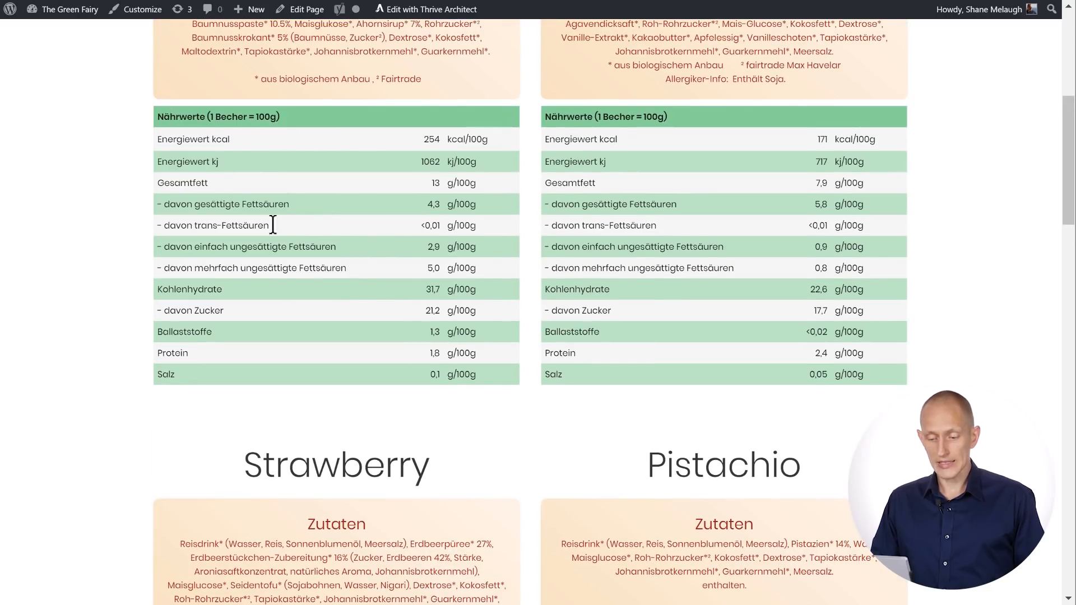
mouse_move(336, 317)
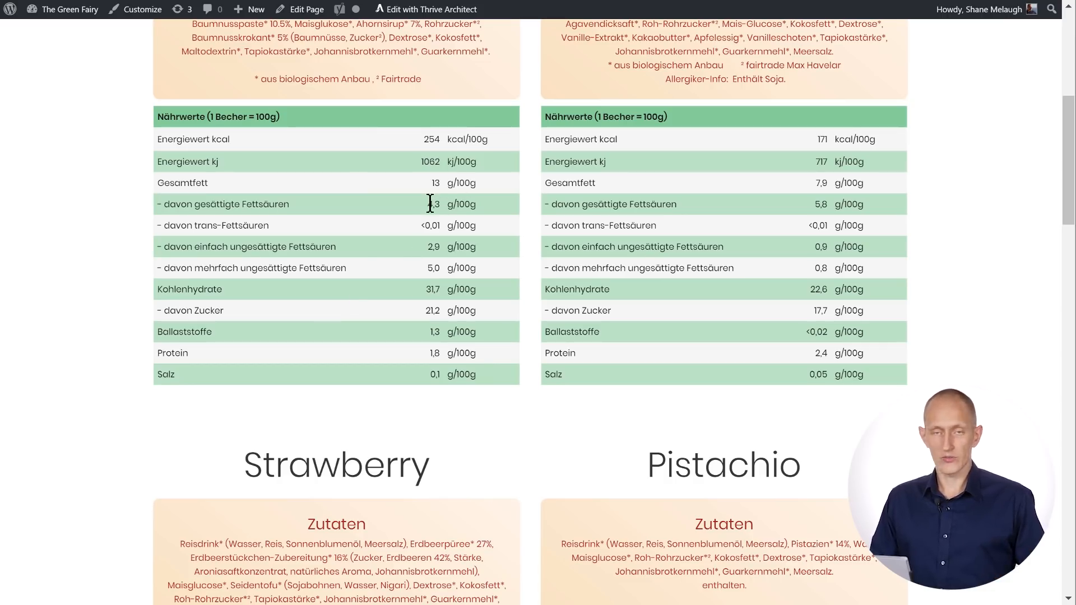
mouse_move(795, 197)
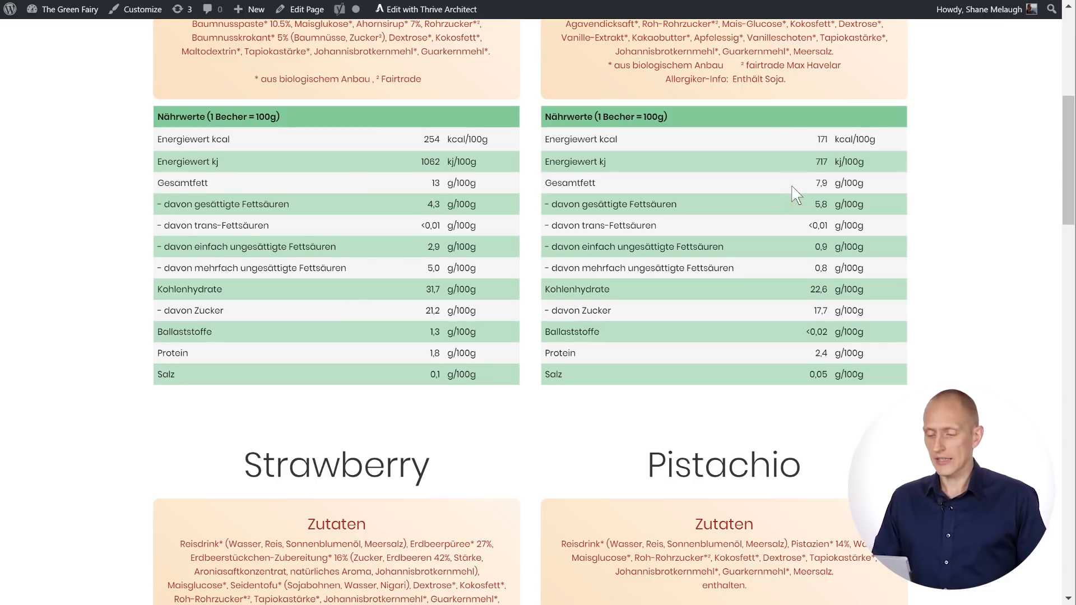
scroll(up, 3)
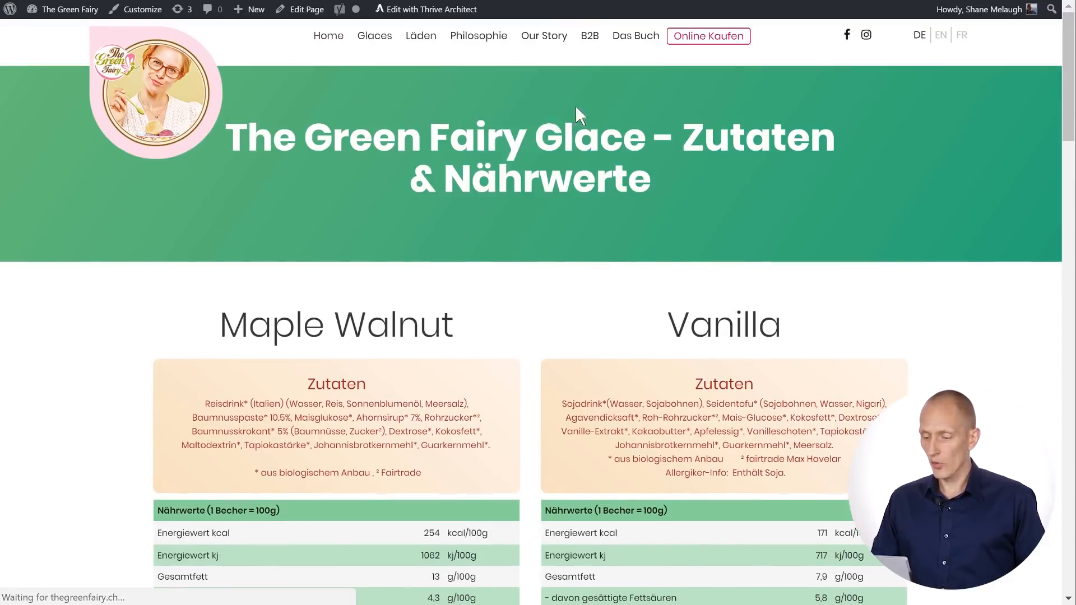
Scroll to the Verkaufsstellen map, then open and close the Coop Supermarkt Schenkon store popup.
scroll(down, 3)
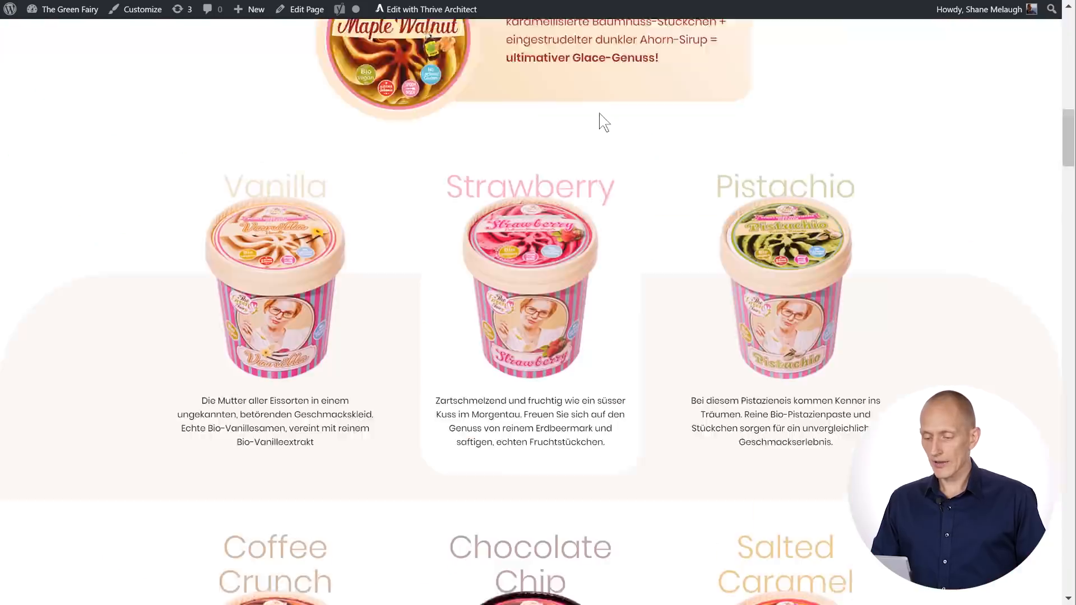
scroll(down, 3)
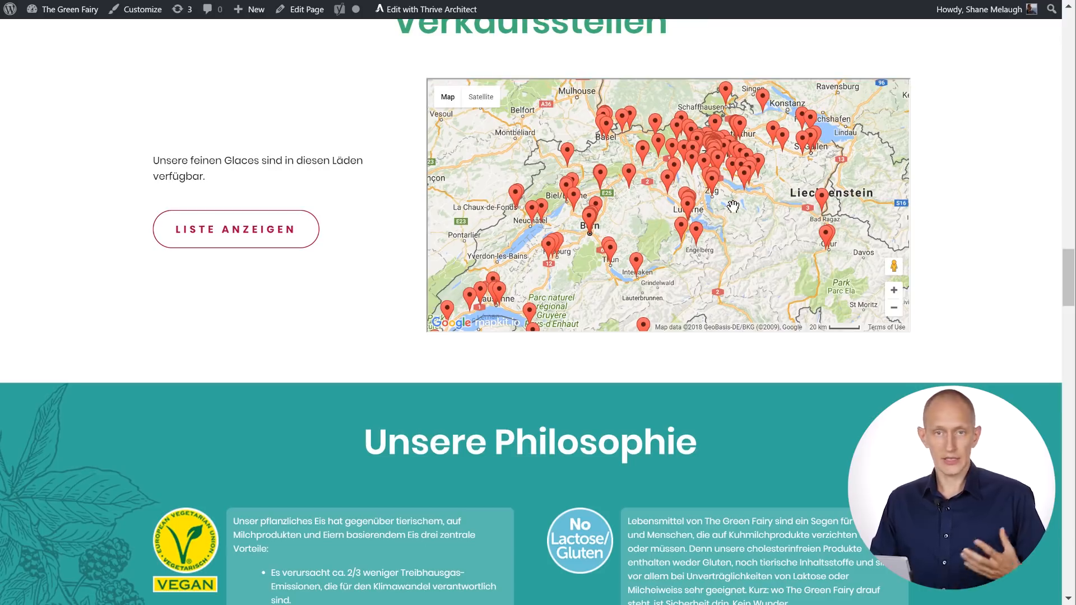
mouse_move(690, 209)
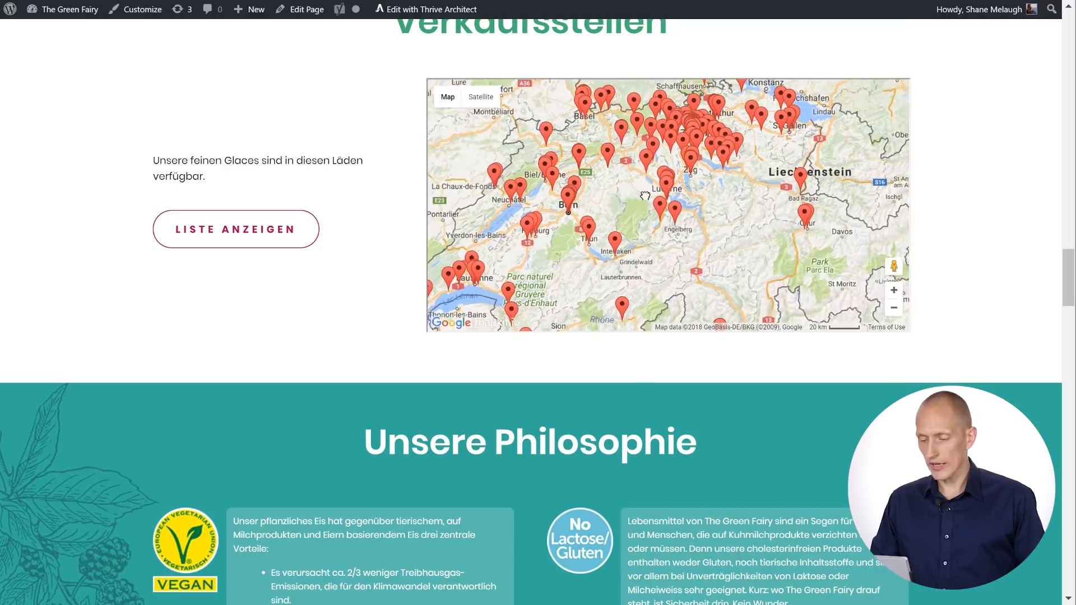
click(893, 290)
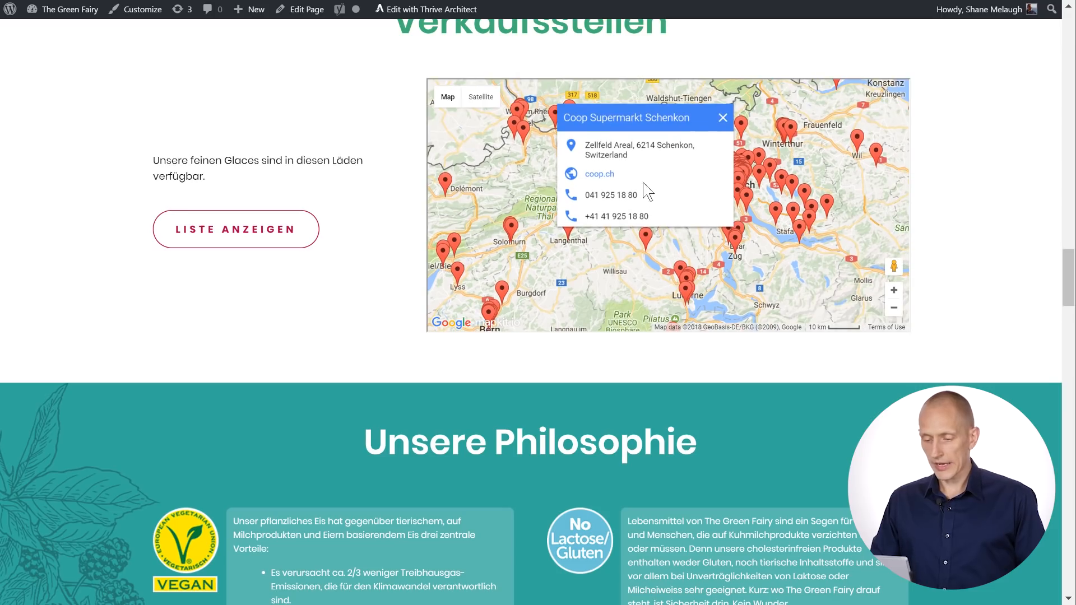
mouse_move(727, 123)
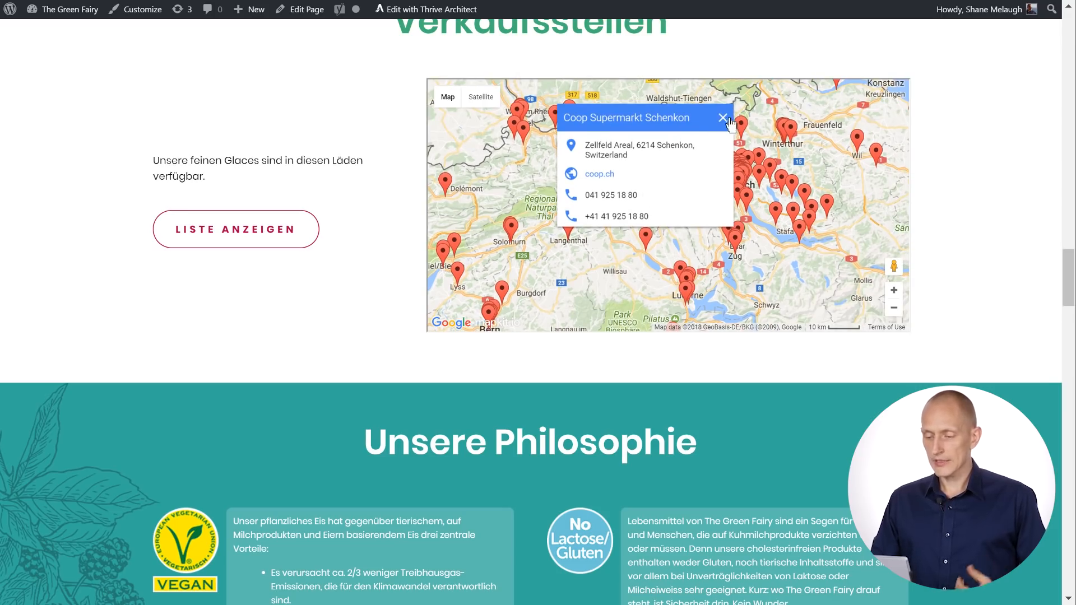
click(721, 118)
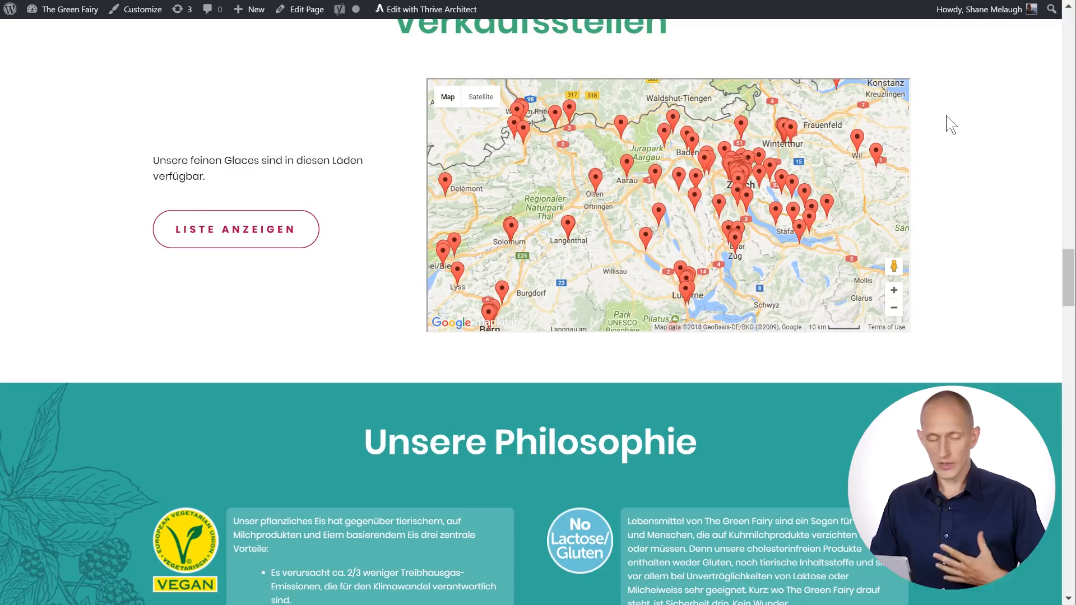
mouse_move(581, 189)
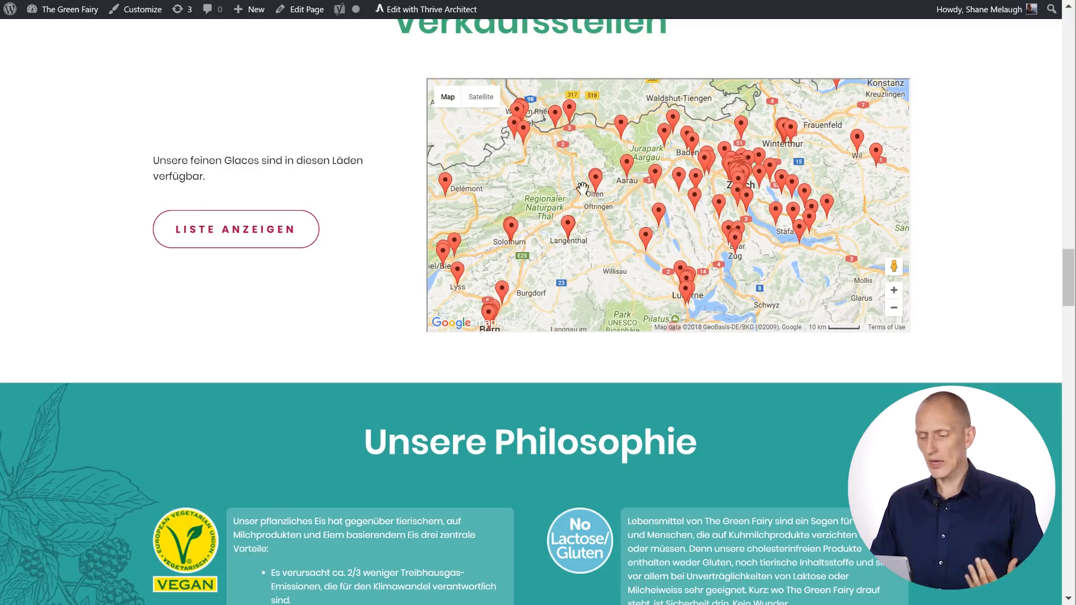